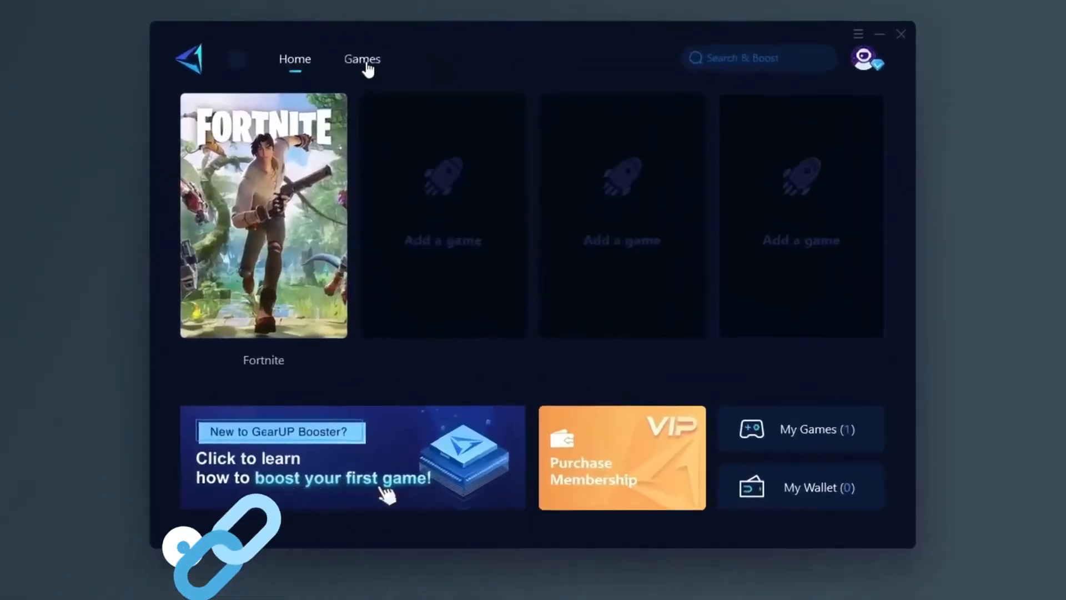
Start boosting Fortnite from the GearUP Booster home screen.
left_click(264, 214)
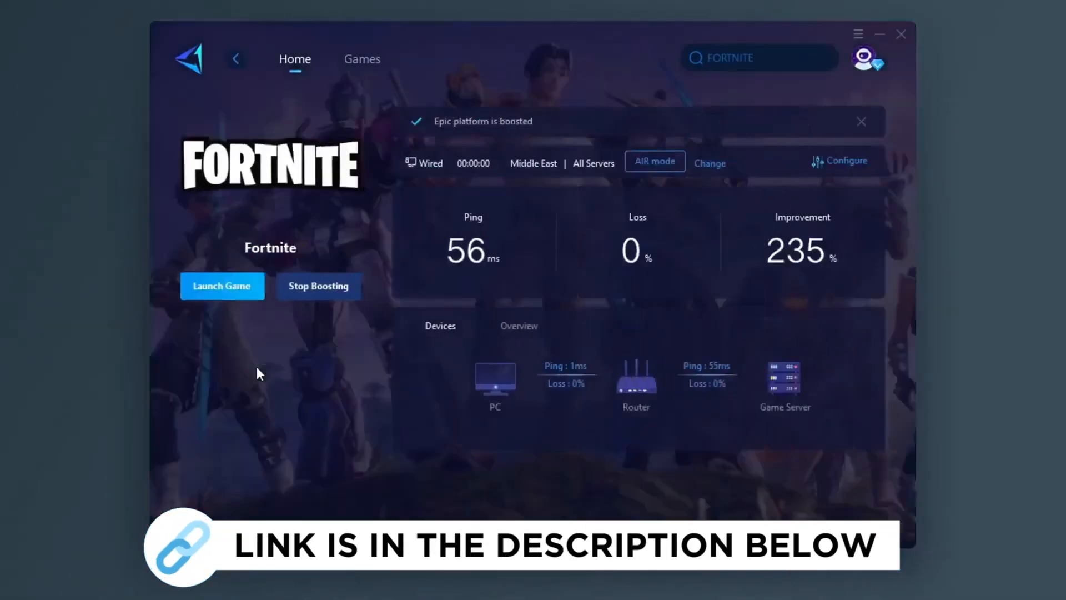
left_click(362, 59)
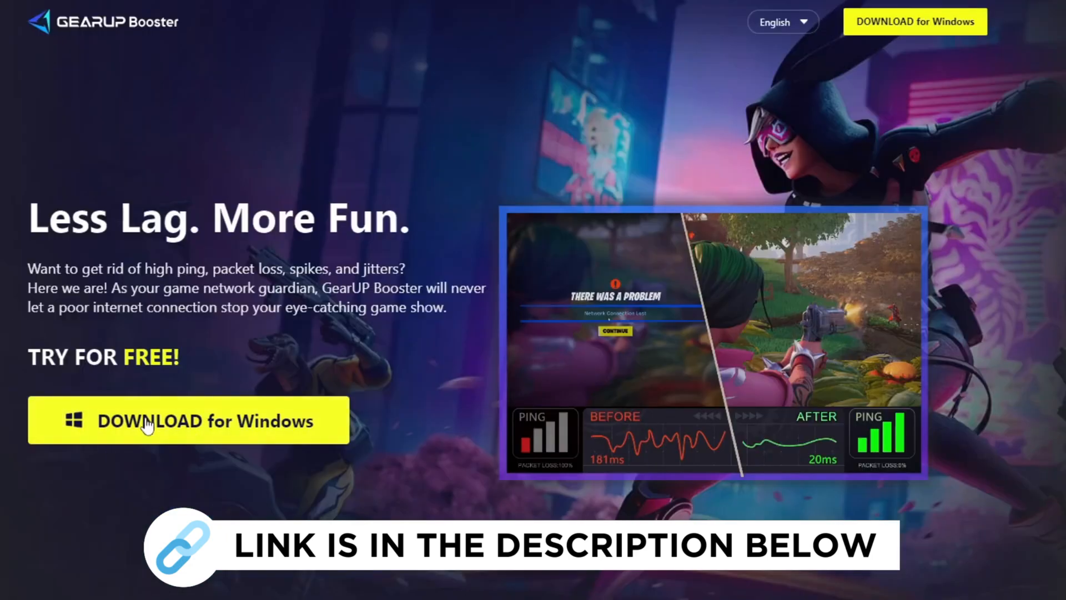
From the desktop menu, reach Display settings and the default graphics settings page.
right_click(360, 233)
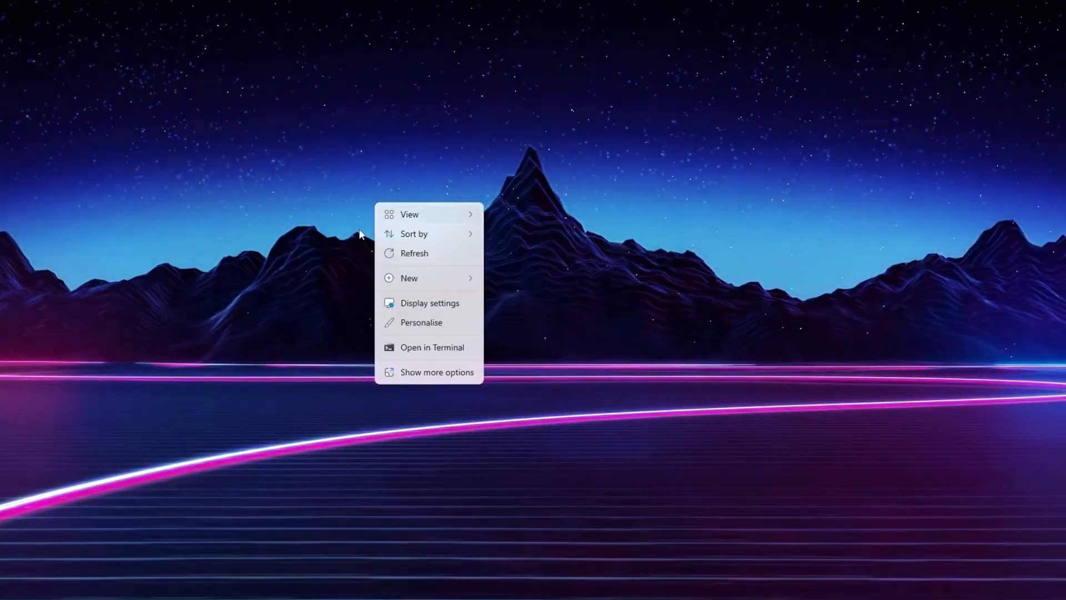
left_click(429, 302)
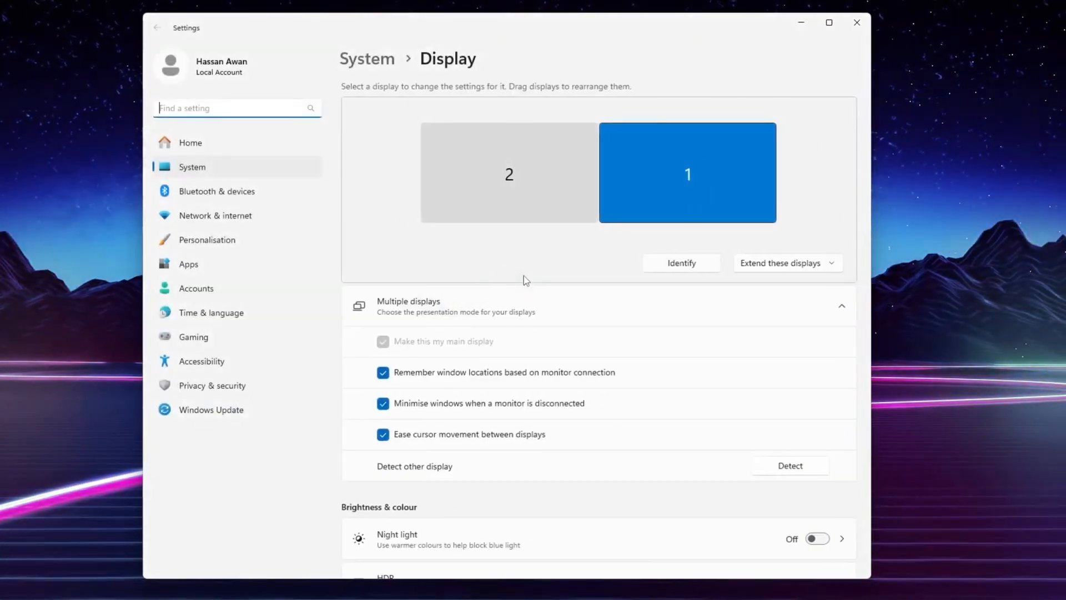
scroll("down", 3)
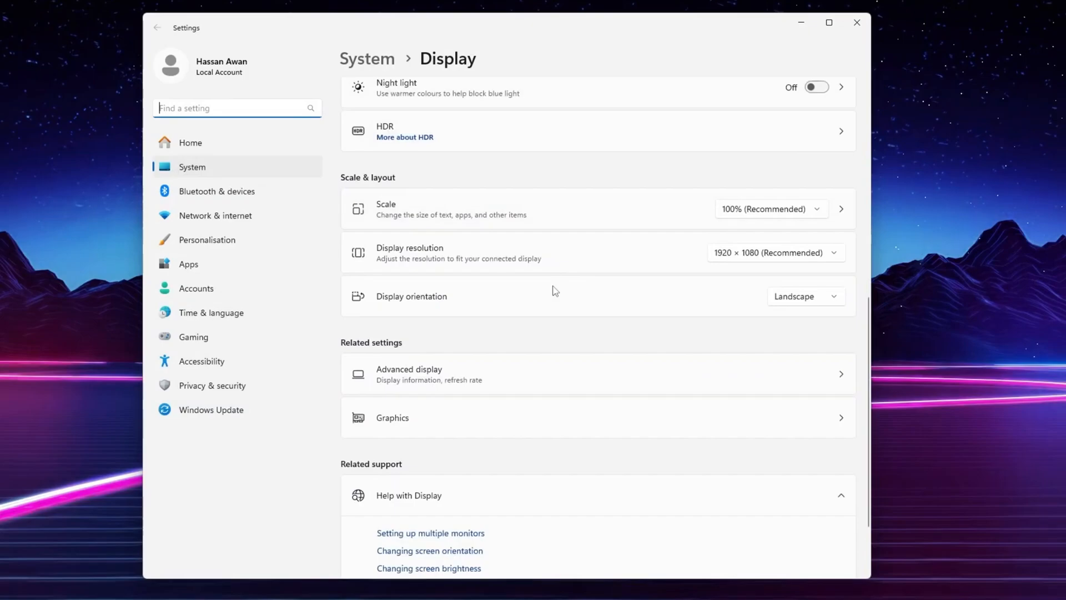
mouse_move(447, 374)
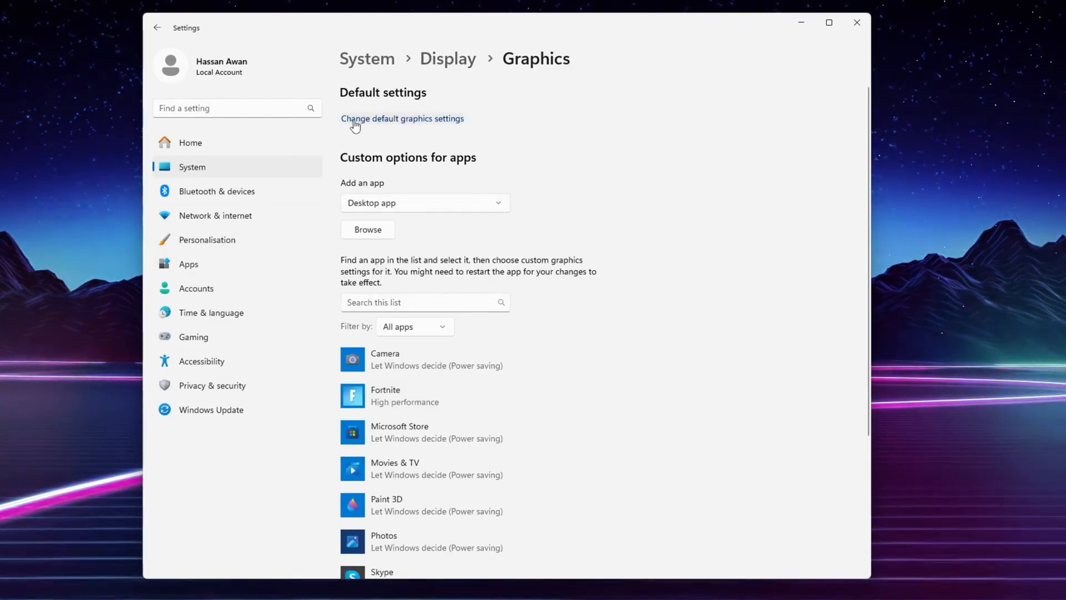
left_click(402, 119)
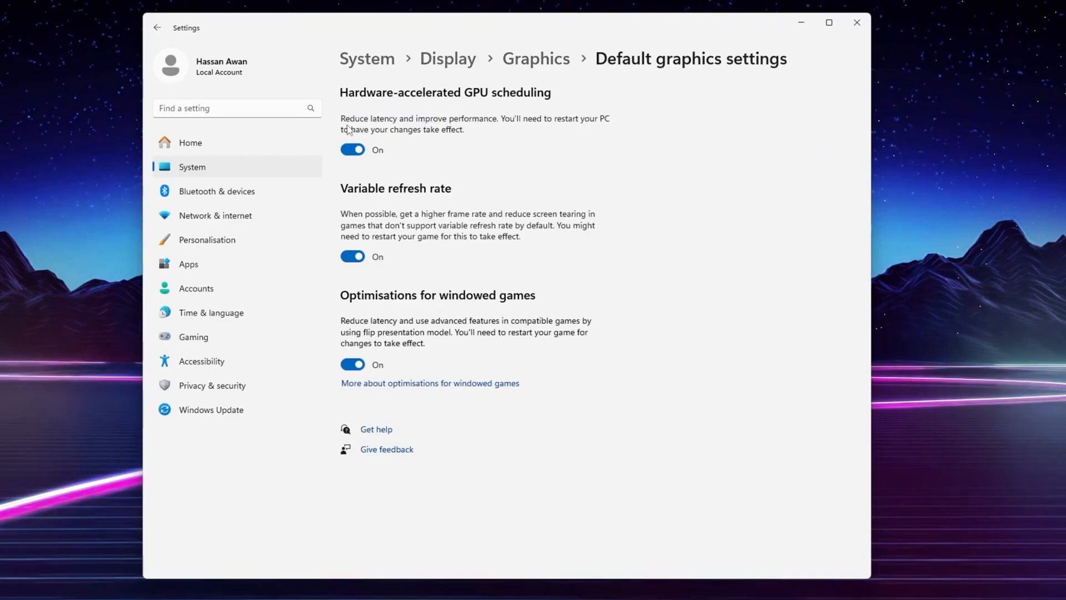
mouse_move(324, 247)
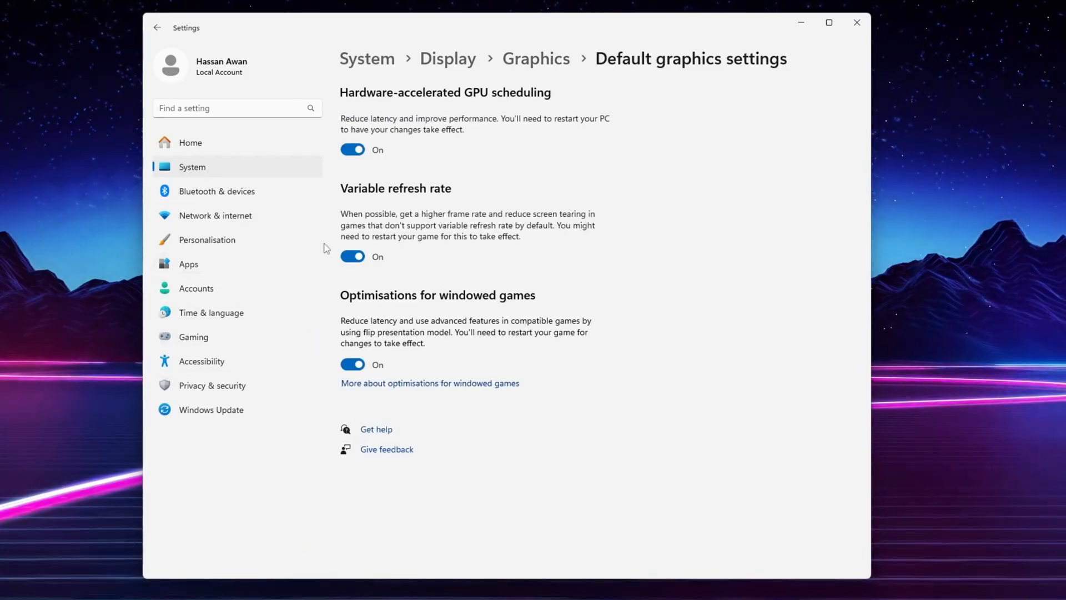
mouse_move(438, 127)
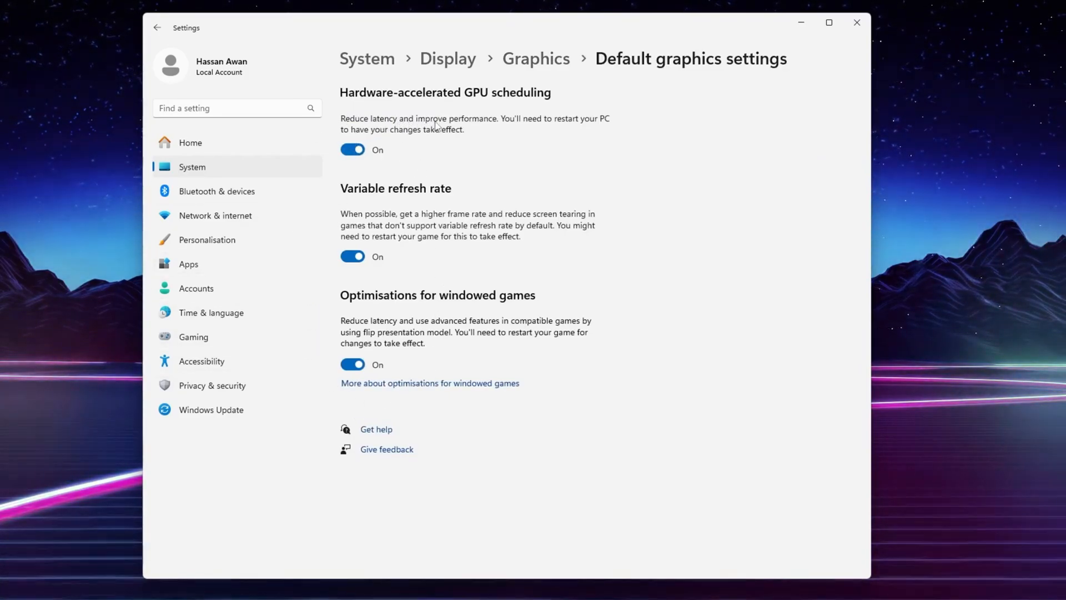
mouse_move(290, 273)
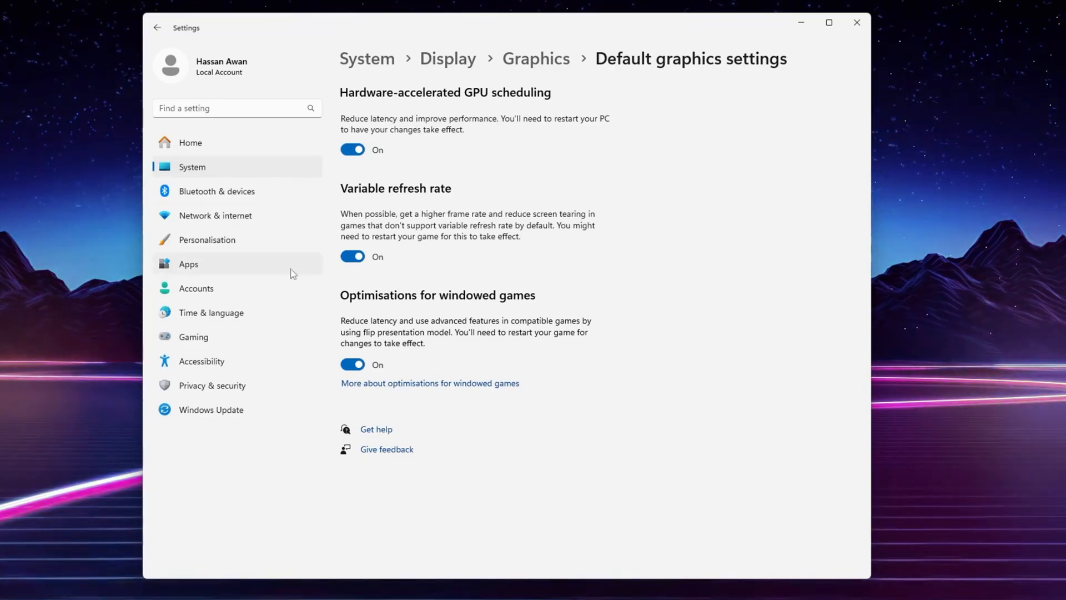
Add FortniteClient-Win64-Shipping.exe to the per-app graphics list and view its preference options.
left_click(157, 28)
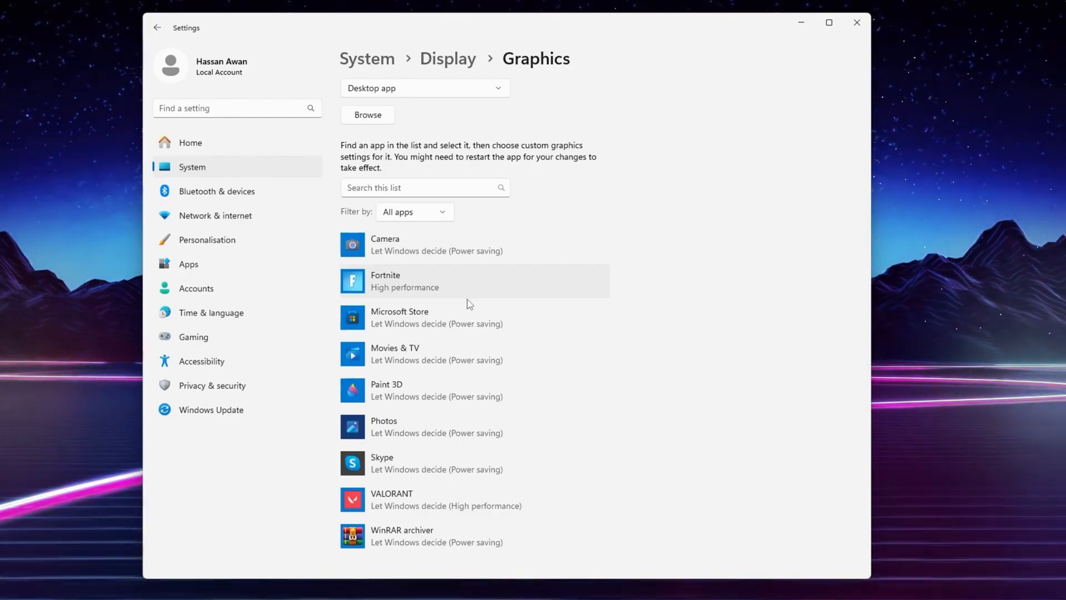
left_click(367, 115)
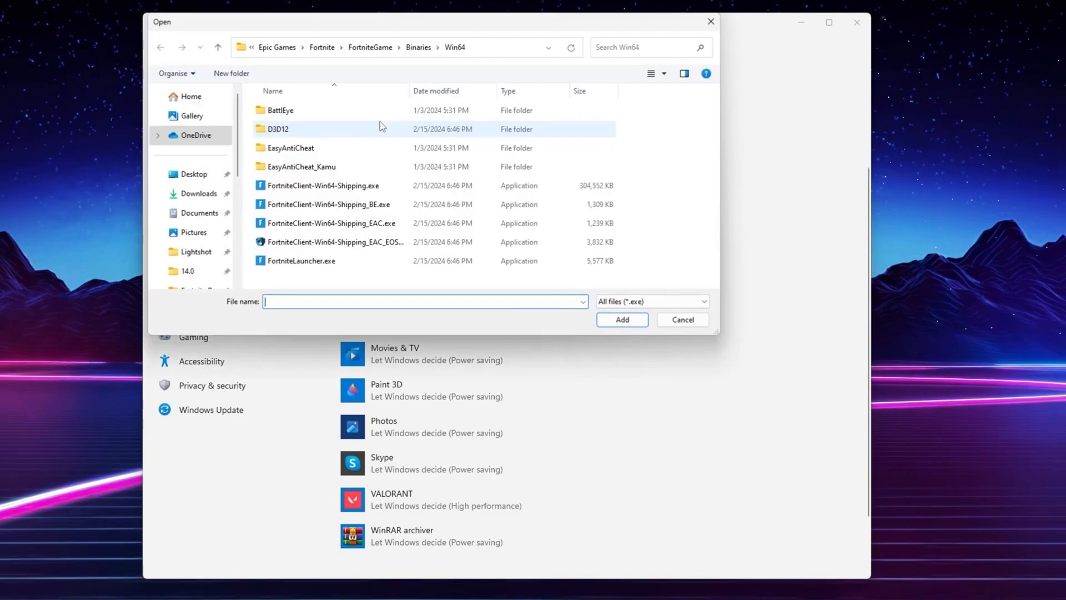
left_click(323, 185)
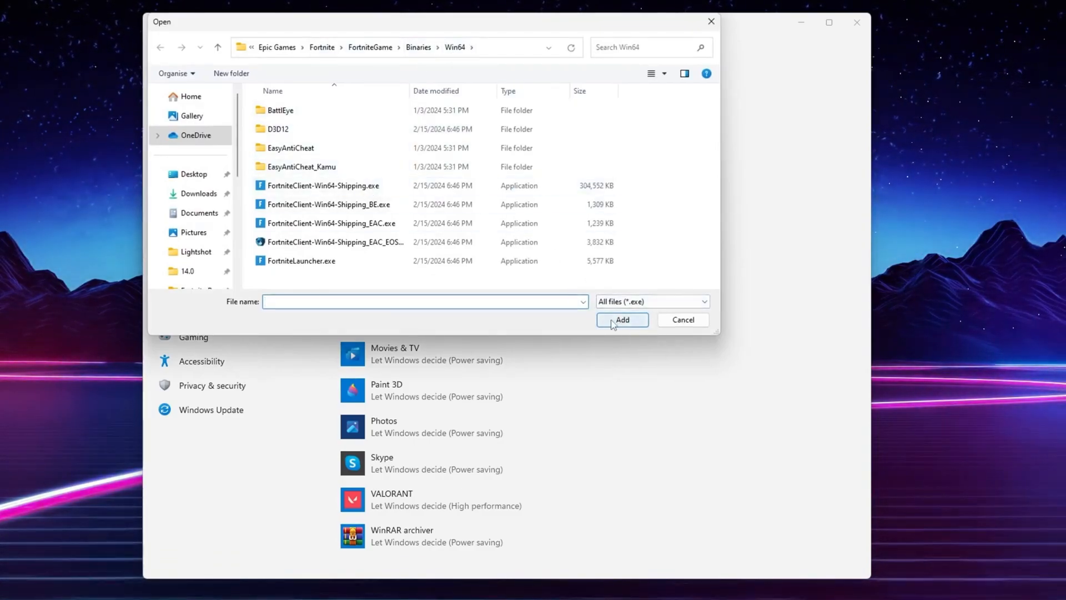
left_click(619, 320)
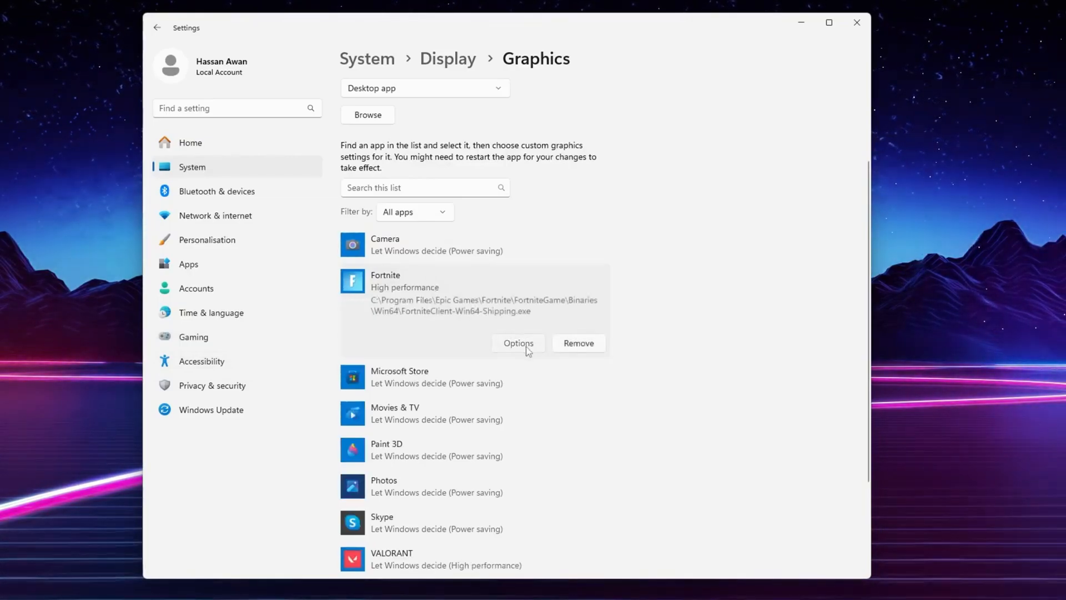
left_click(518, 343)
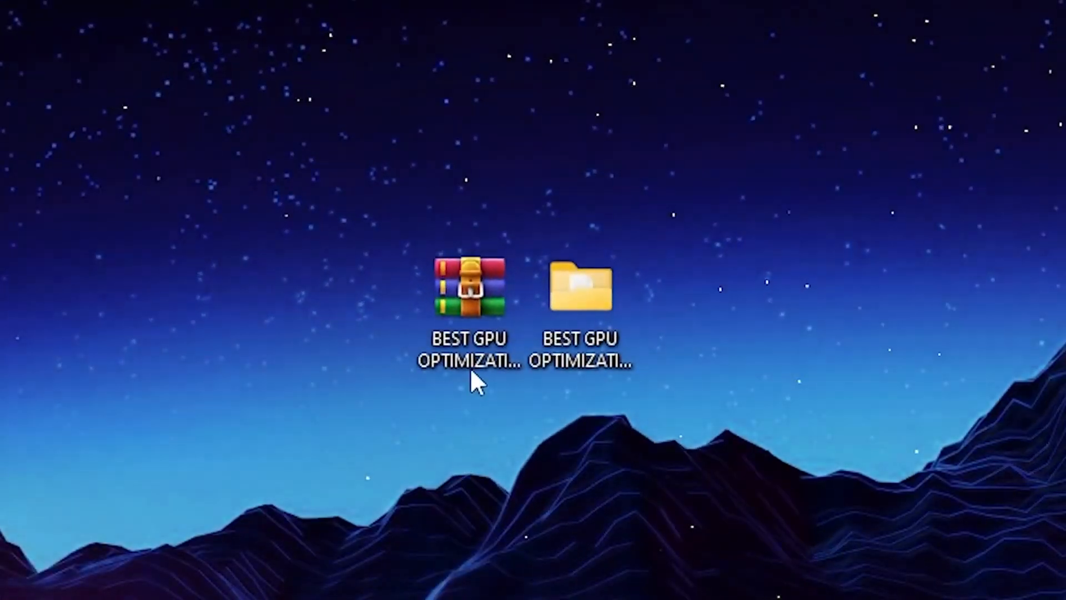
Browse the Alpha Notch home page posts on FPS boosting.
left_click(468, 286)
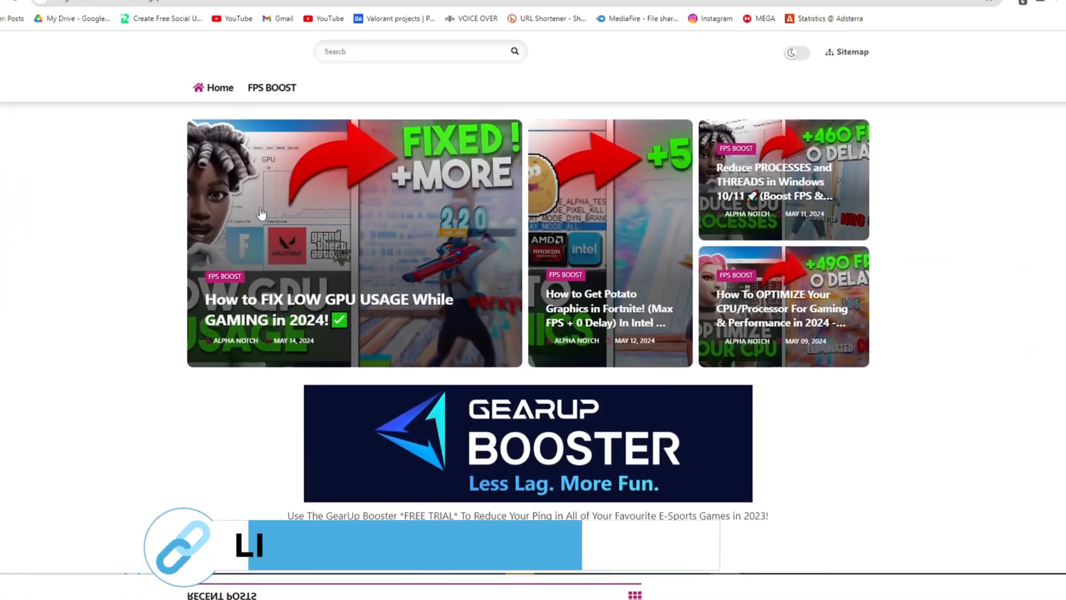
scroll("down", 3)
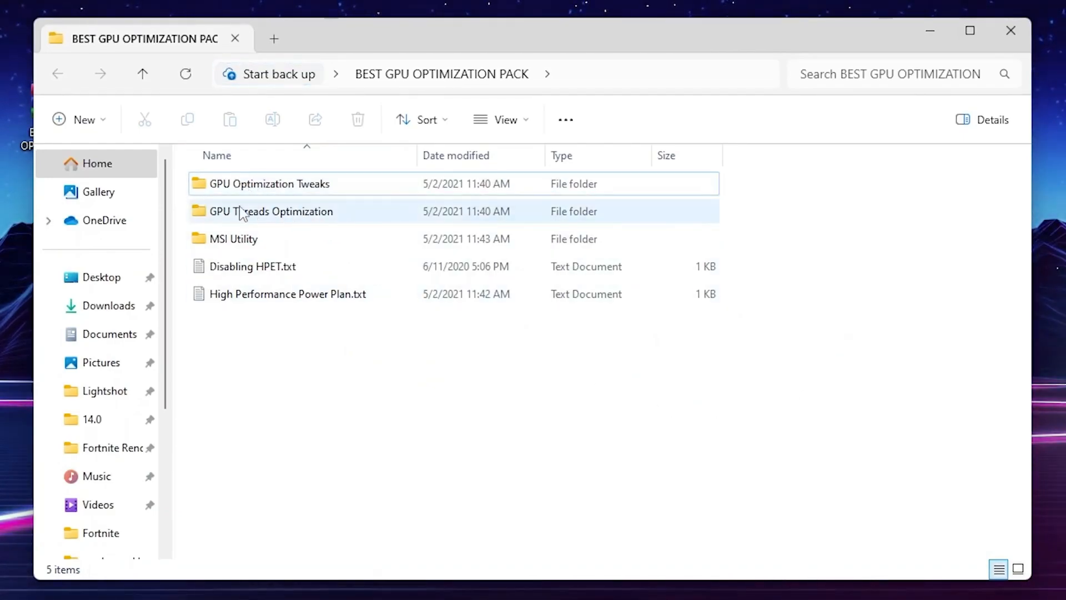
mouse_move(232, 239)
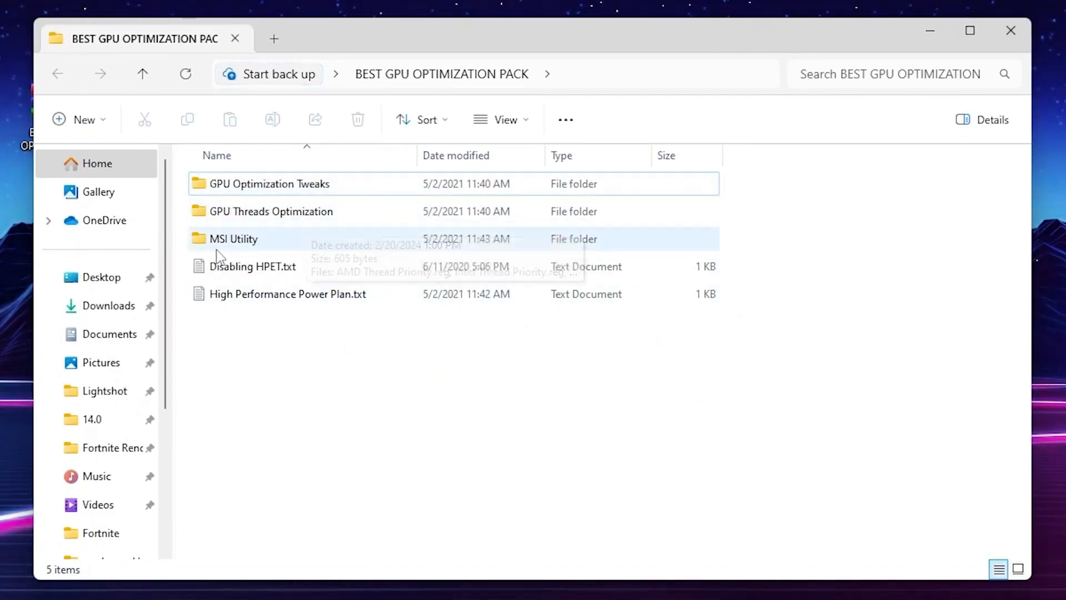
mouse_move(272, 265)
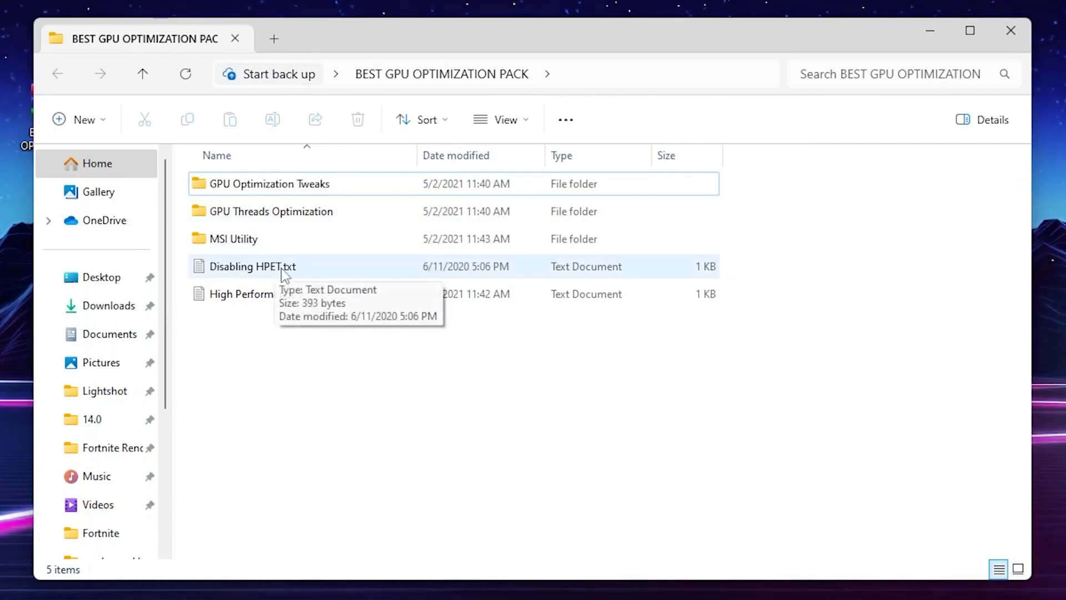
mouse_move(288, 293)
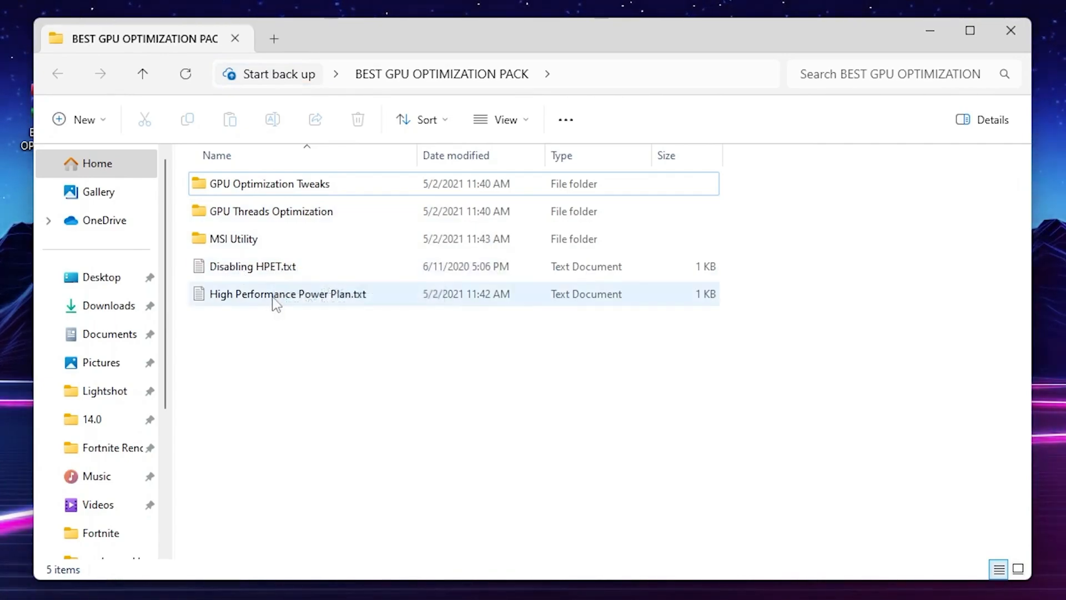
mouse_move(252, 208)
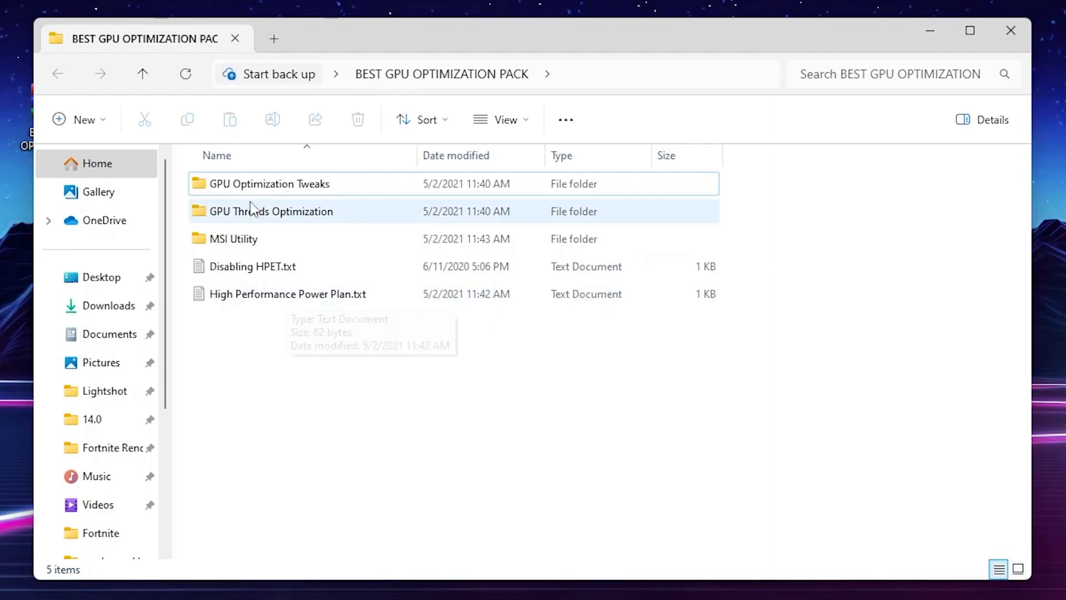
Enter the GPU Optimization Tweaks folder with Clear.bat and three registry files.
double_click(269, 184)
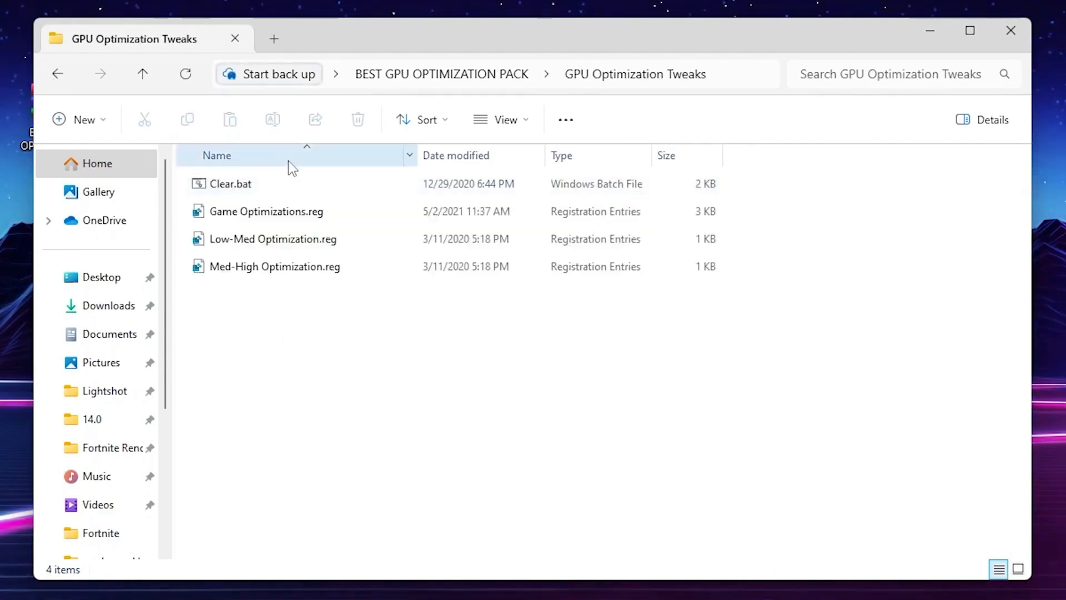
mouse_move(224, 183)
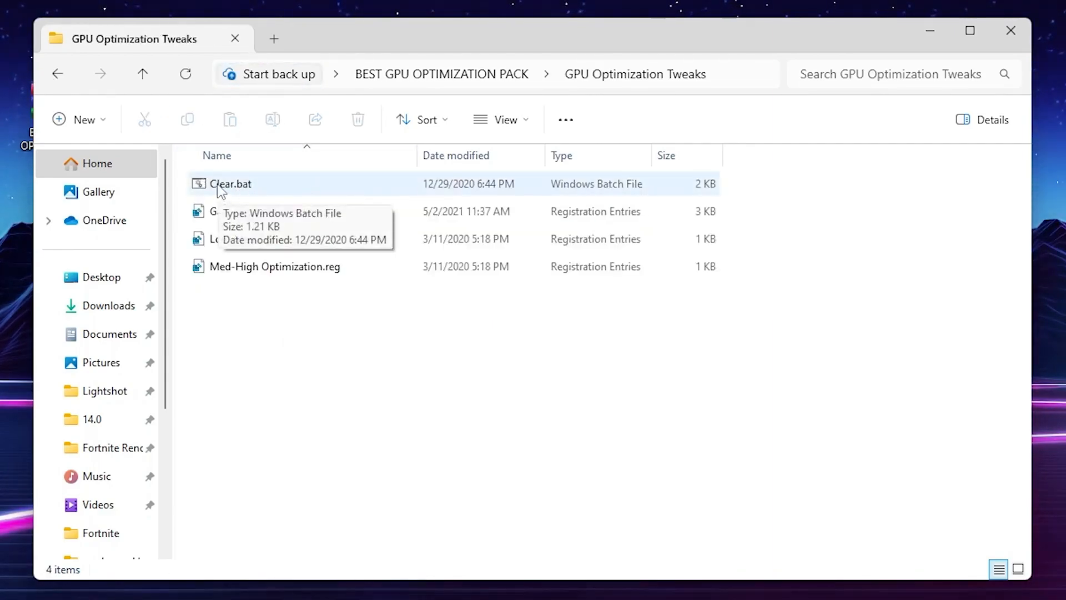
mouse_move(243, 193)
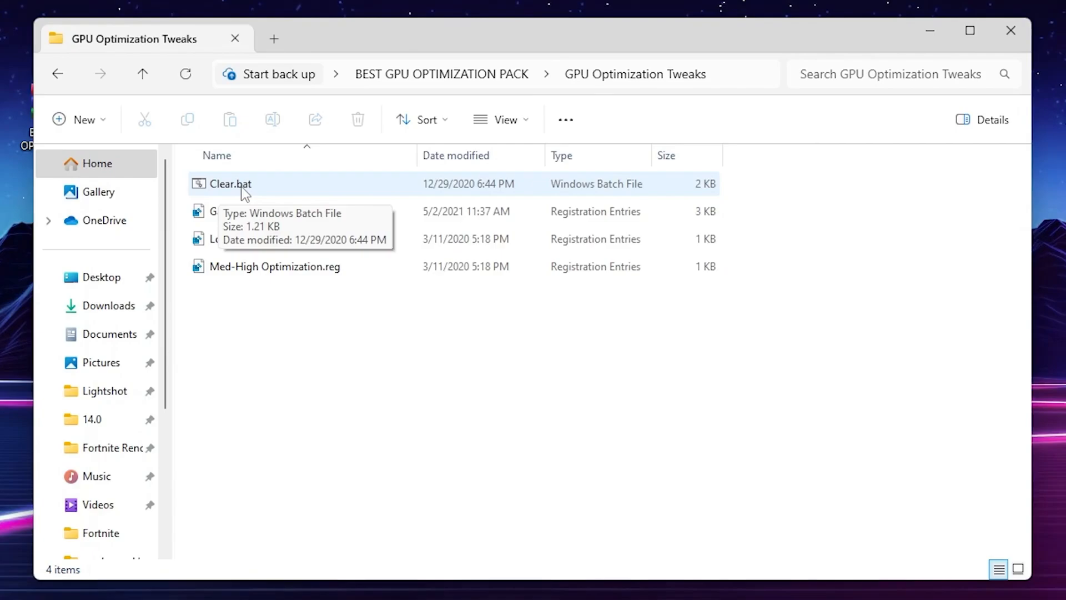
Review Clear.bat's contents, then run it with administrator approval.
right_click(231, 183)
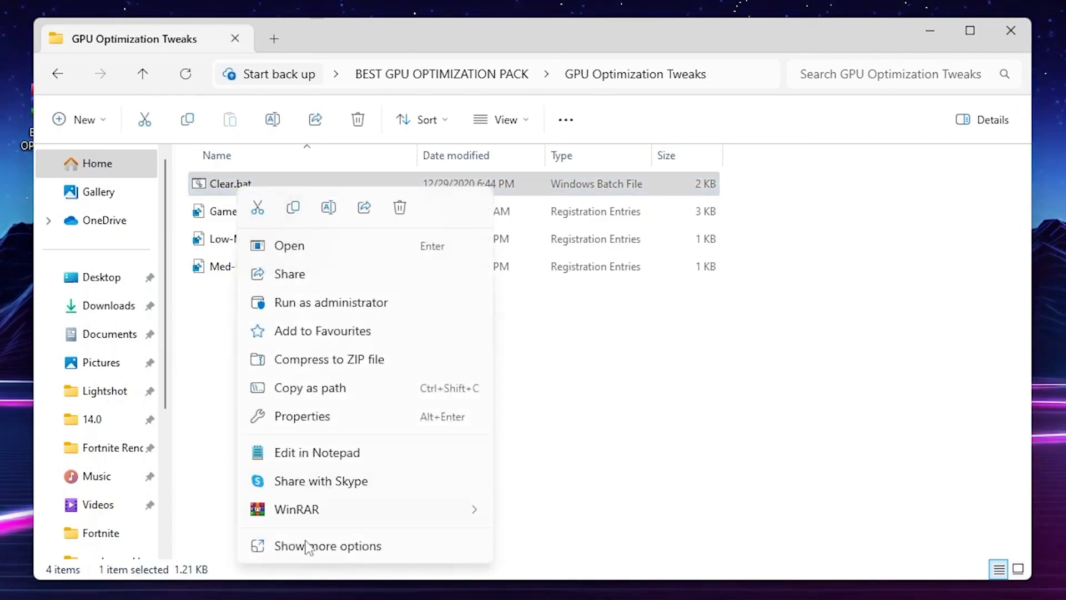
left_click(316, 452)
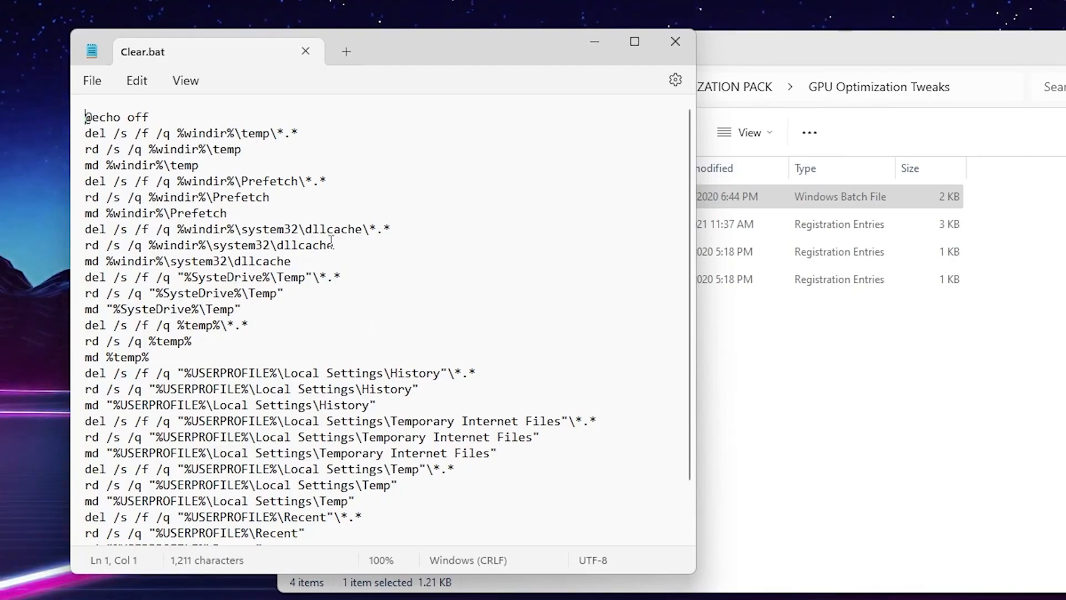
mouse_move(674, 41)
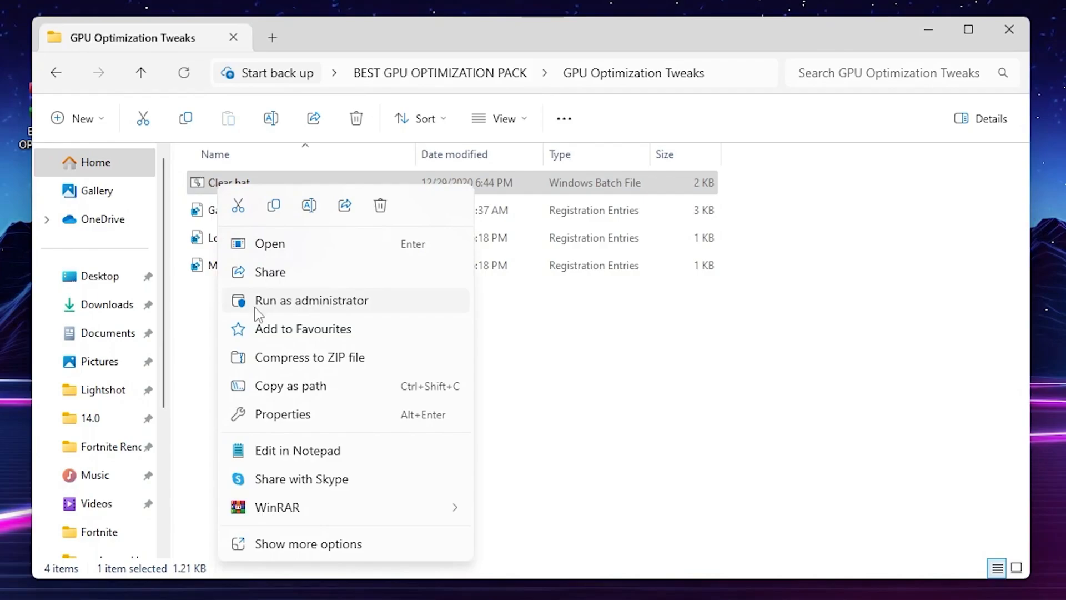
left_click(311, 301)
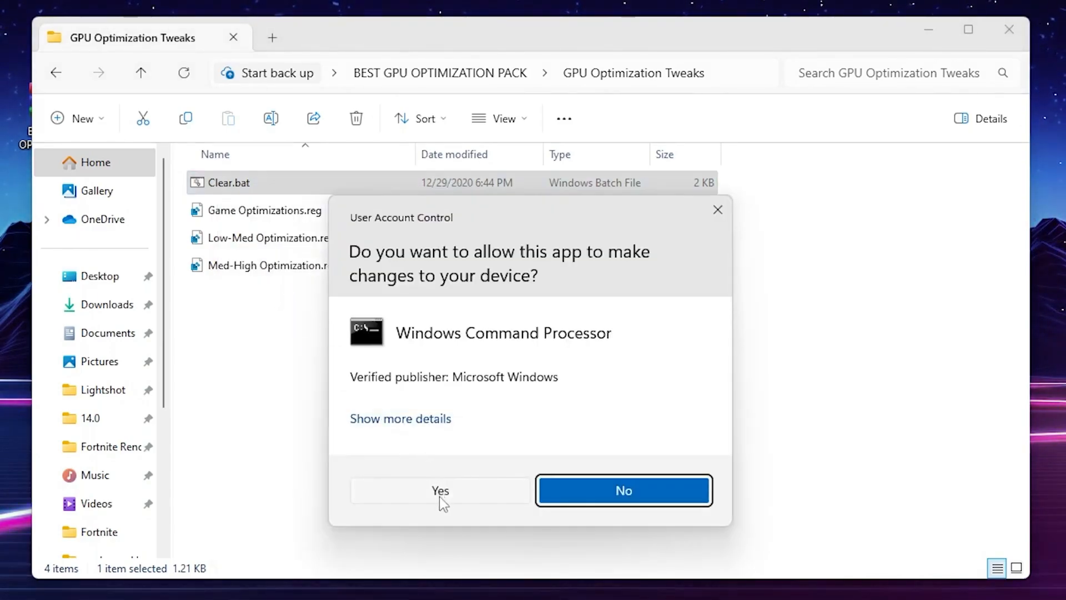
left_click(440, 490)
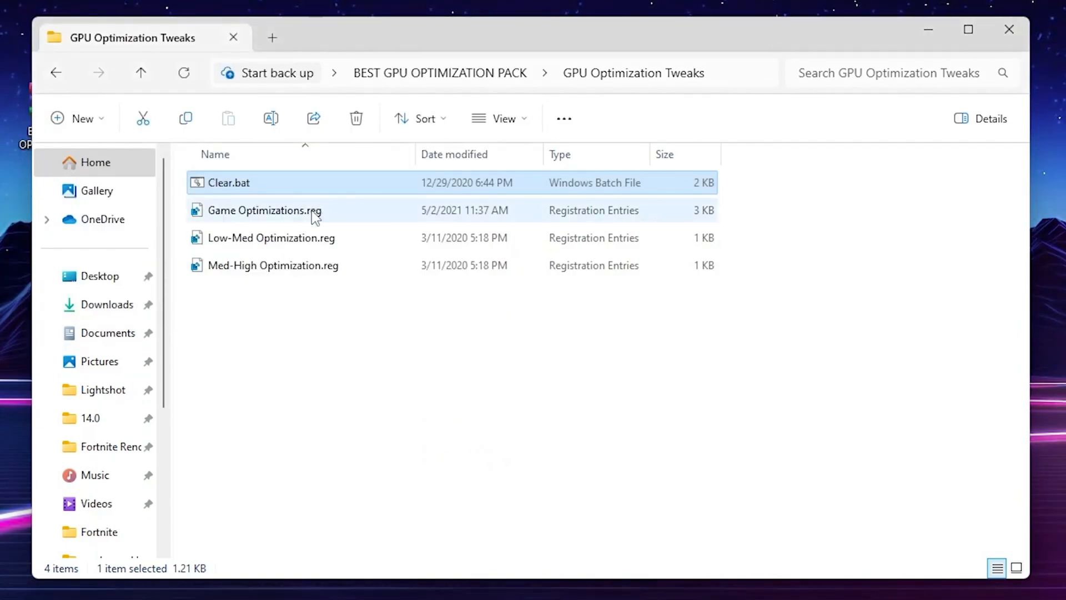
mouse_move(297, 217)
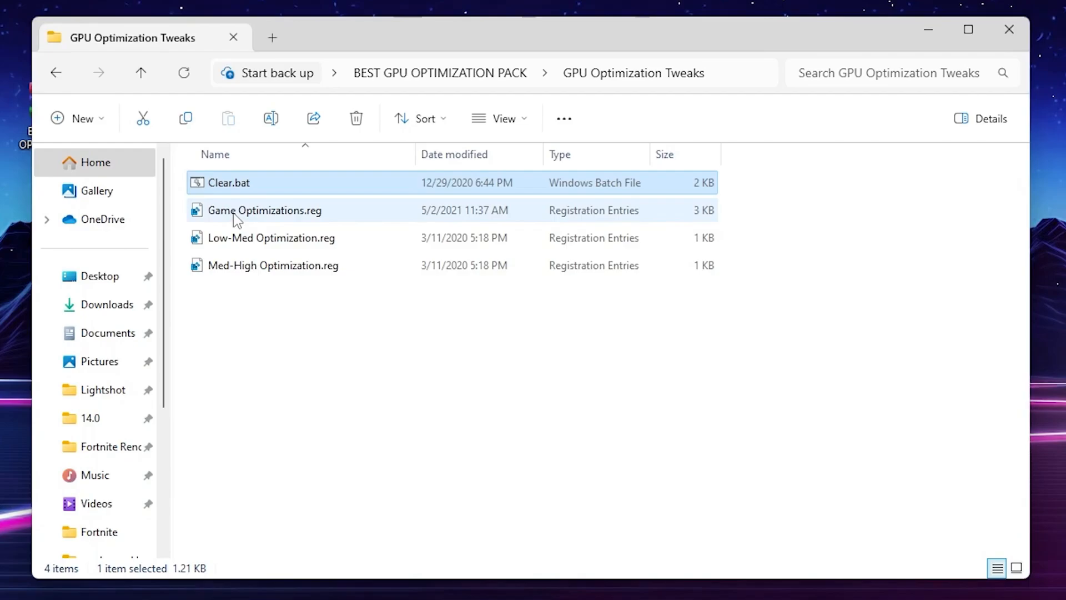
Merge Game Optimizations.reg into the registry and confirm the success message.
double_click(264, 210)
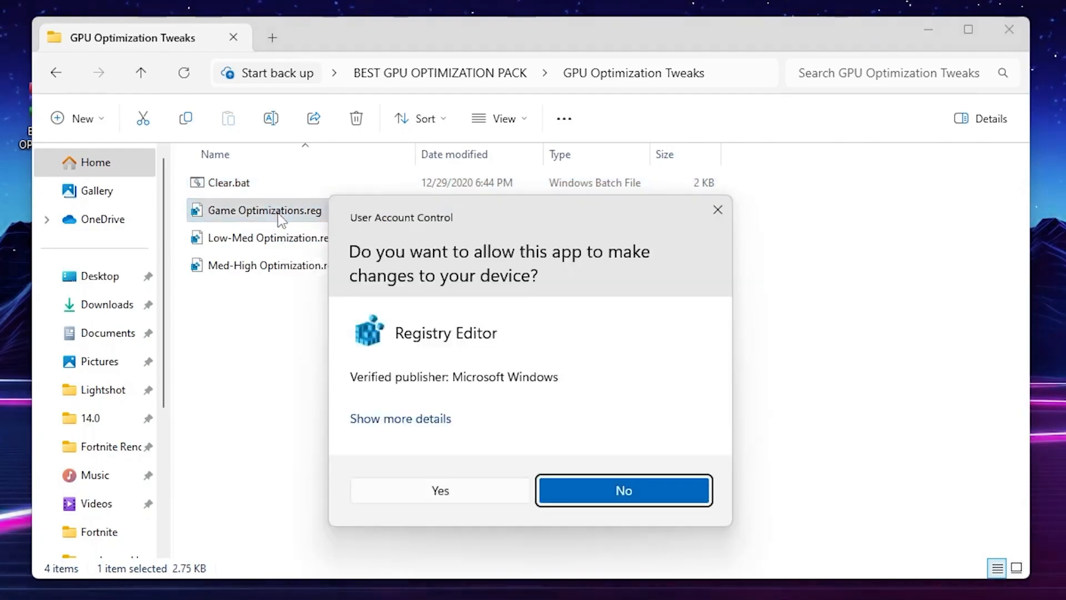
left_click(439, 489)
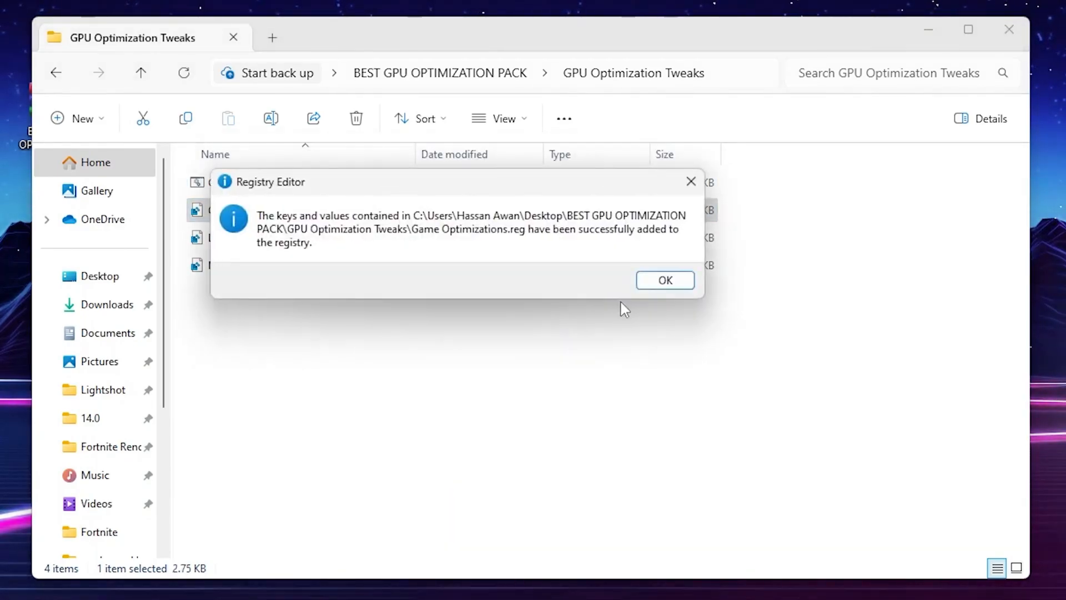
left_click(663, 279)
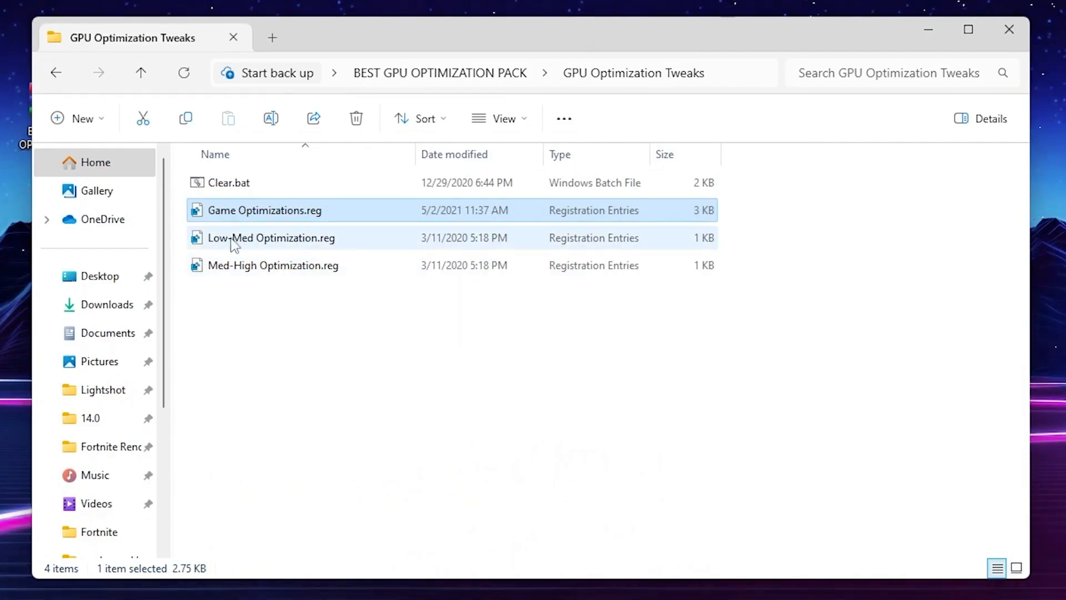
mouse_move(278, 282)
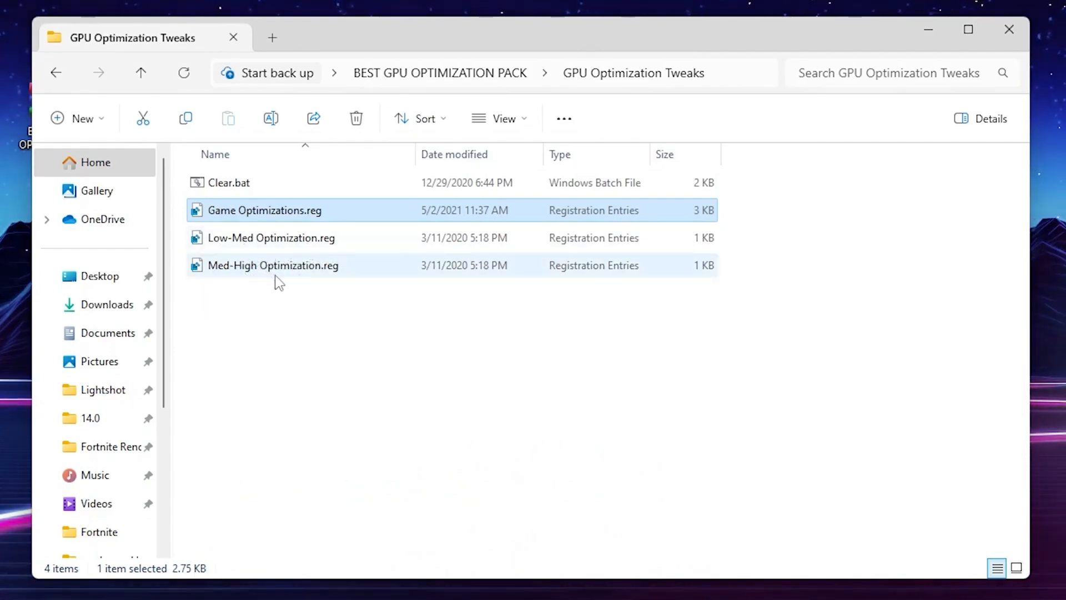
mouse_move(274, 265)
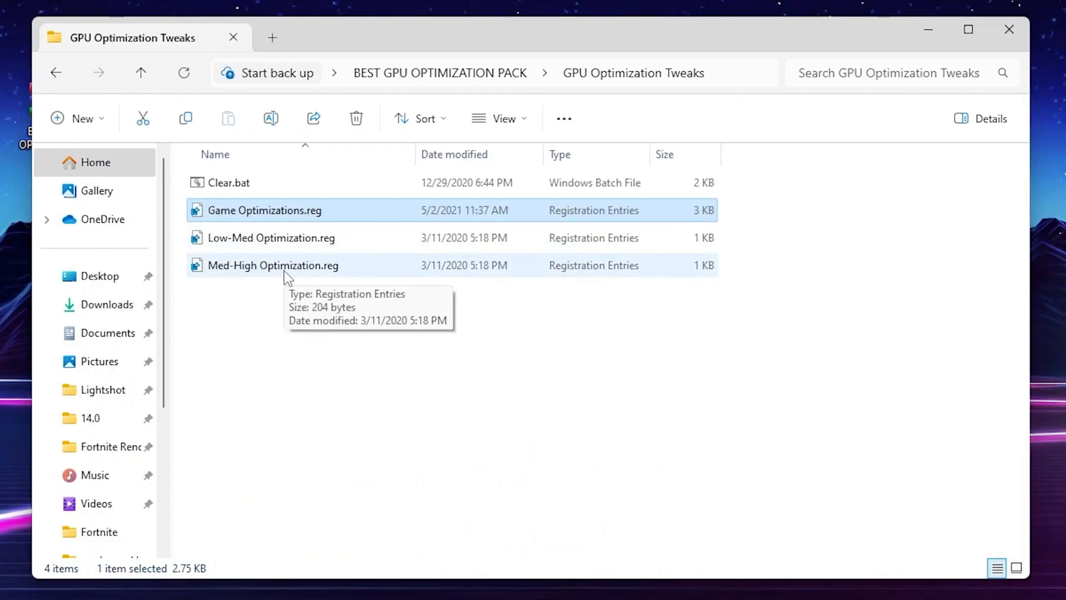
mouse_move(253, 275)
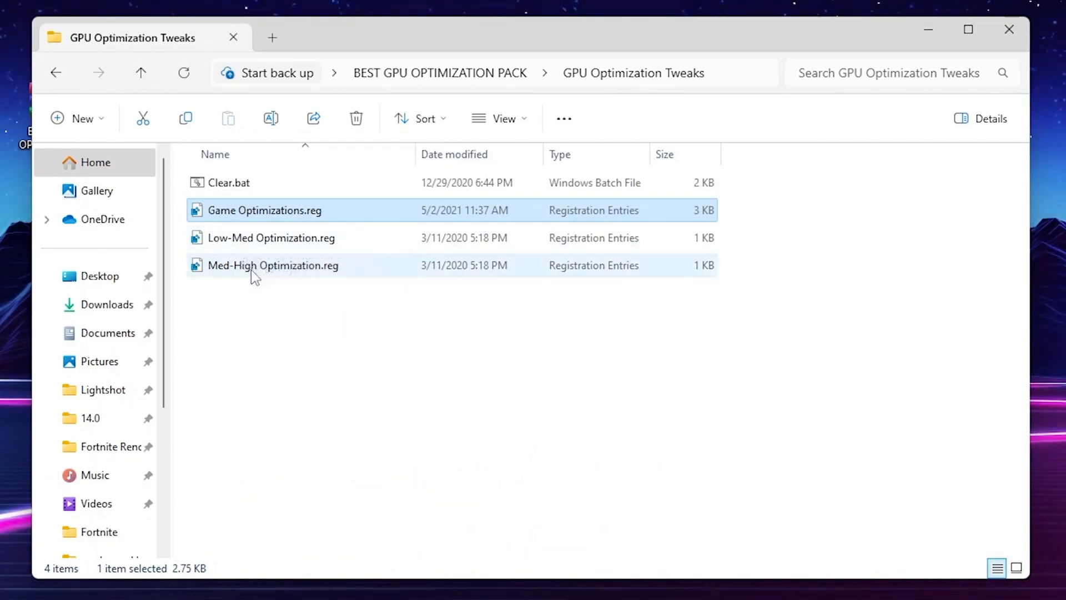
mouse_move(239, 246)
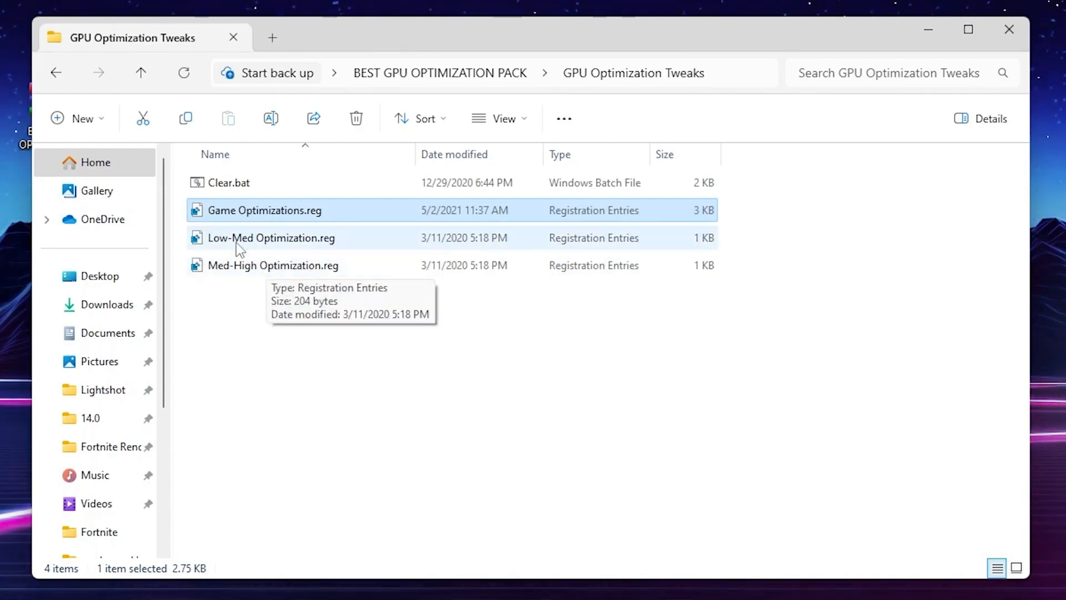
mouse_move(232, 256)
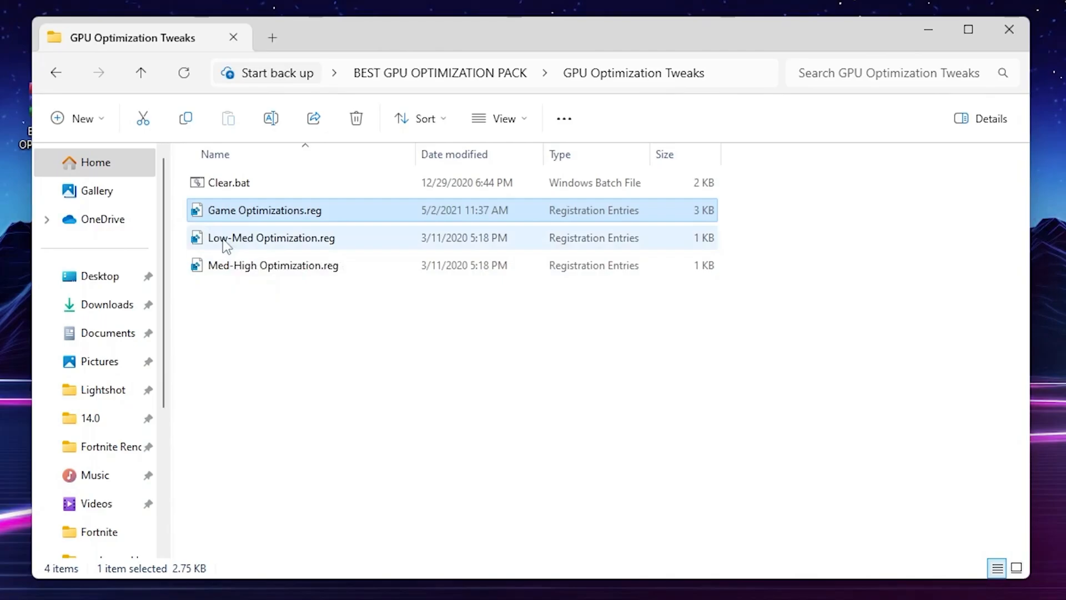
Merge Low-Med Optimization.reg into the registry and confirm the success message.
double_click(271, 238)
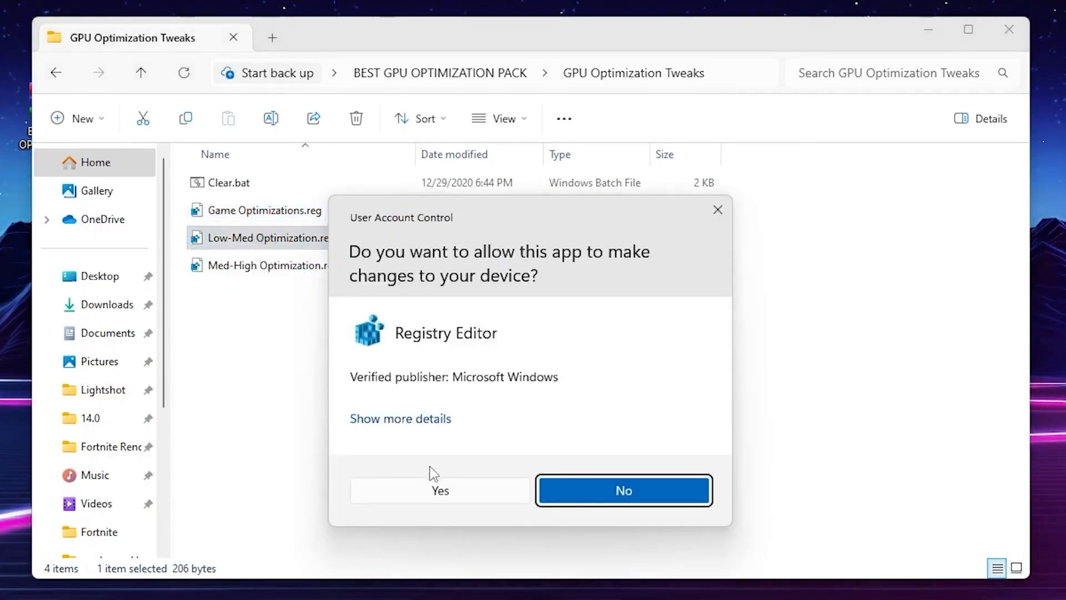
left_click(439, 489)
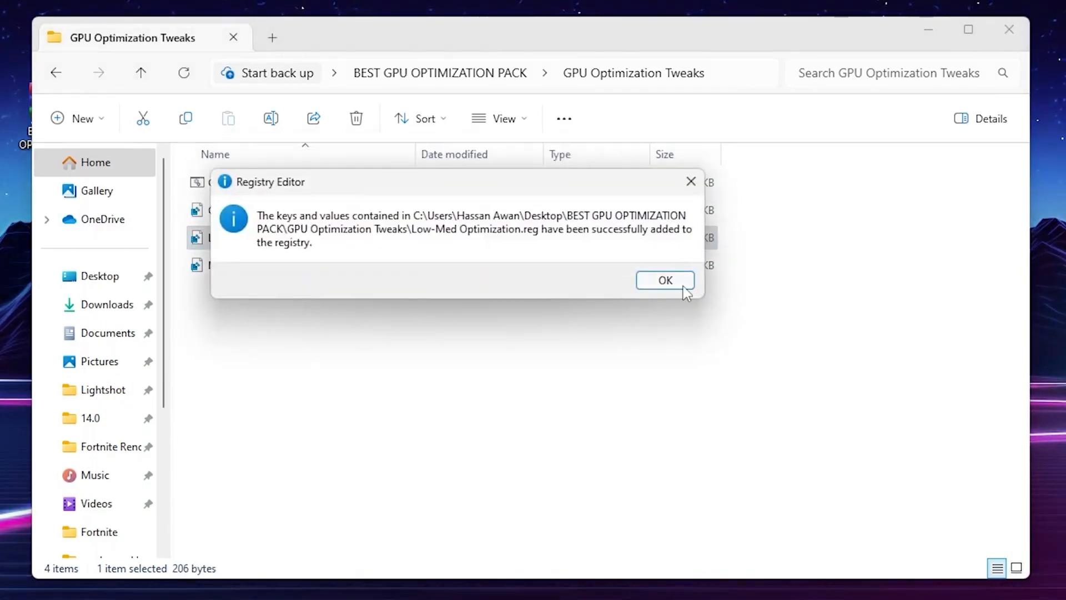
left_click(664, 280)
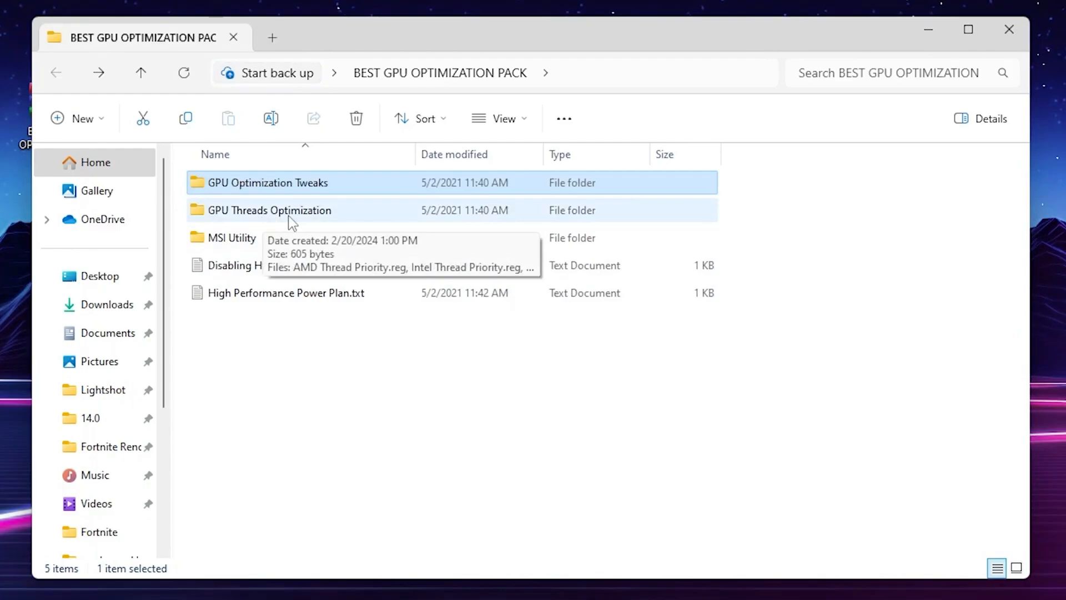
Merge NVIDIA Thread Priority.reg from GPU Threads Optimization into the registry, approving both prompts.
double_click(268, 210)
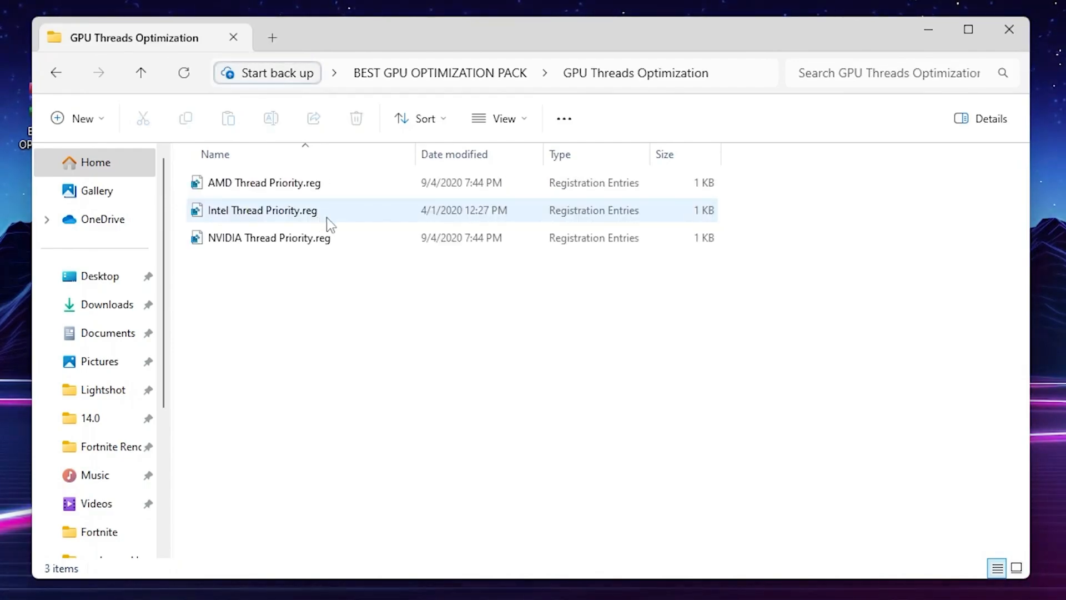
left_click(265, 183)
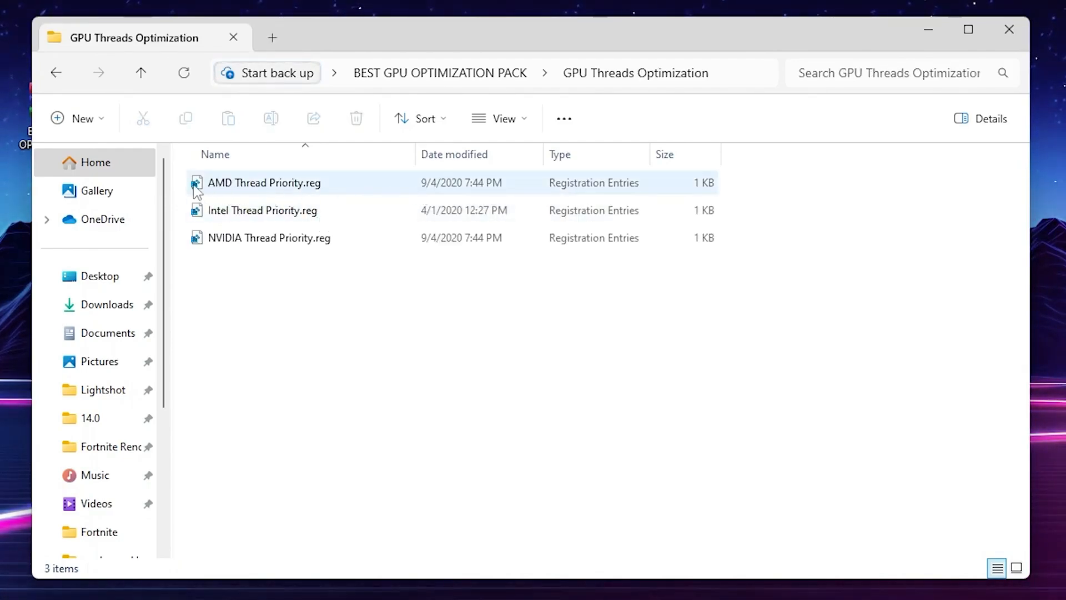
left_click(268, 238)
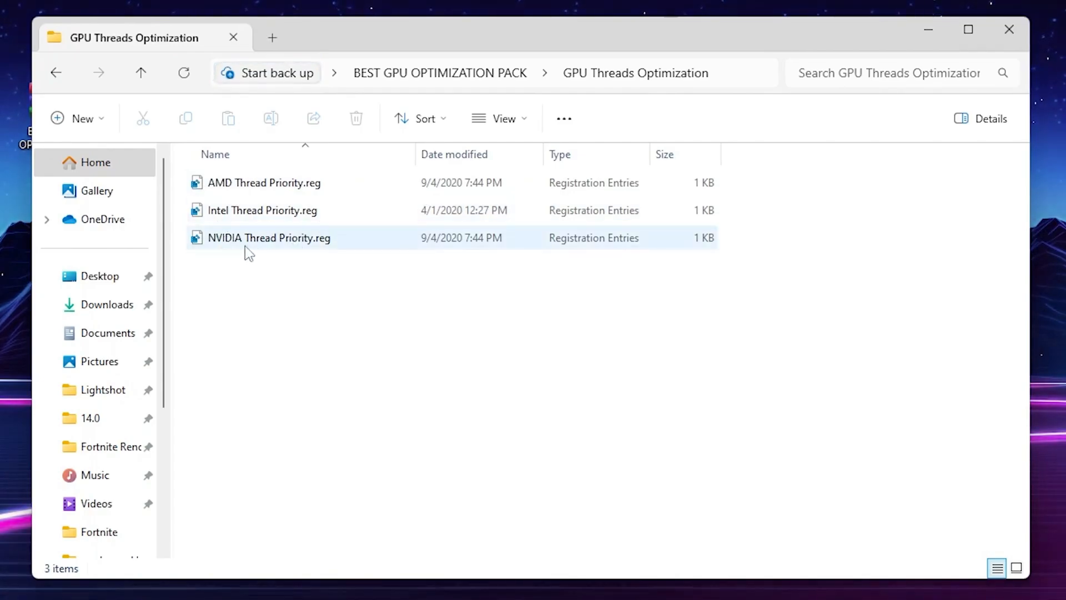
mouse_move(256, 244)
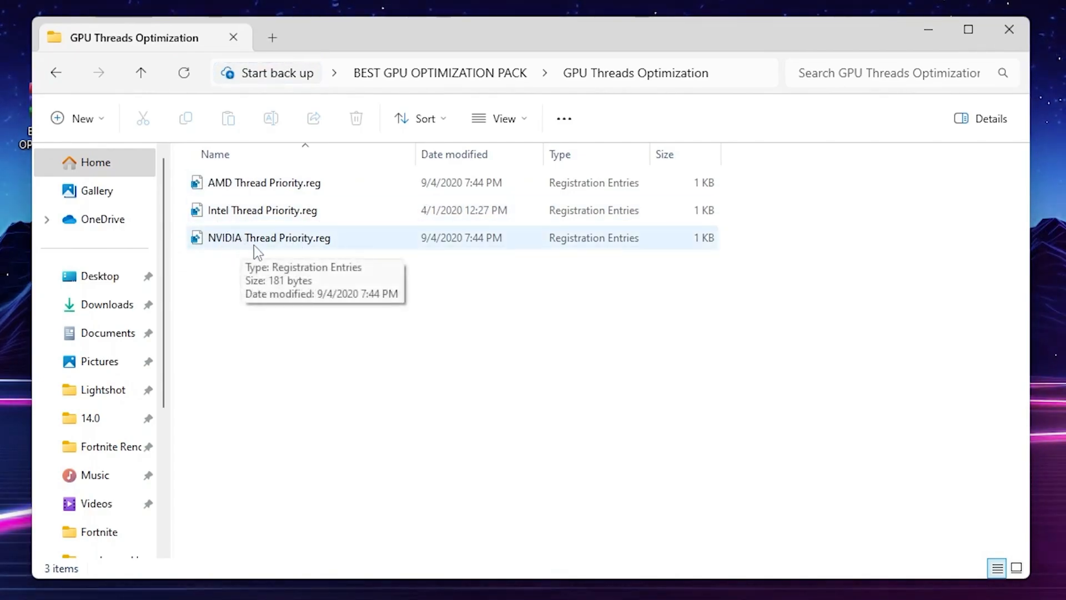
mouse_move(263, 244)
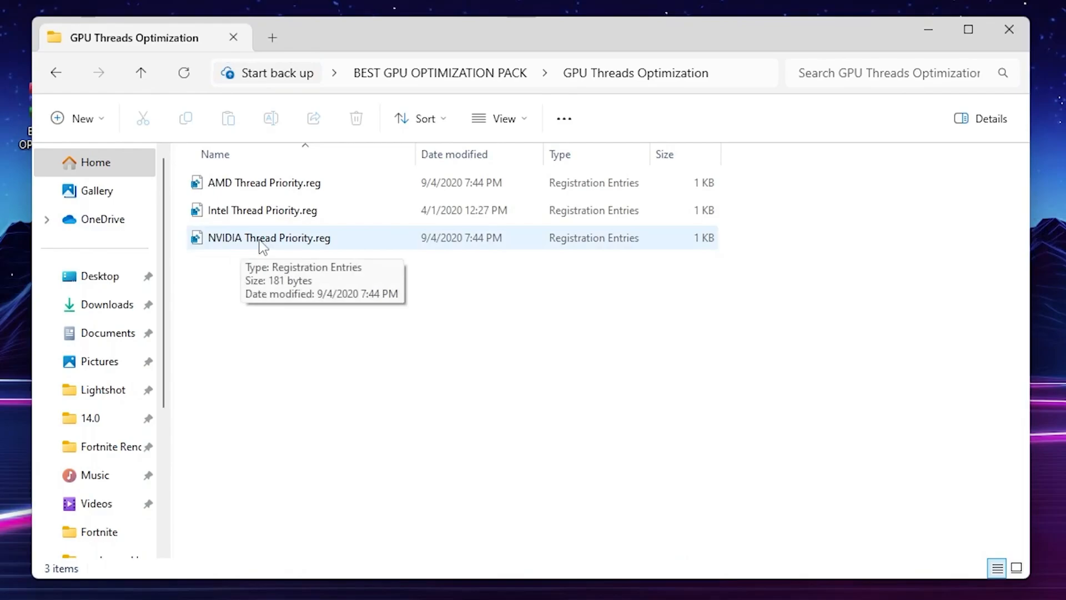
mouse_move(320, 247)
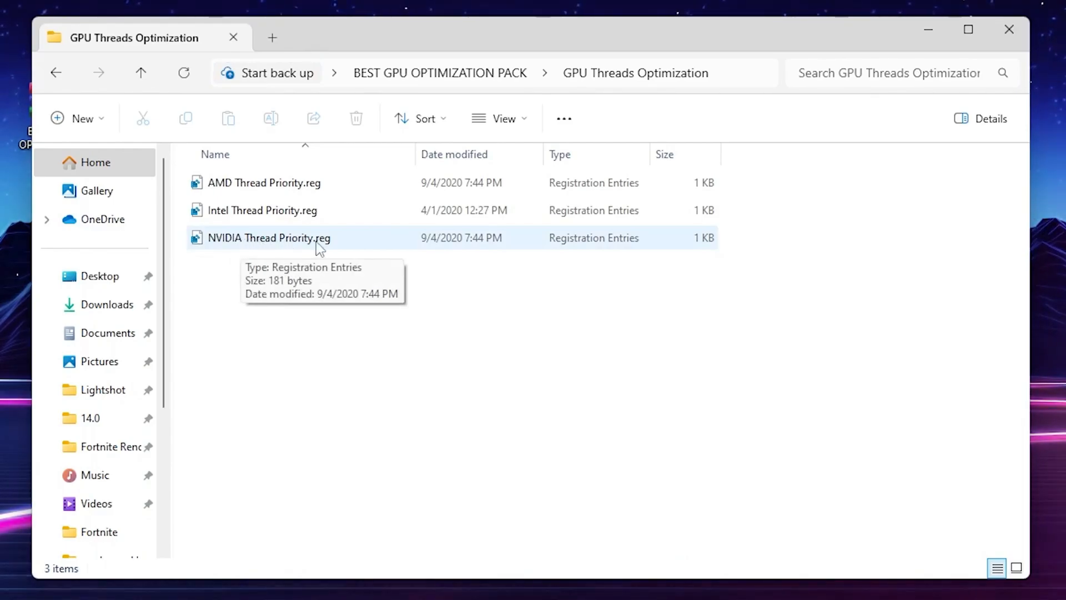
double_click(269, 237)
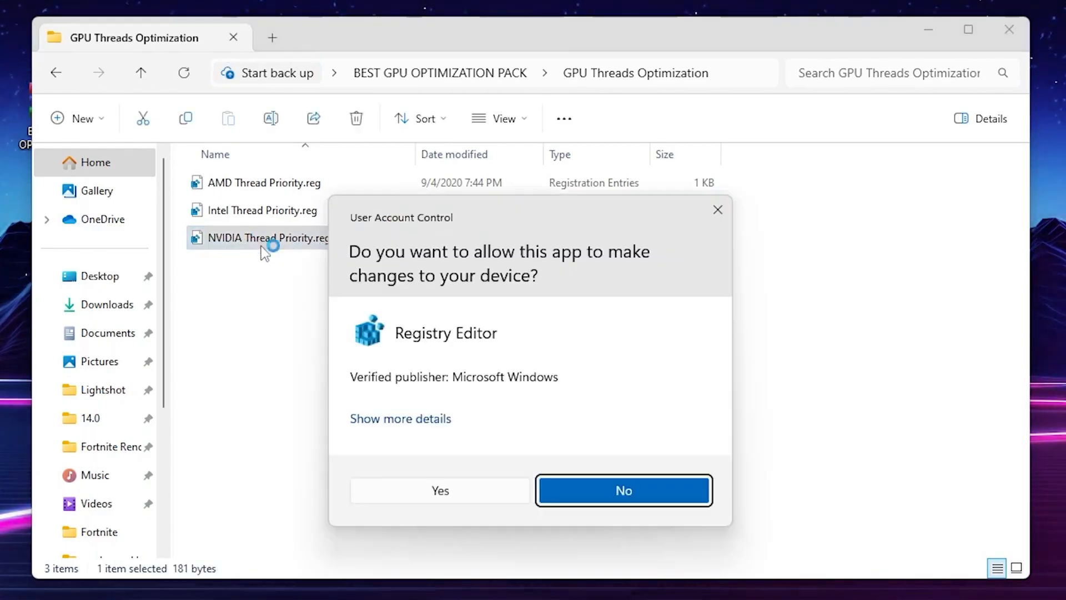
left_click(440, 489)
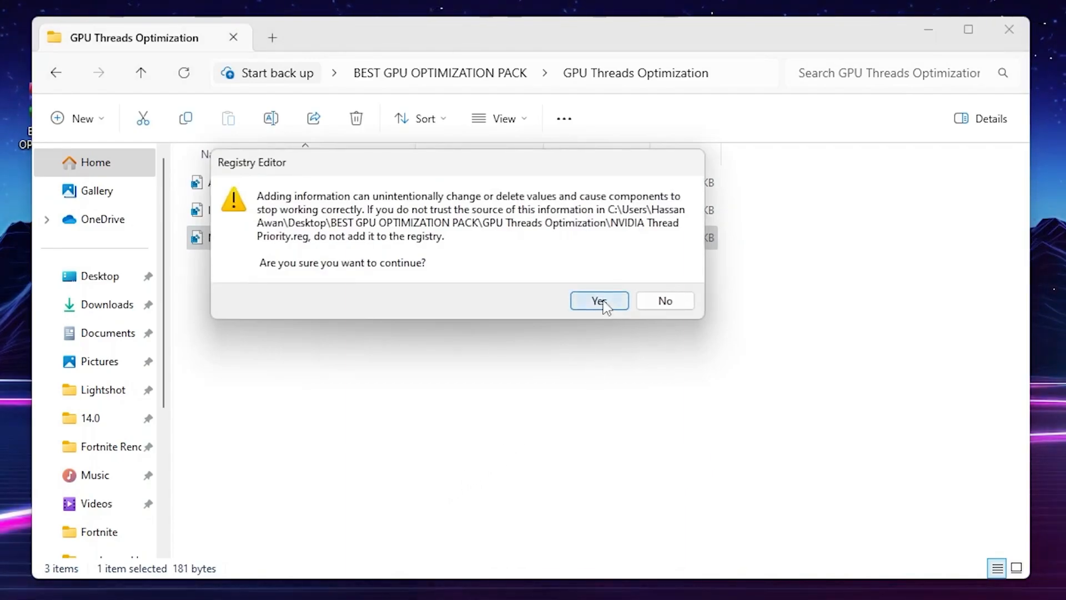
left_click(598, 300)
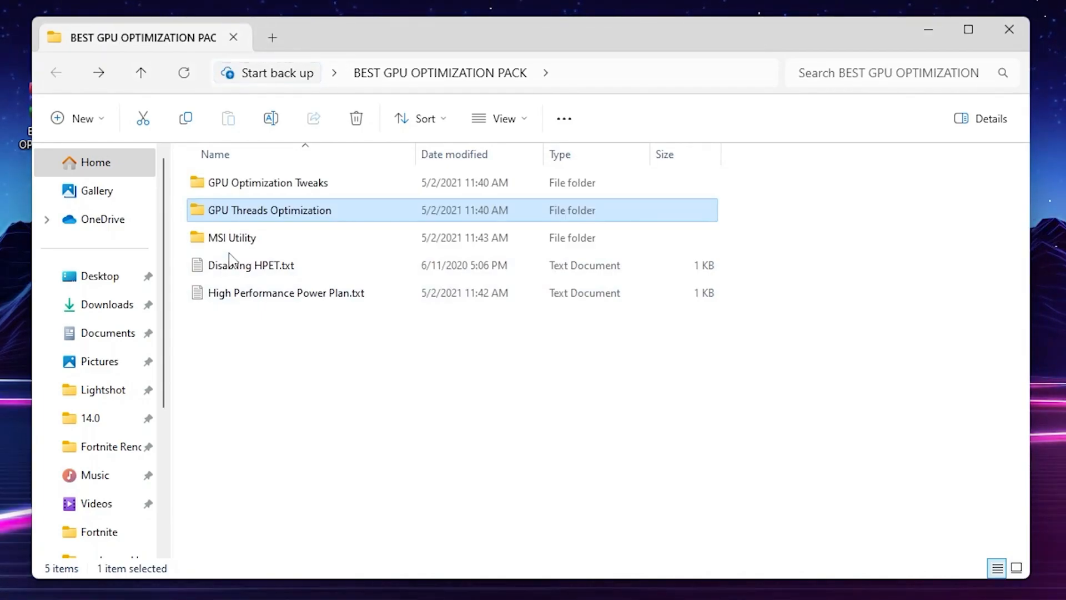
In the MSI utility, give the GeForce RTX 3070 High interrupt priority with MSI kept on.
double_click(231, 238)
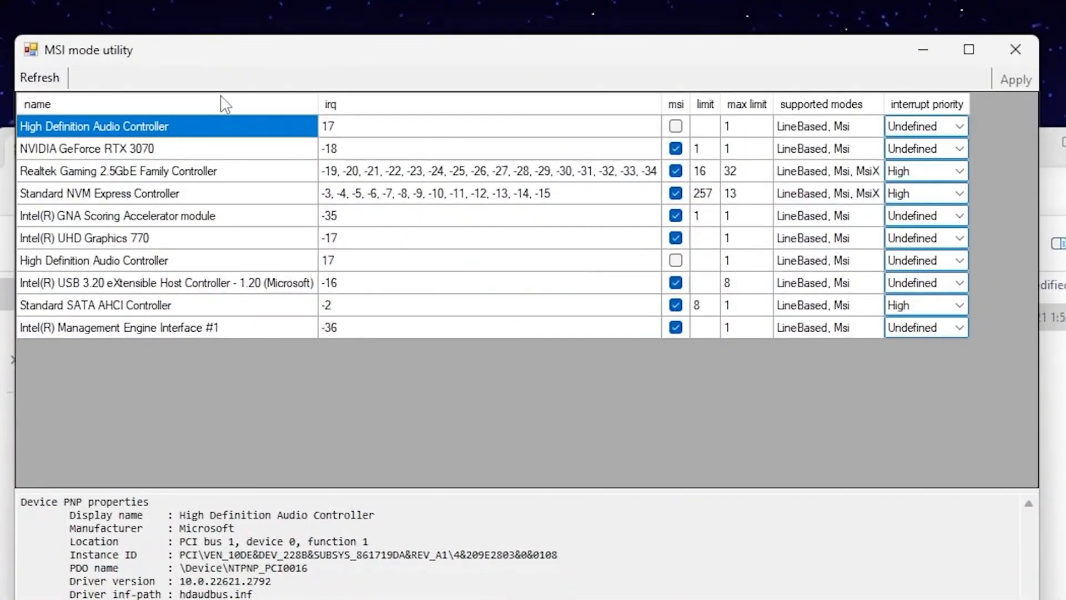
mouse_move(262, 129)
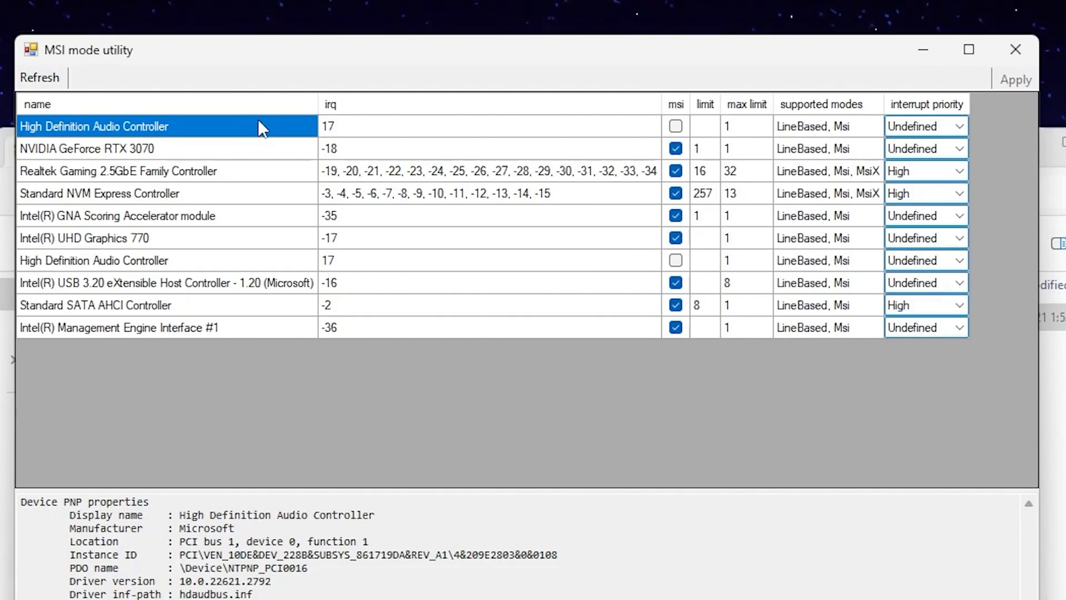
left_click(87, 147)
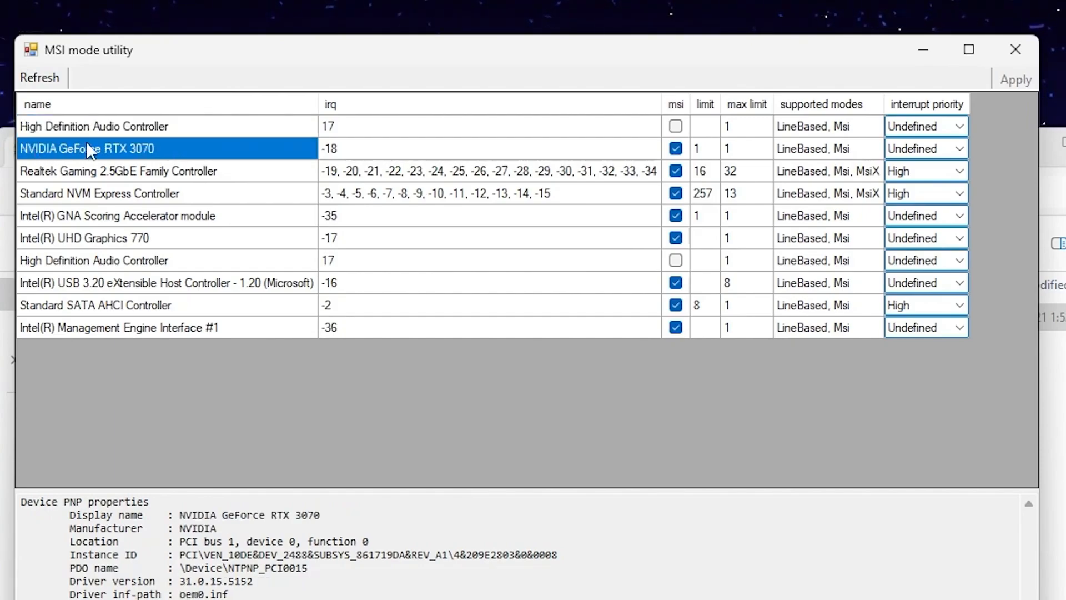
mouse_move(141, 156)
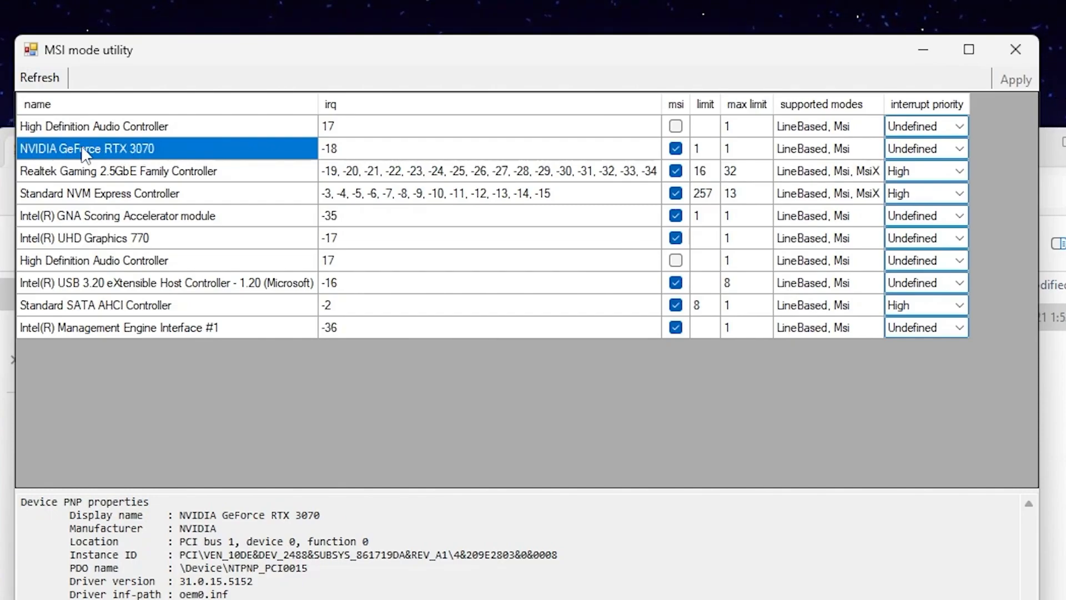
mouse_move(692, 106)
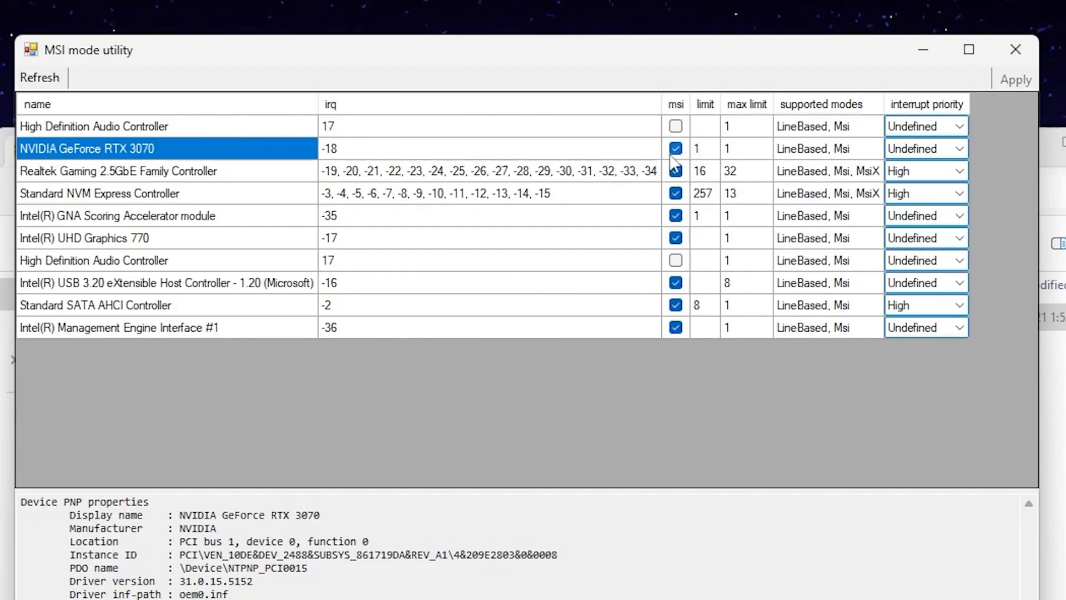
mouse_move(692, 167)
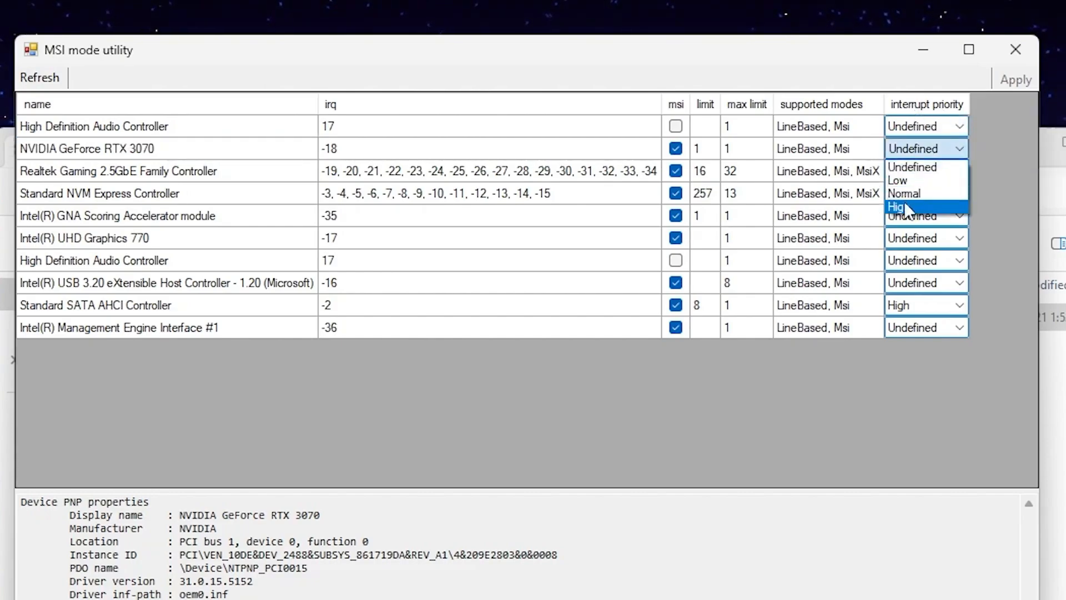
left_click(897, 207)
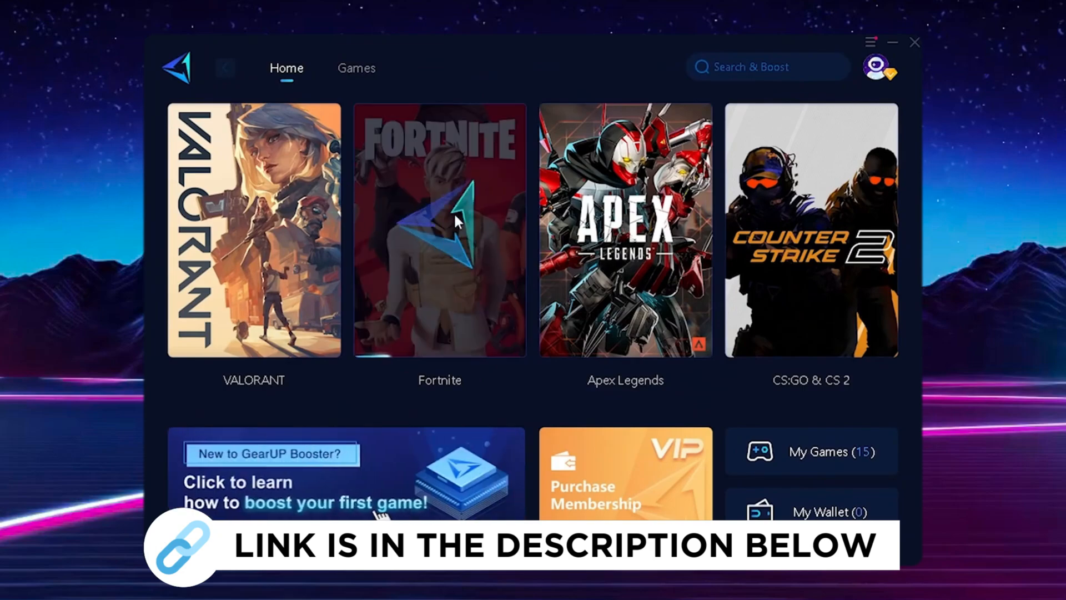
Start boosting Fortnite and dismiss the Epic platform boosted notice.
left_click(440, 229)
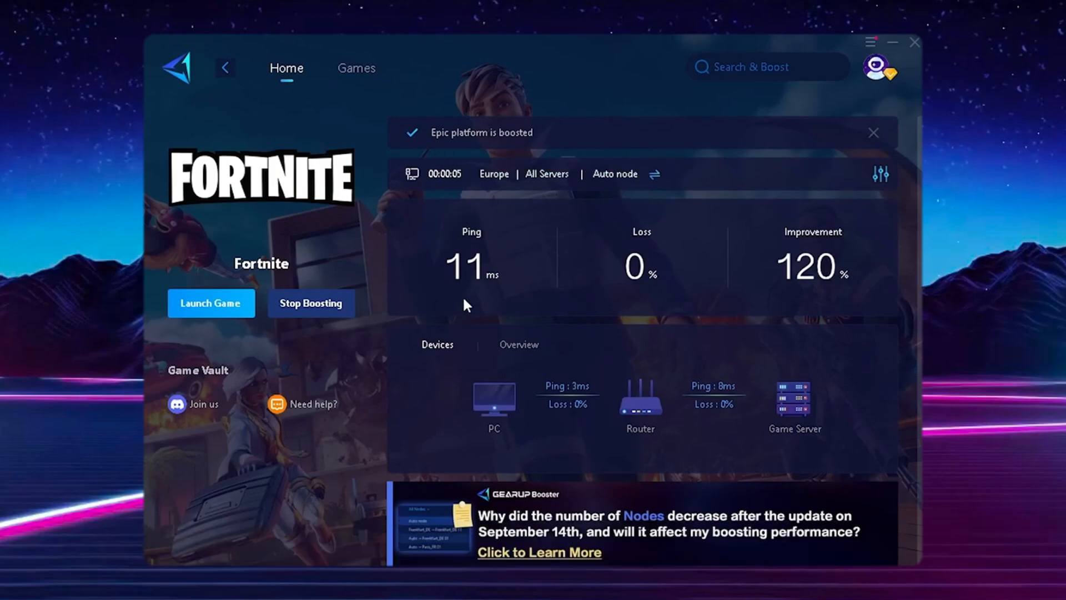
mouse_move(489, 307)
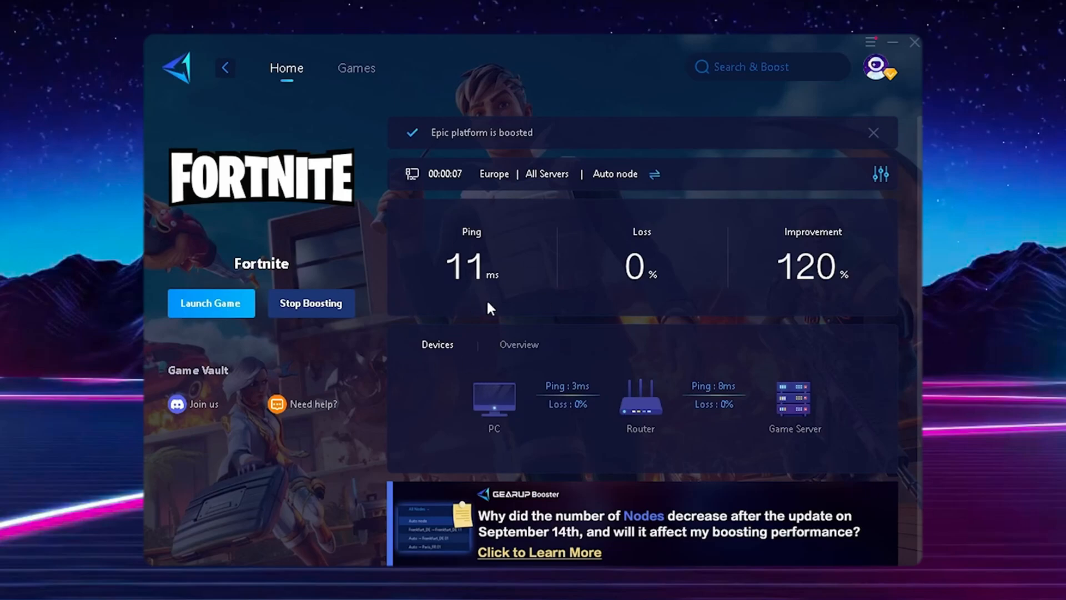
left_click(872, 132)
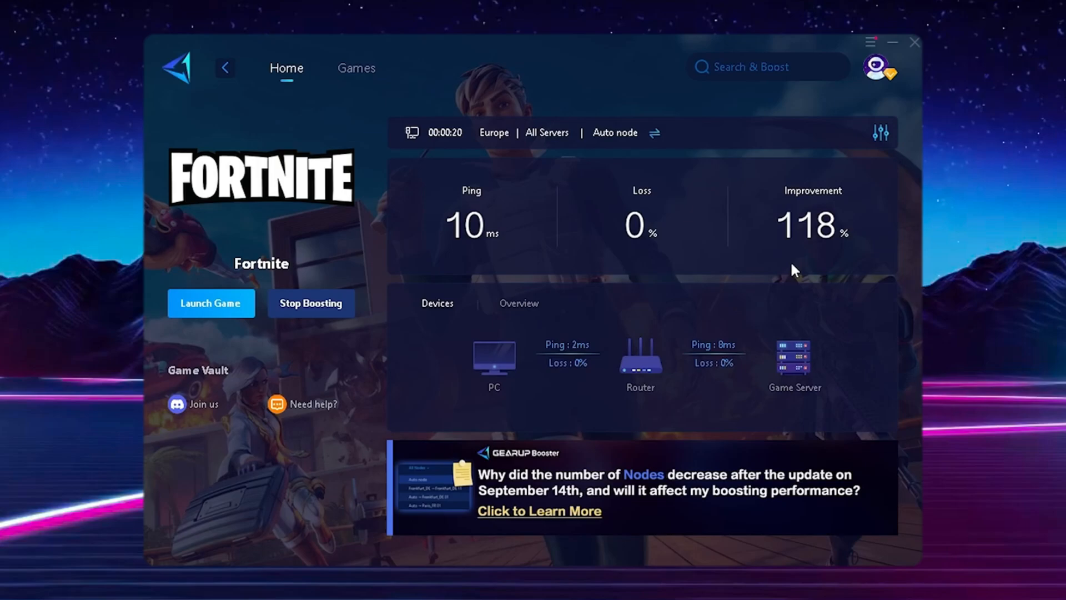
mouse_move(467, 260)
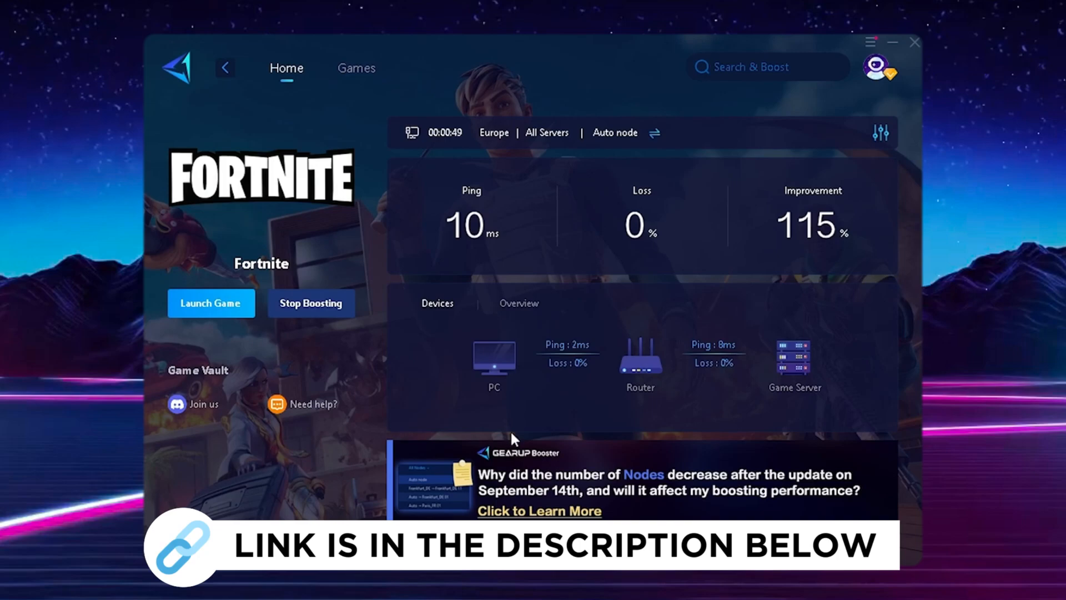
mouse_move(763, 387)
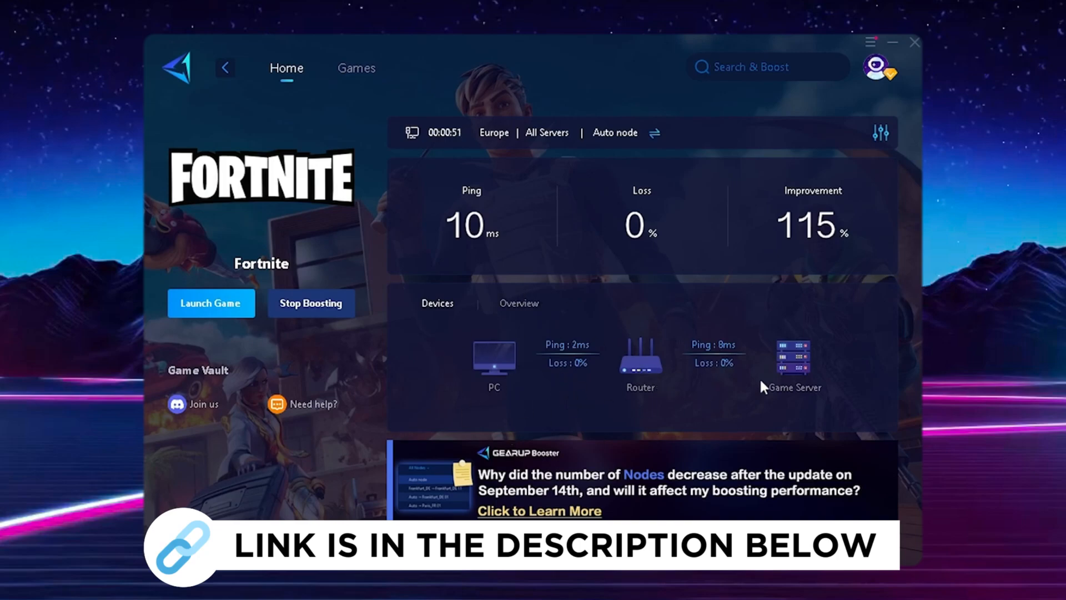
mouse_move(794, 407)
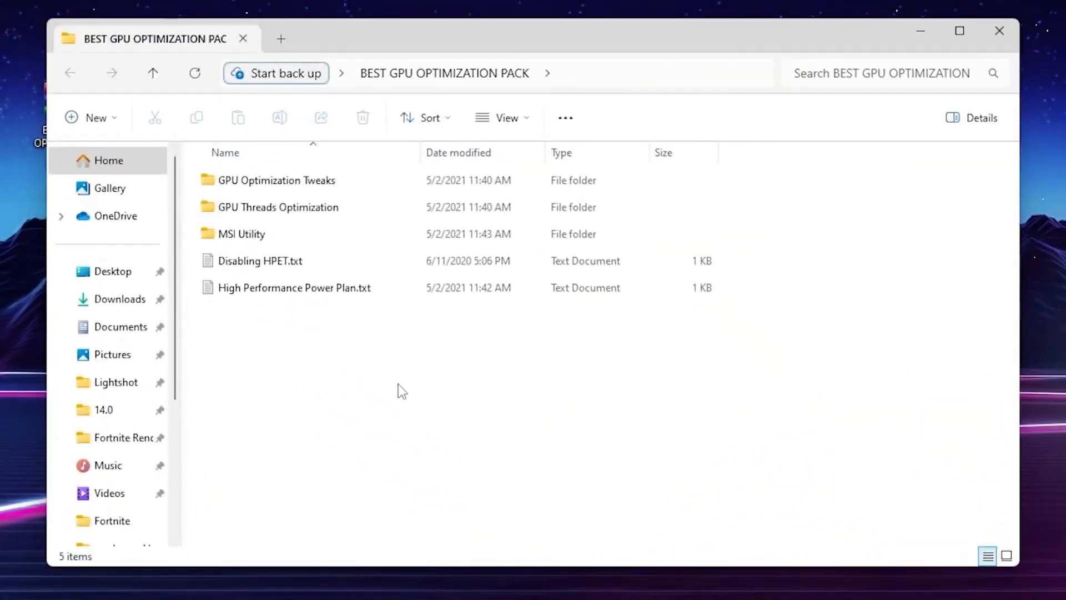
Open the Disabling HPET.txt guide from the optimization pack folder.
left_click(260, 260)
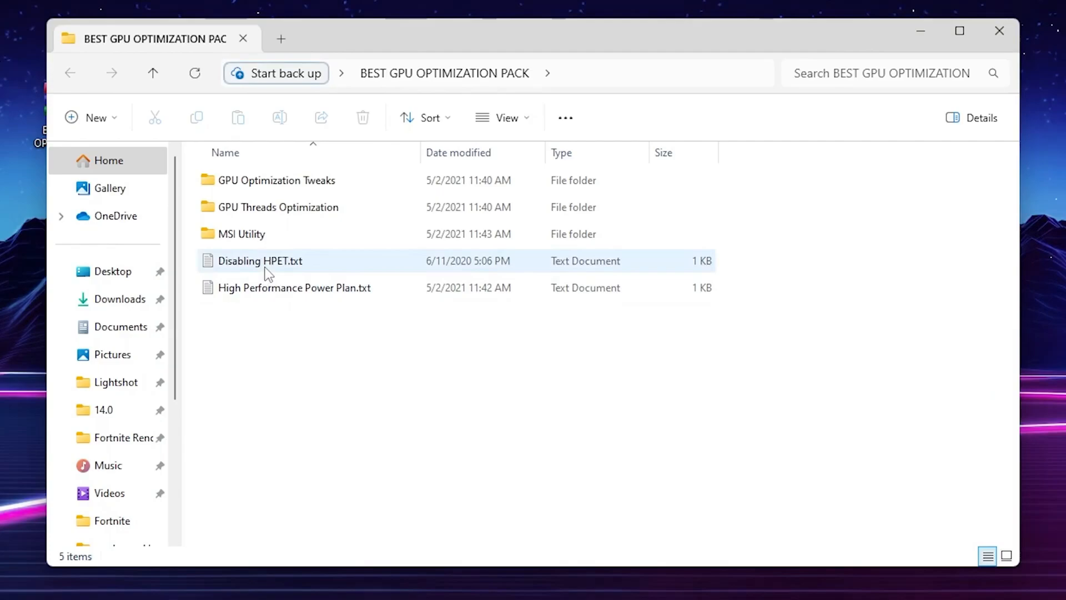
mouse_move(284, 267)
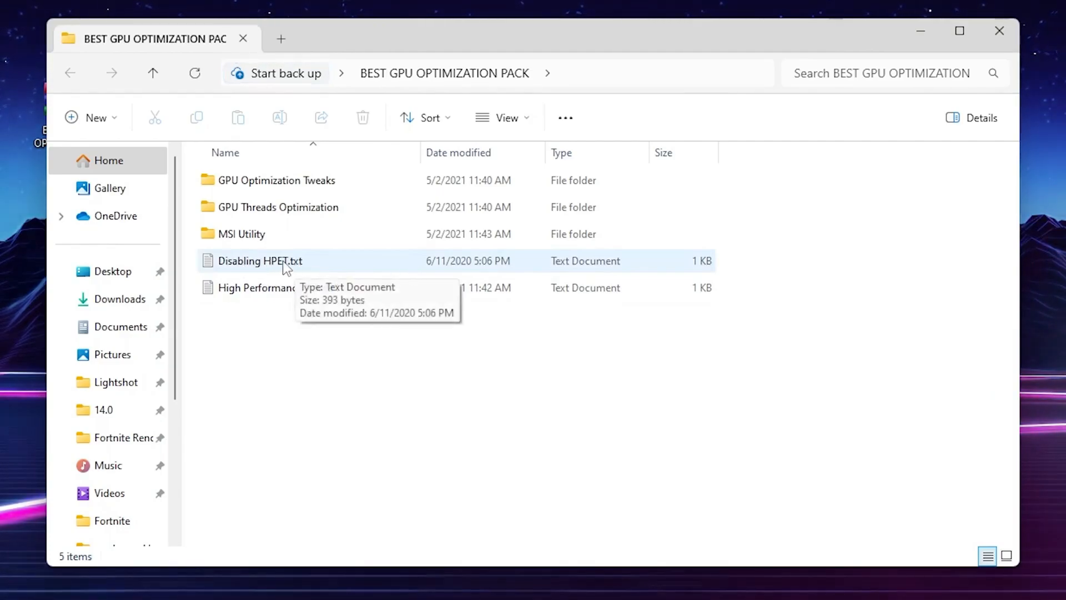
double_click(260, 260)
type("CMD")
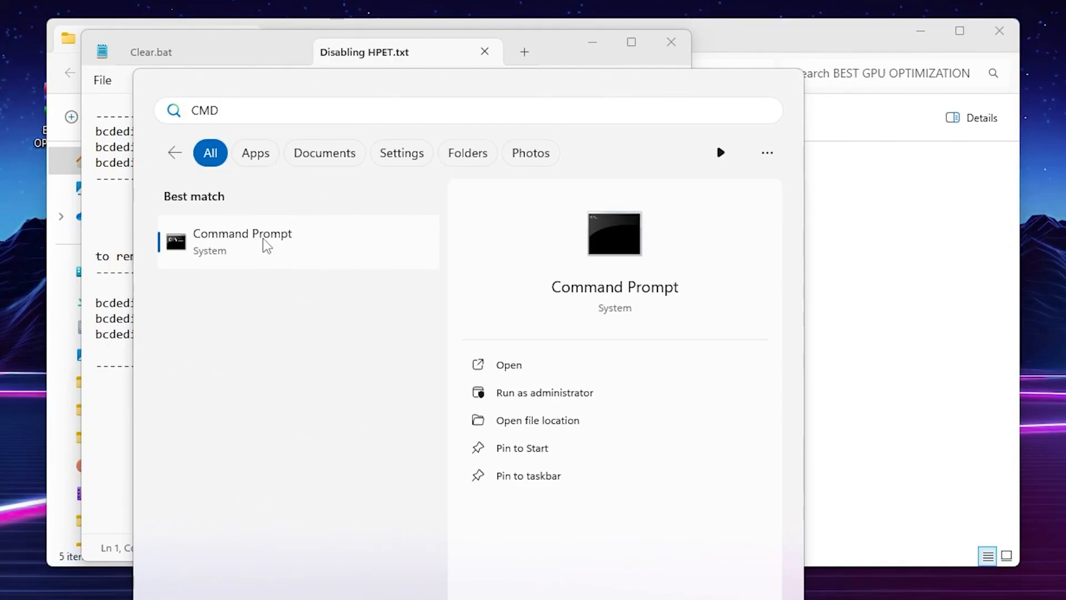
Launch an administrator Command Prompt and run the three bcdedit HPET commands.
left_click(544, 392)
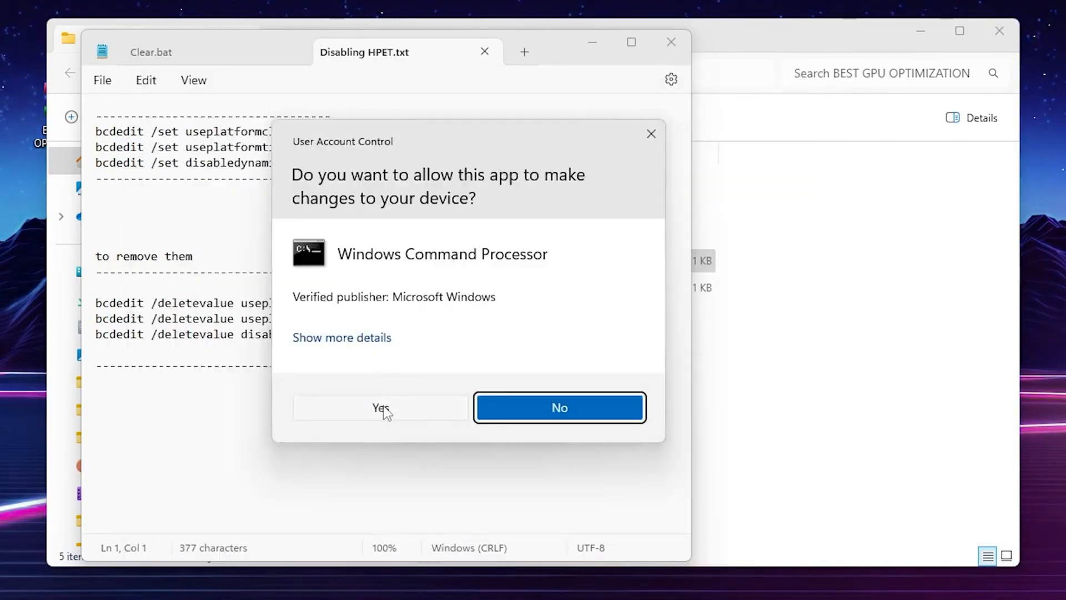
left_click(379, 408)
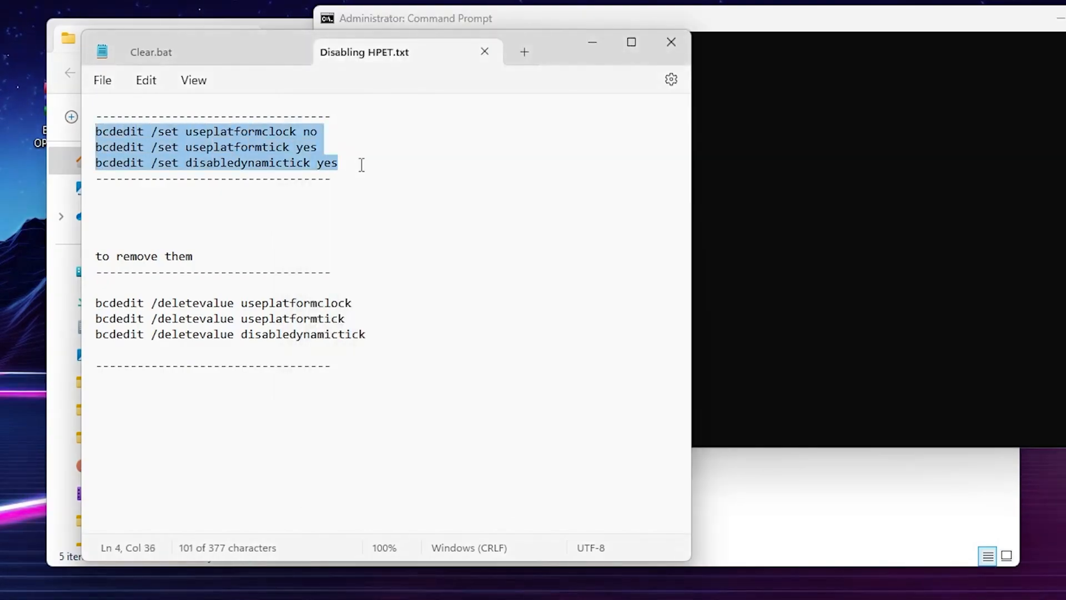
left_click(414, 19)
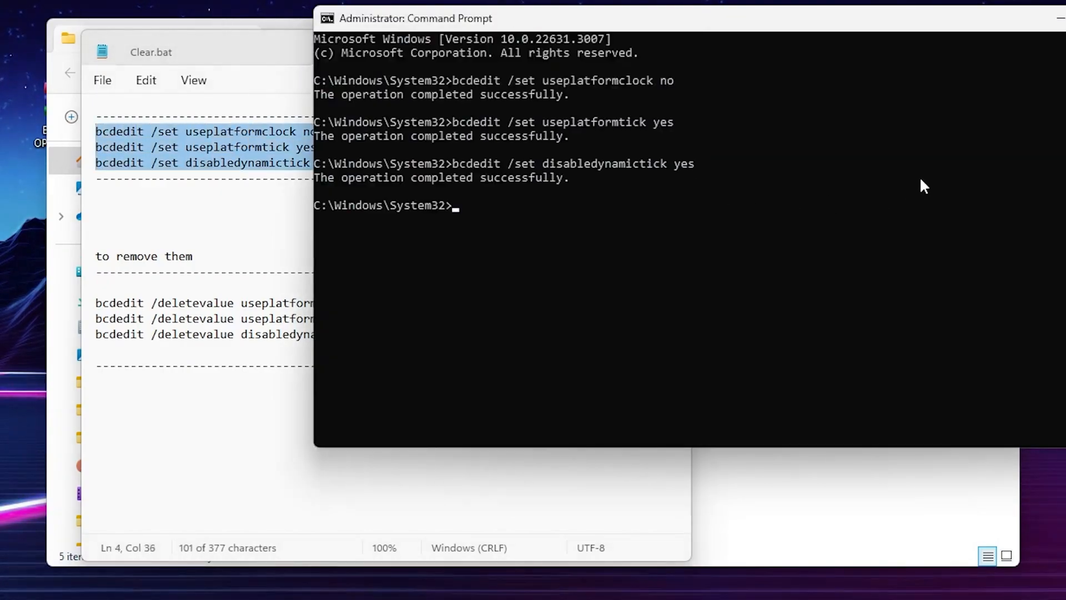
mouse_move(454, 229)
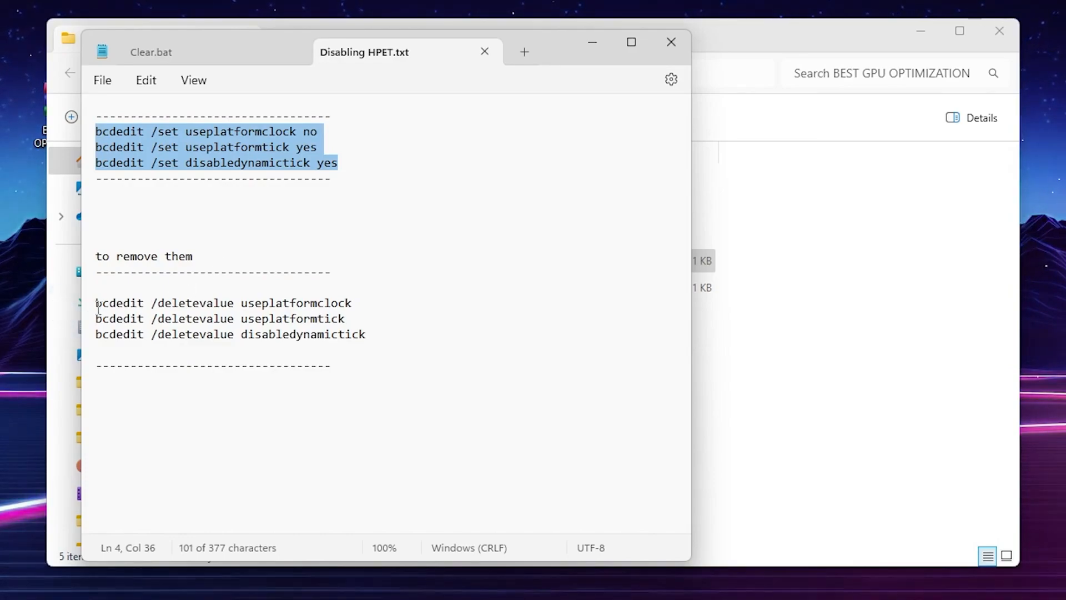
mouse_move(316, 333)
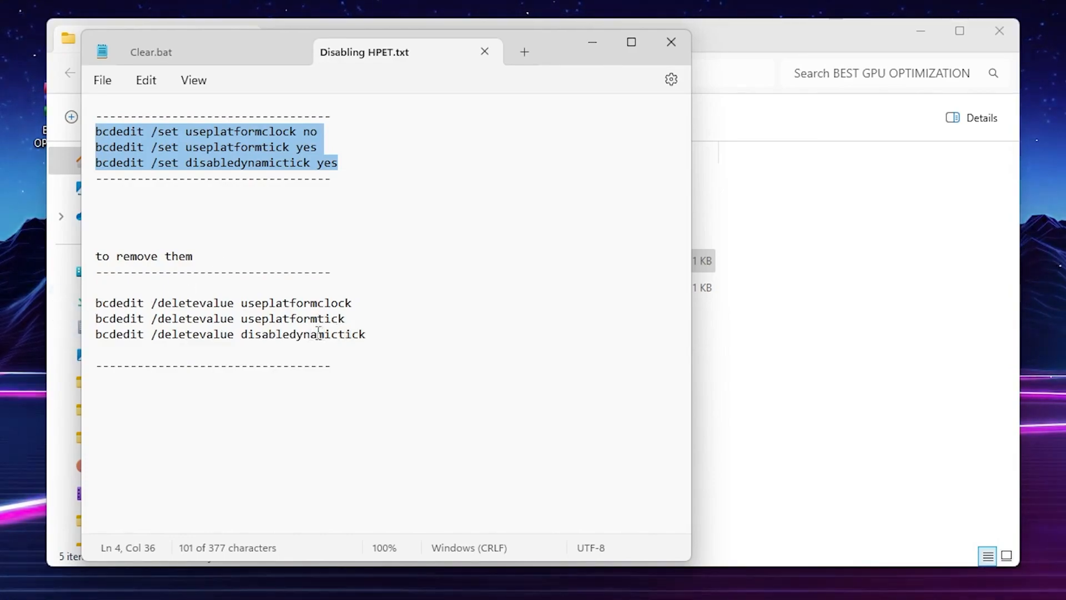
mouse_move(402, 187)
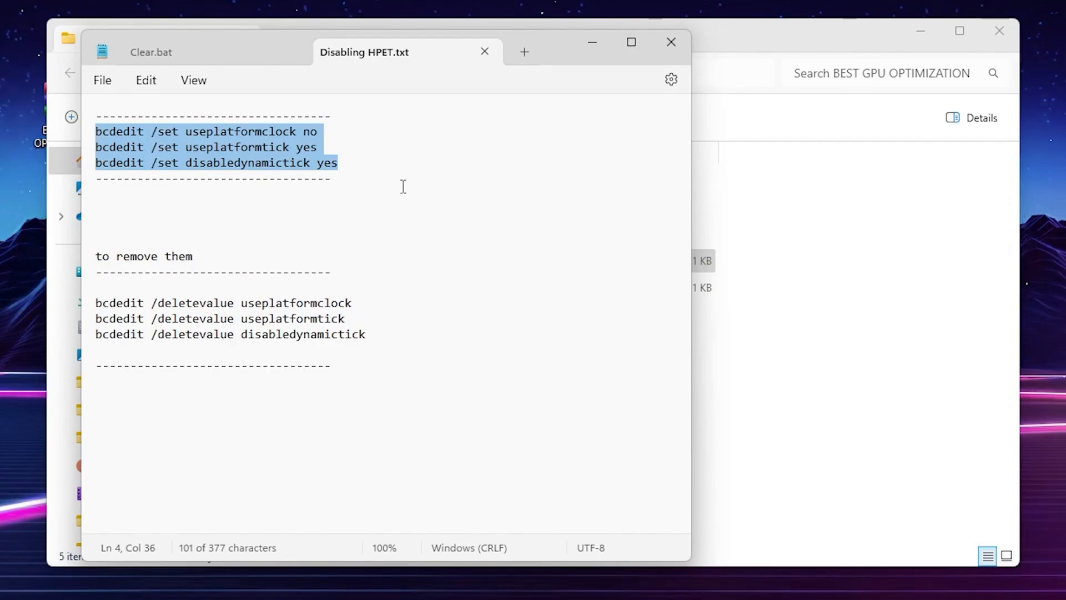
mouse_move(246, 247)
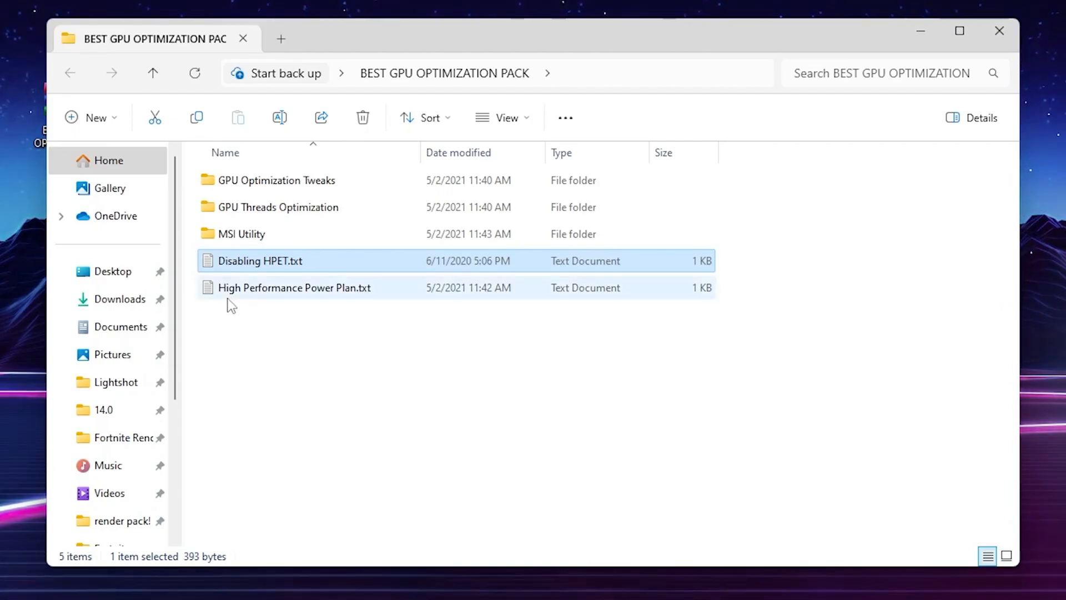
mouse_move(316, 296)
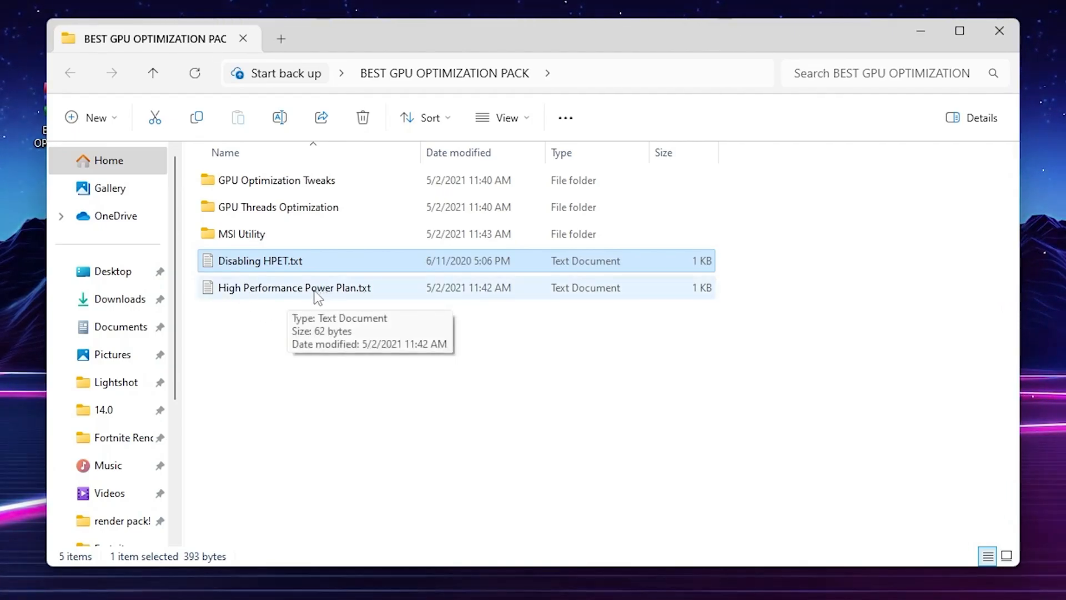
Open High Performance Power Plan.txt and copy its powercfg -duplicatescheme command.
double_click(294, 286)
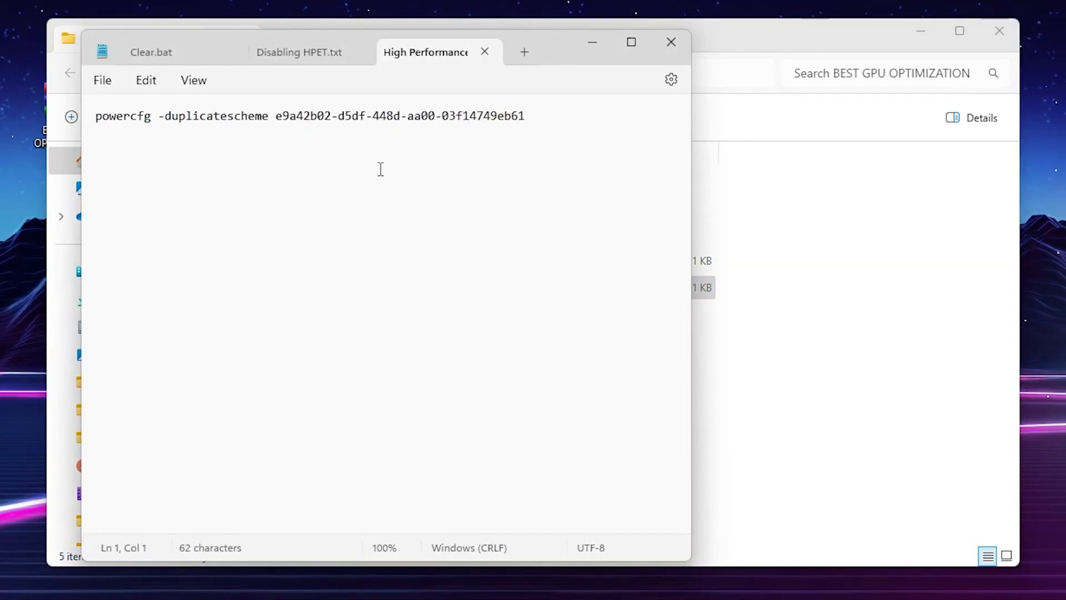
key("ctrl+a")
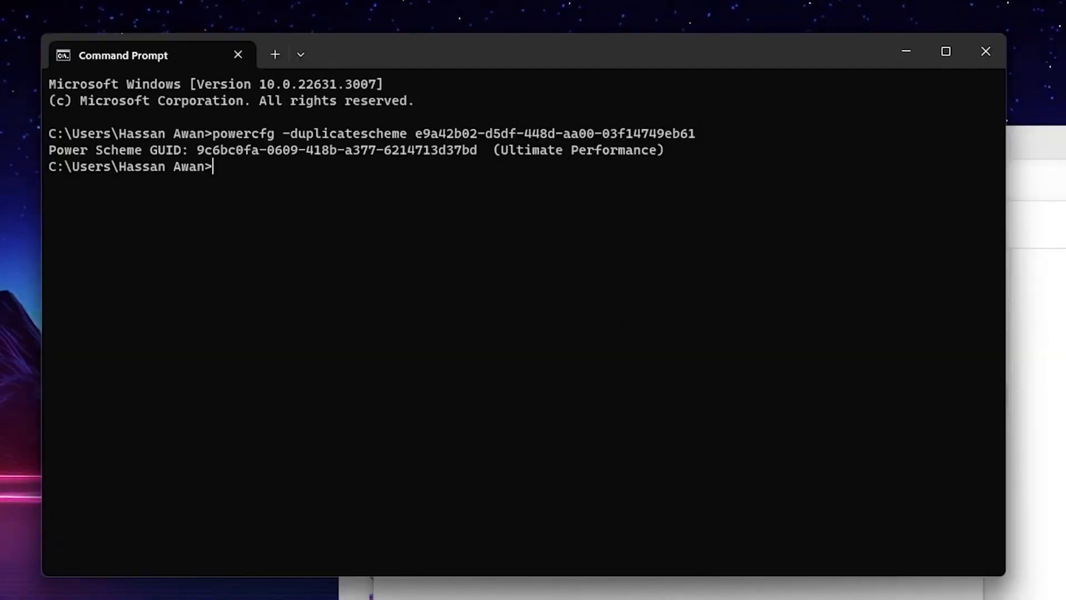
mouse_move(544, 163)
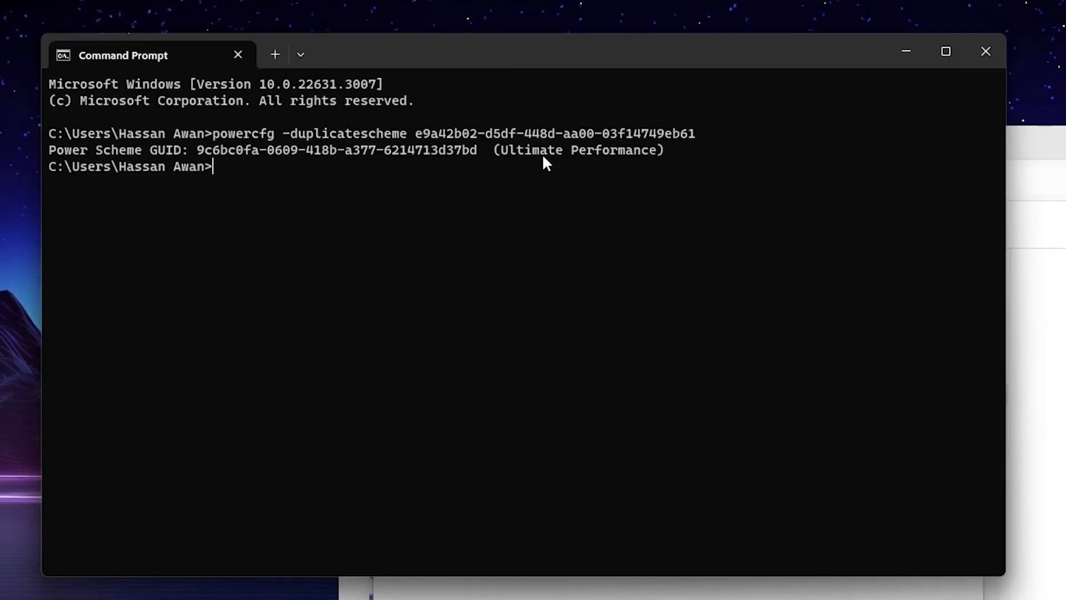
mouse_move(625, 206)
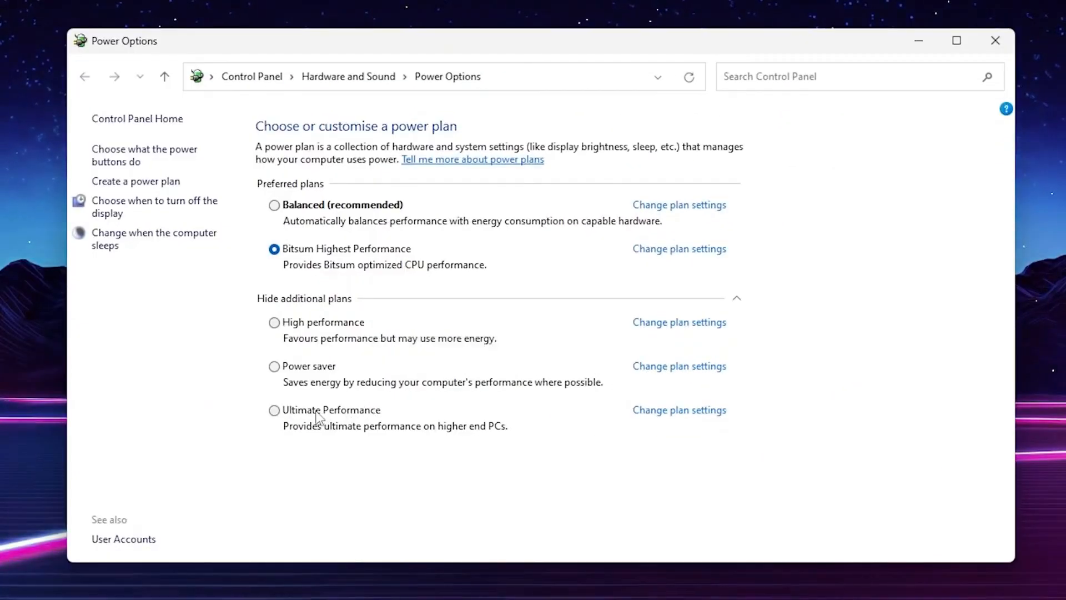
mouse_move(329, 418)
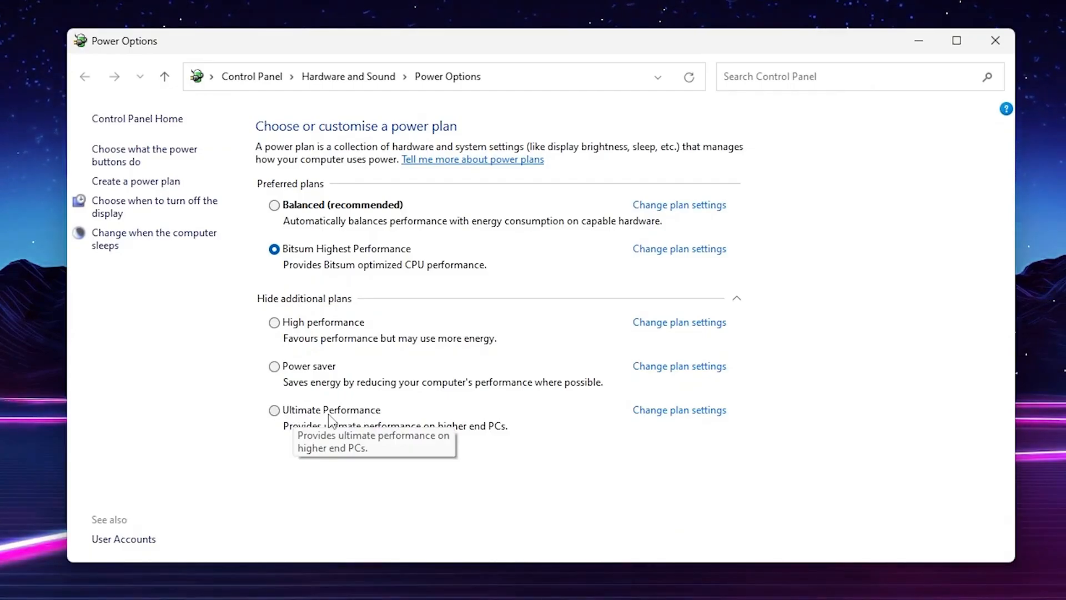
Set the Bitsum Highest Performance plan's display turn-off to Never and go to advanced settings.
left_click(678, 247)
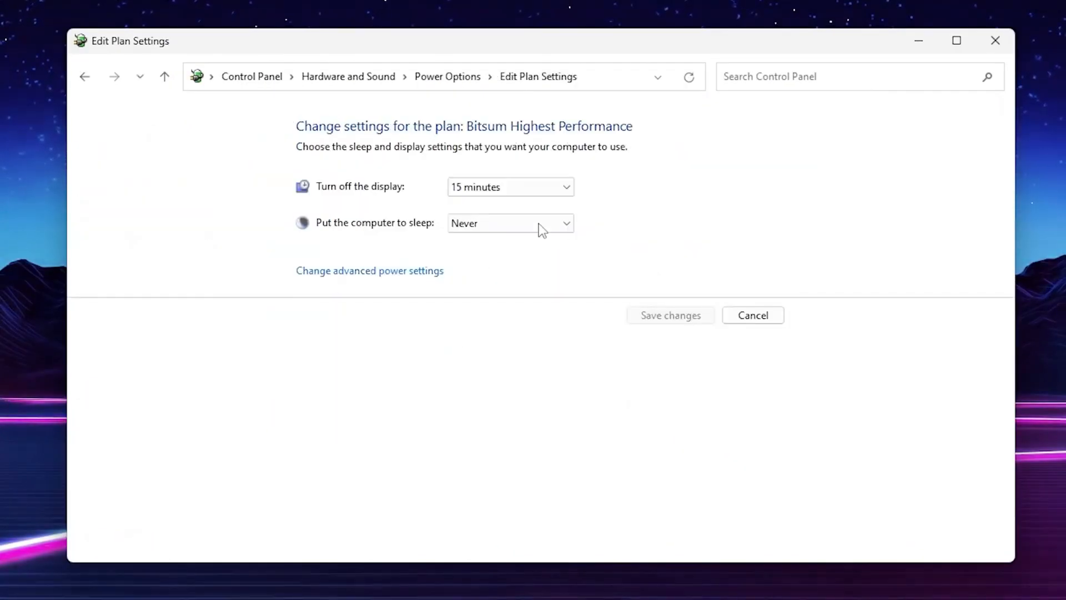
left_click(509, 186)
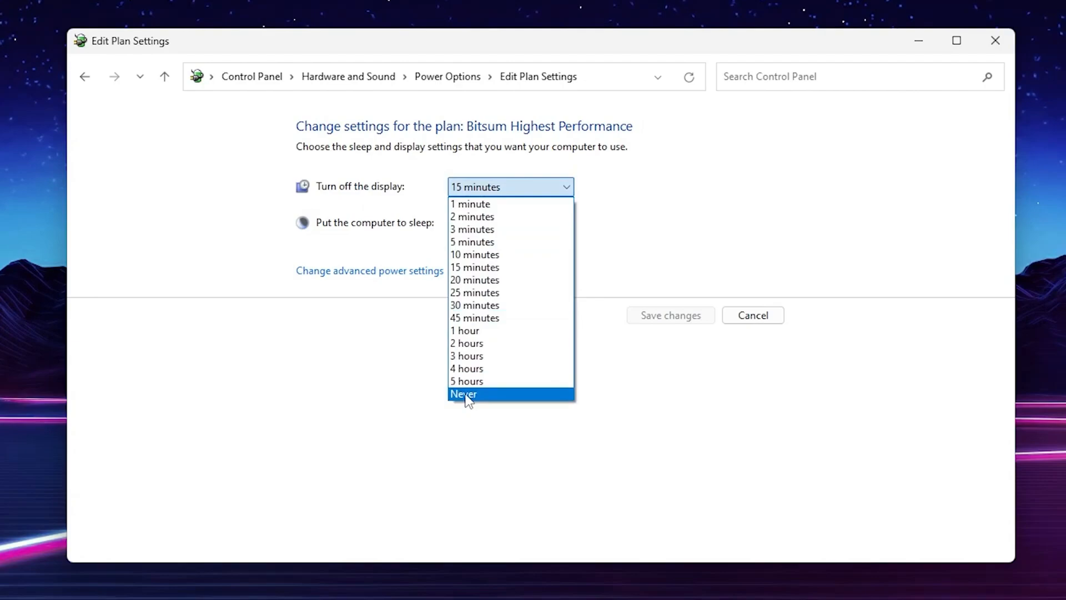
left_click(463, 393)
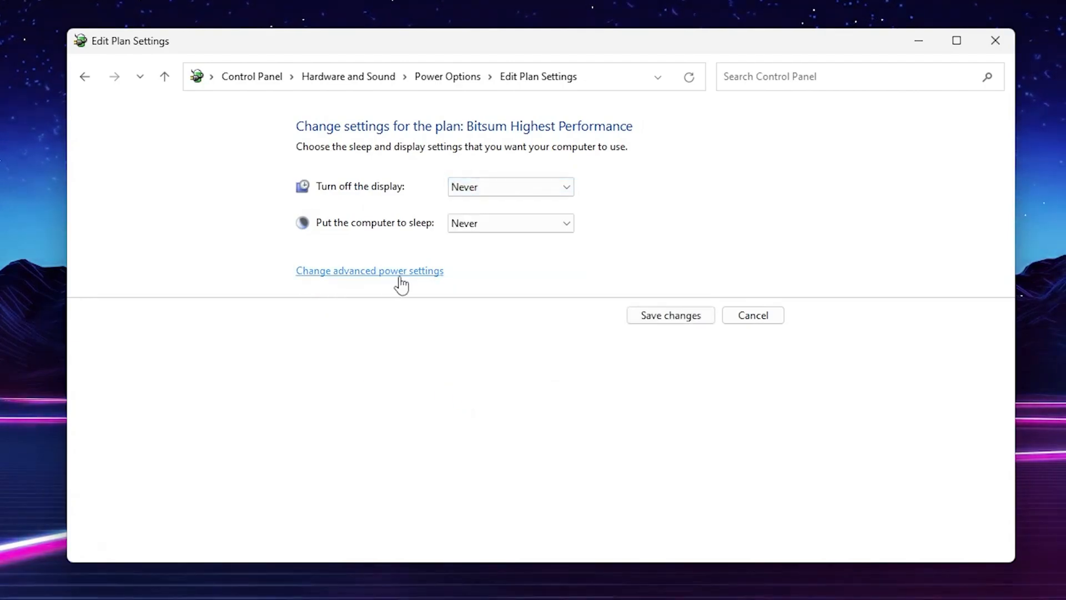
left_click(369, 271)
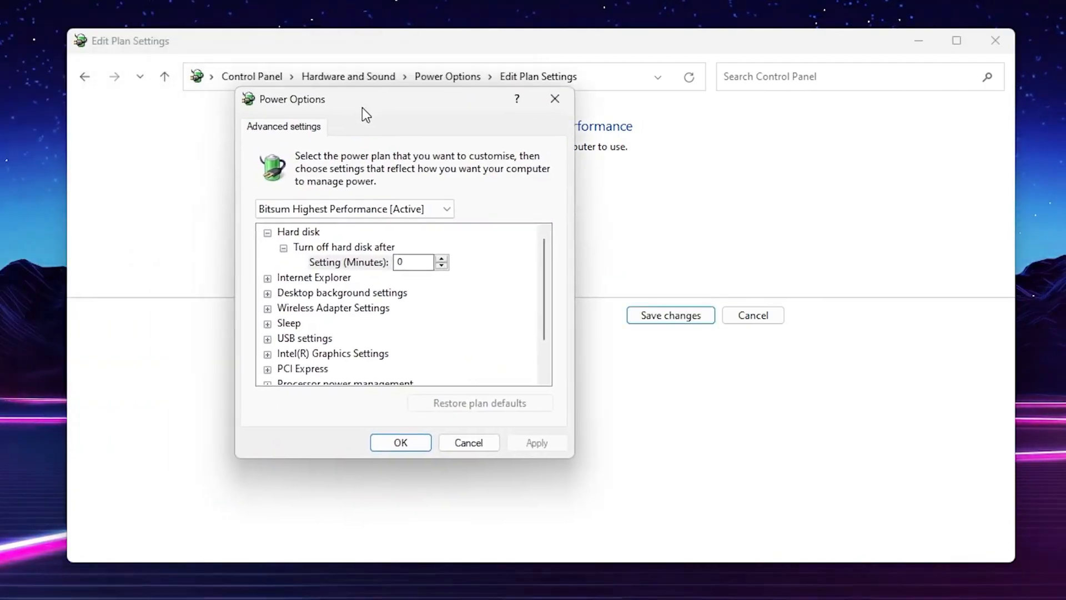
mouse_move(343, 246)
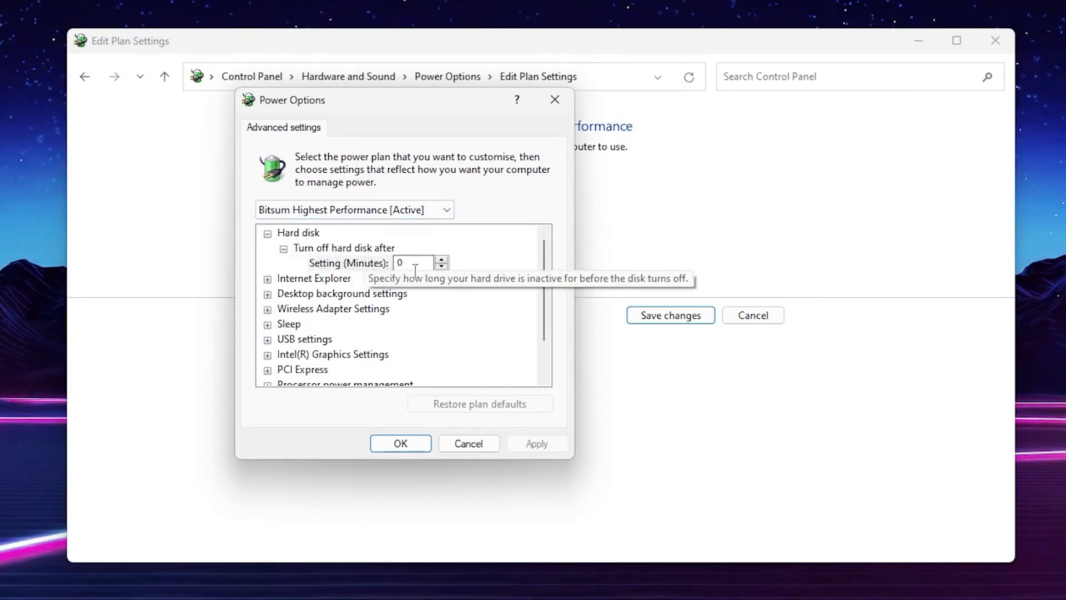
mouse_move(492, 292)
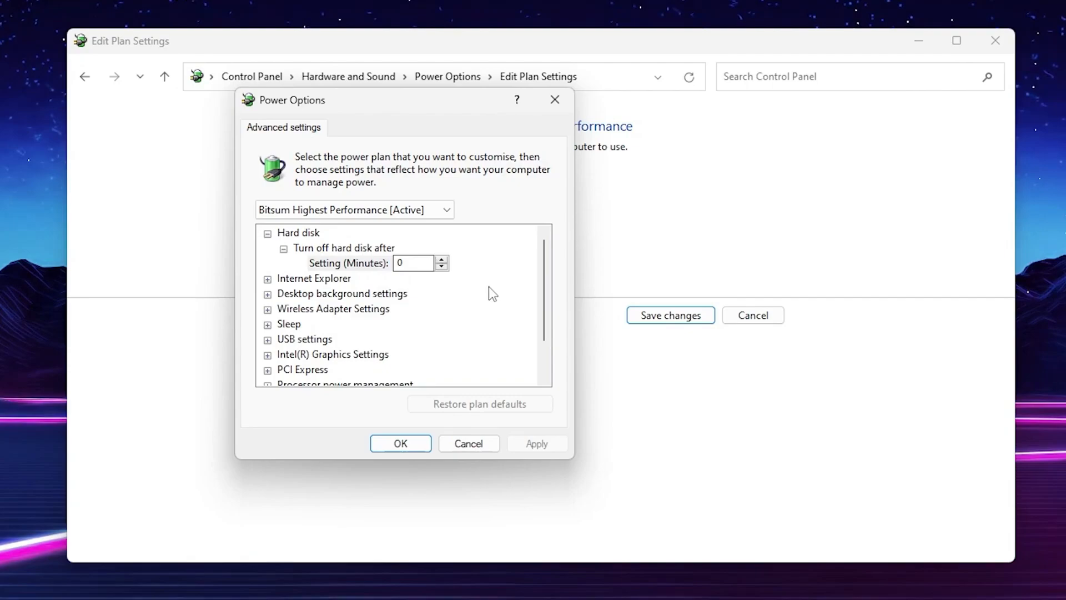
Expand Processor power management and verify minimum and maximum processor state read 100%.
scroll("down", 3)
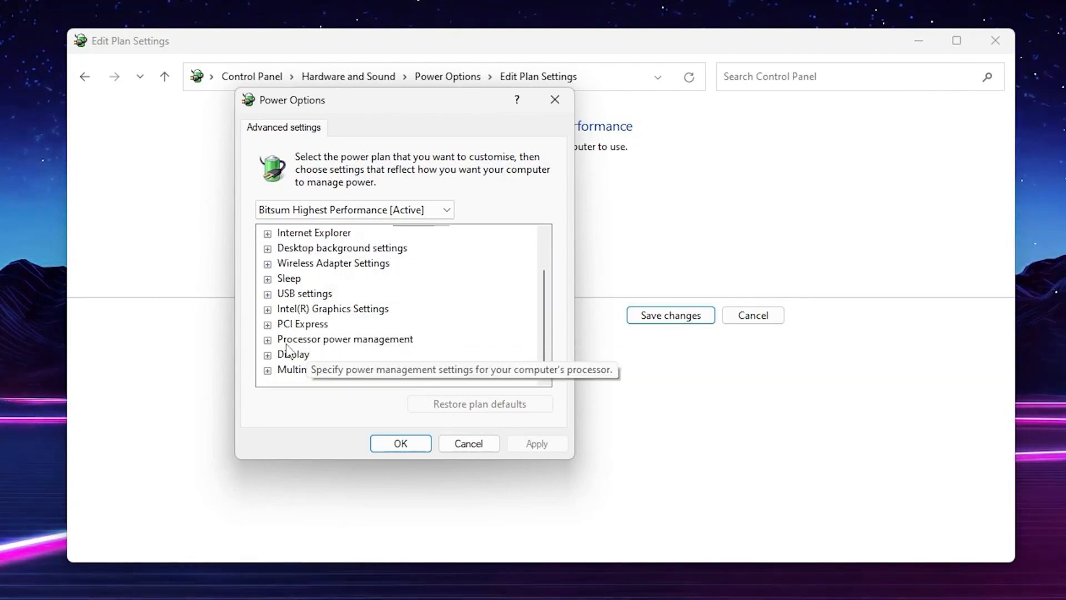
left_click(268, 339)
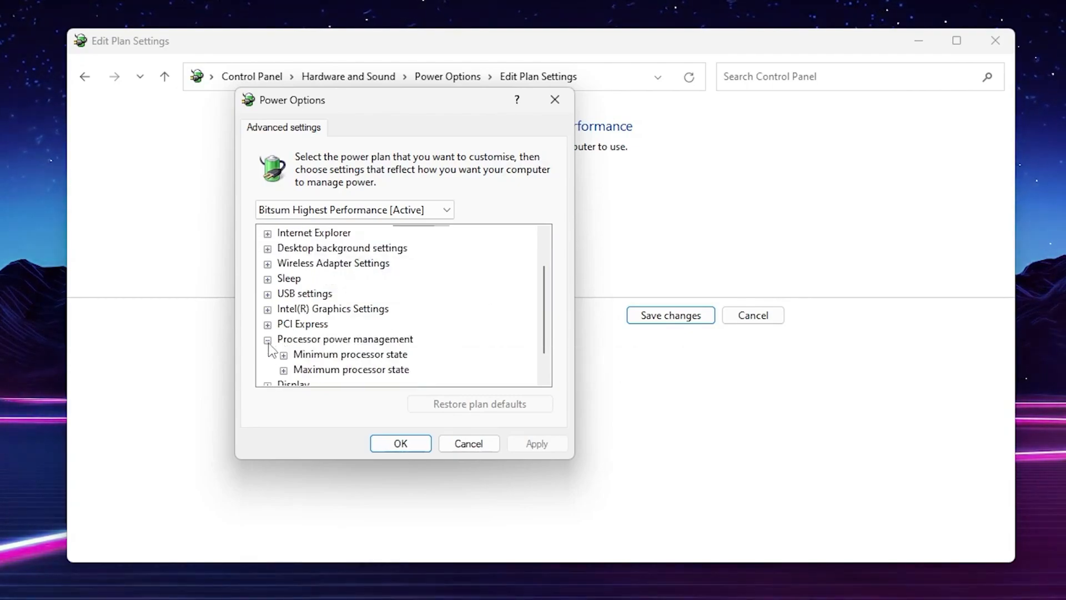
left_click(279, 353)
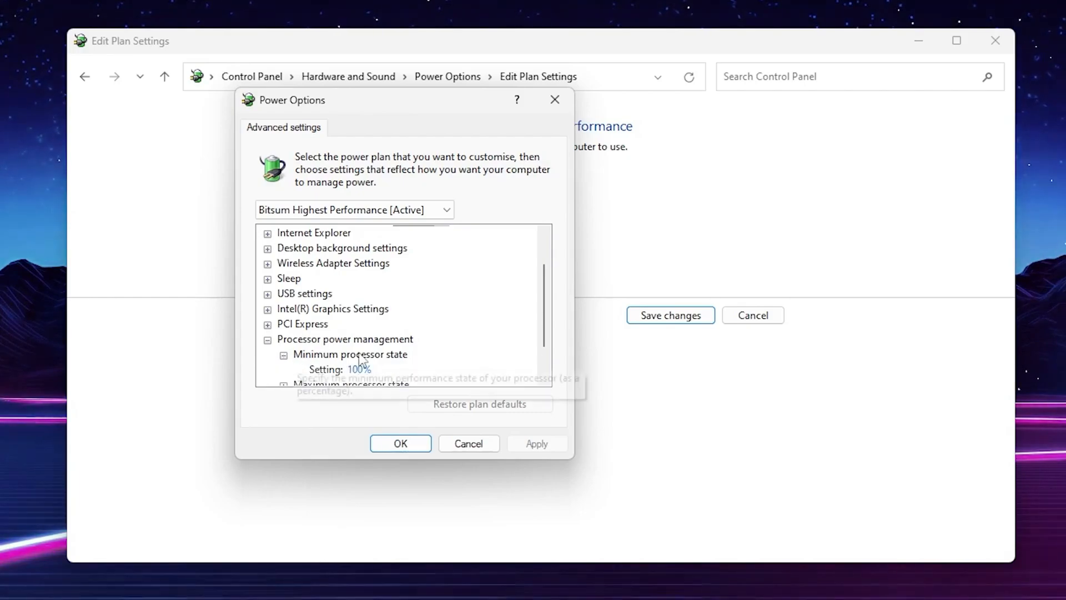
scroll("down", 3)
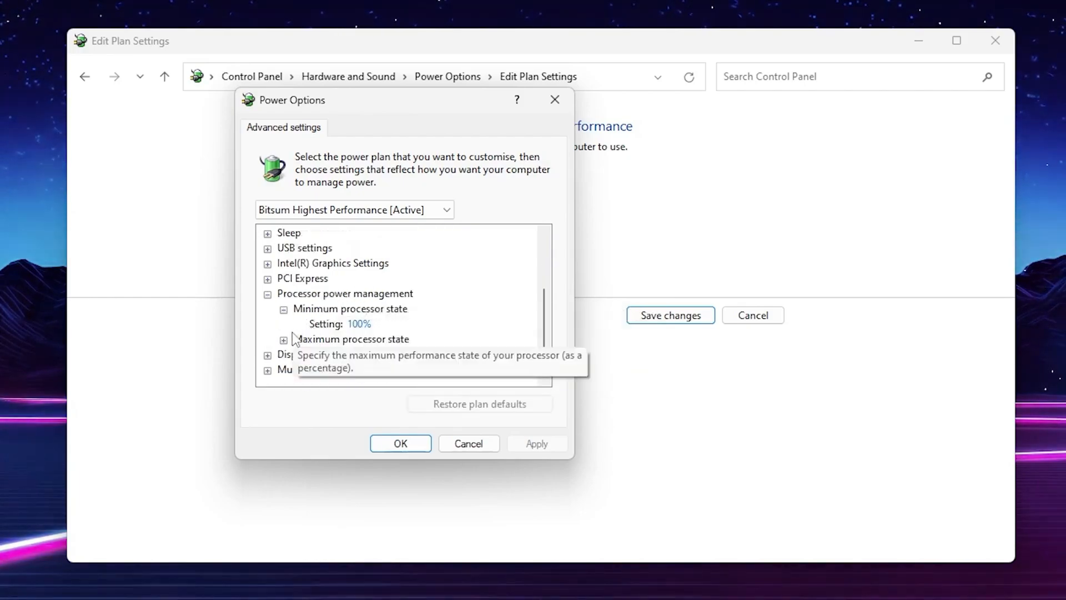
left_click(283, 338)
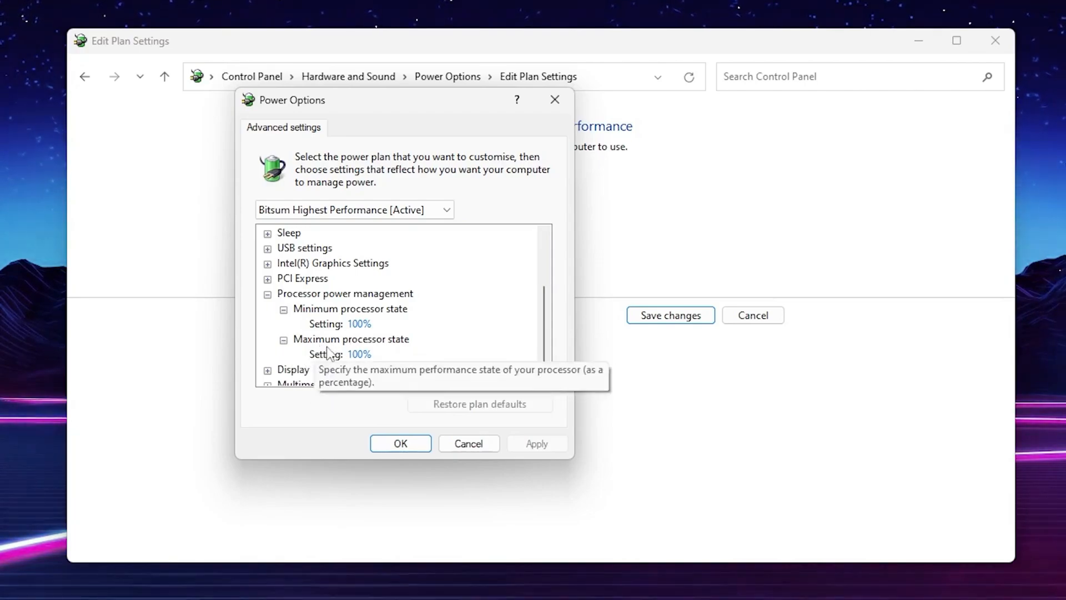
mouse_move(526, 444)
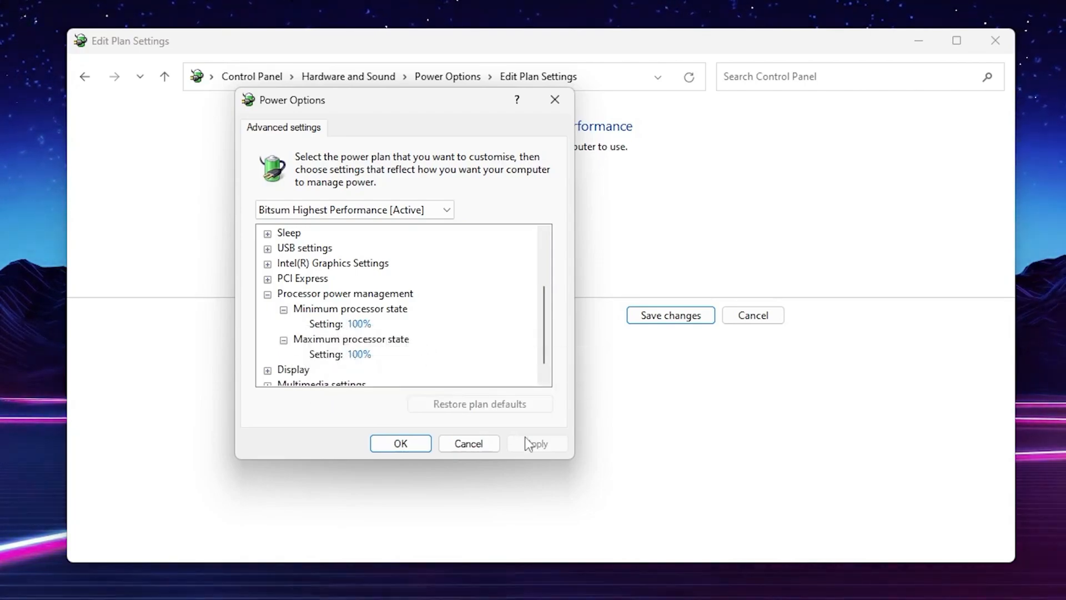
left_click(468, 443)
type("PERF")
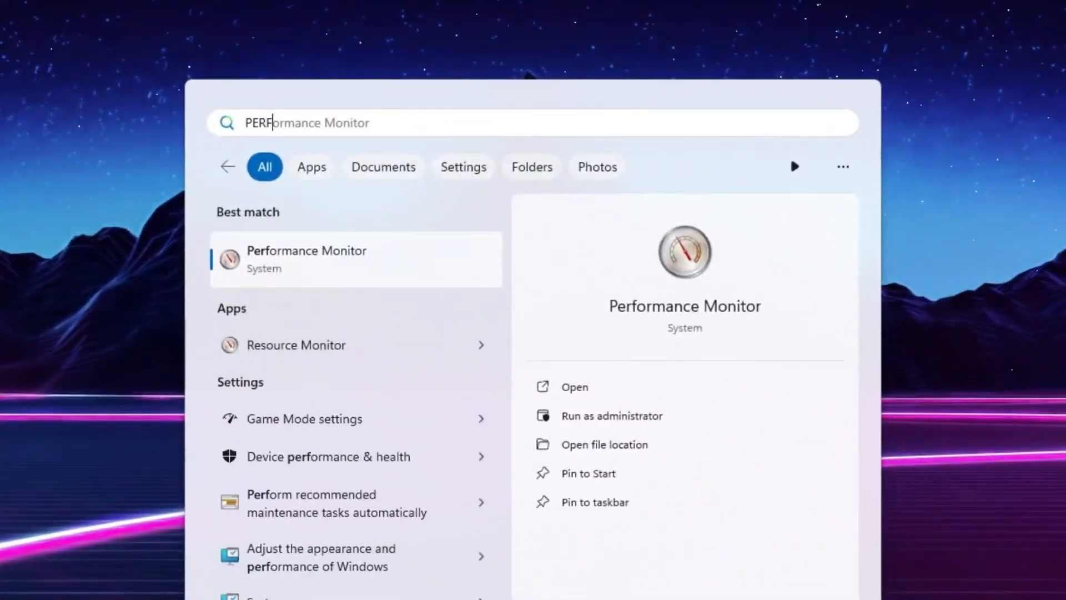
mouse_move(301, 272)
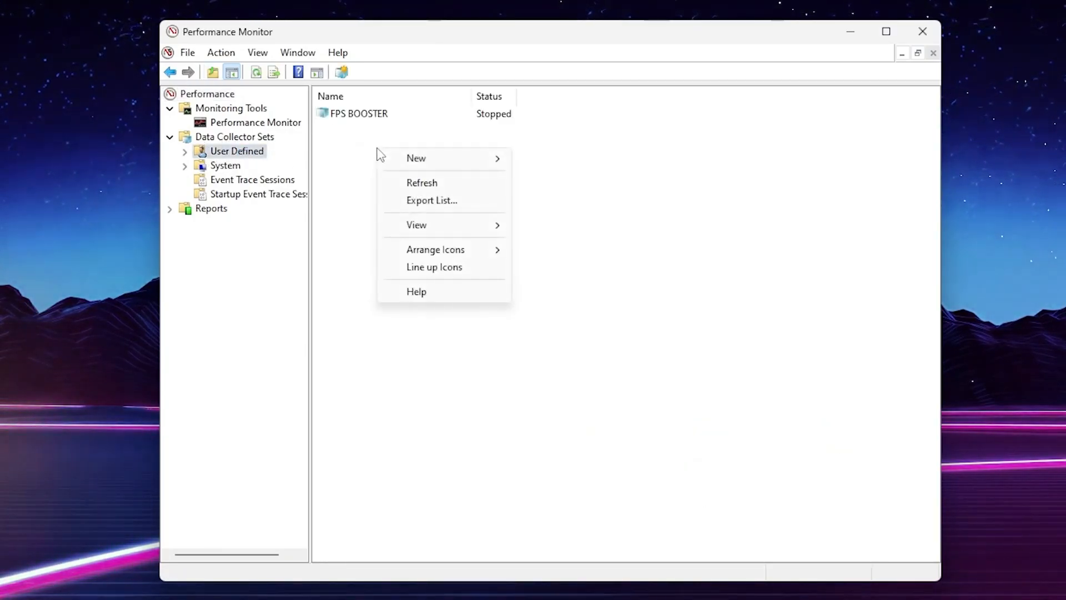
mouse_move(416, 158)
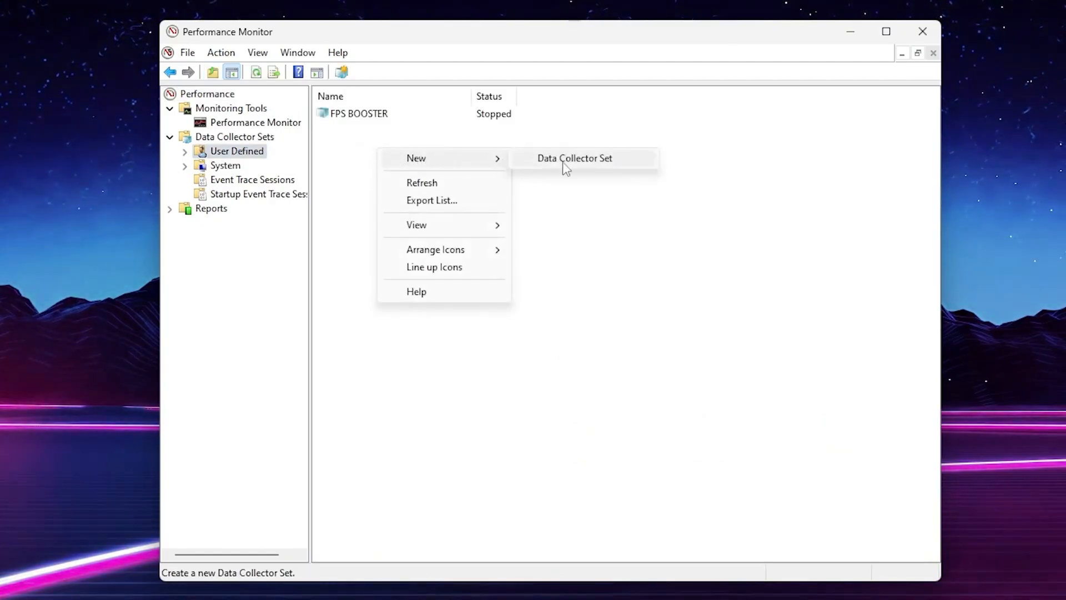
Create a manual data collector set named LOW GPU USAGE FIX with performance counter logging.
left_click(574, 157)
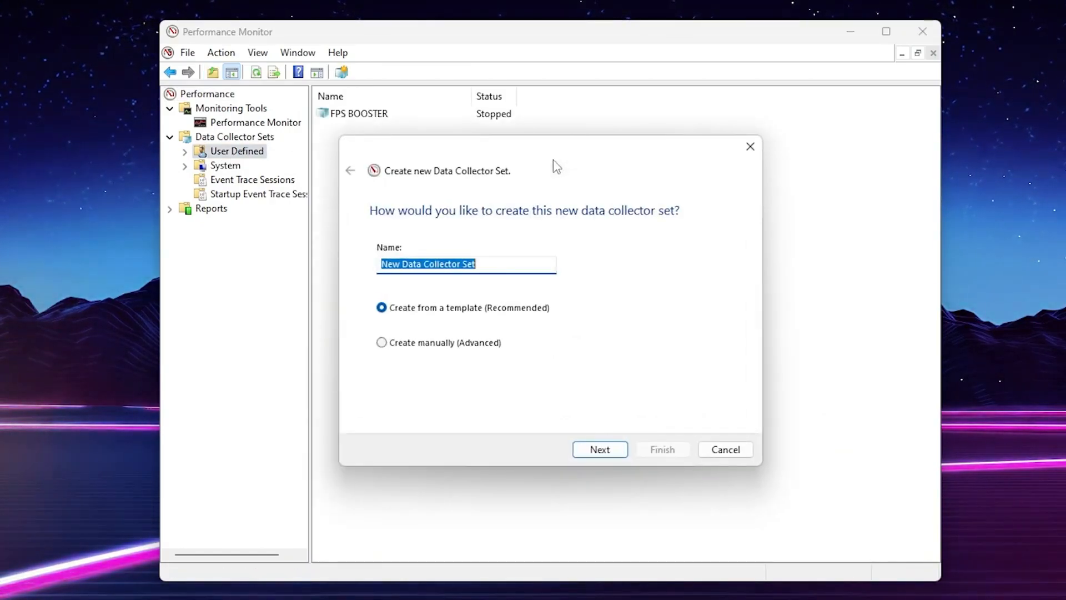
type("LOW")
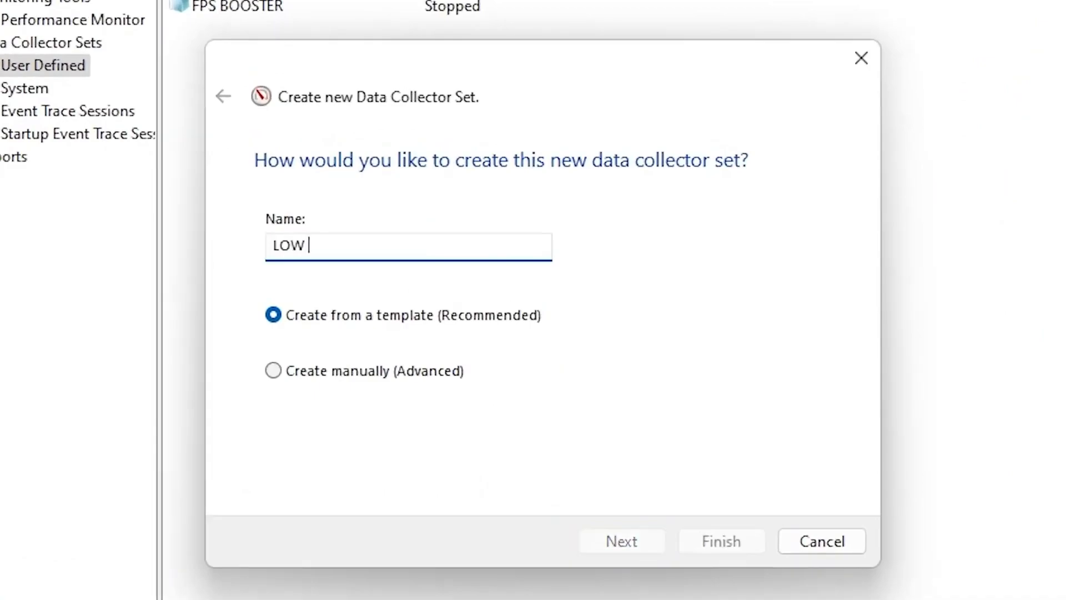
type("GPU USAGE FIX")
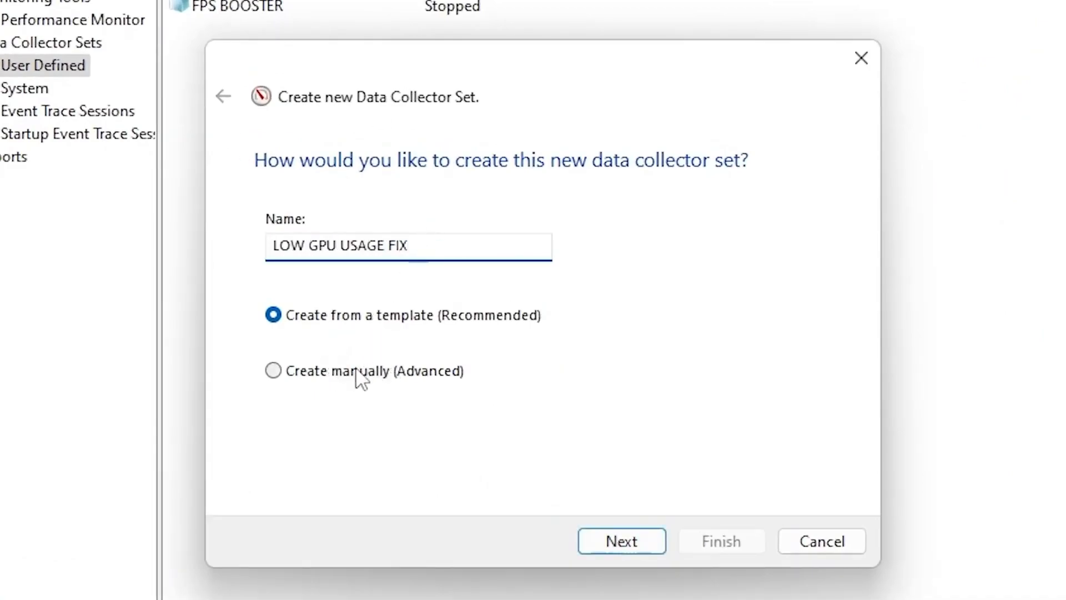
left_click(621, 541)
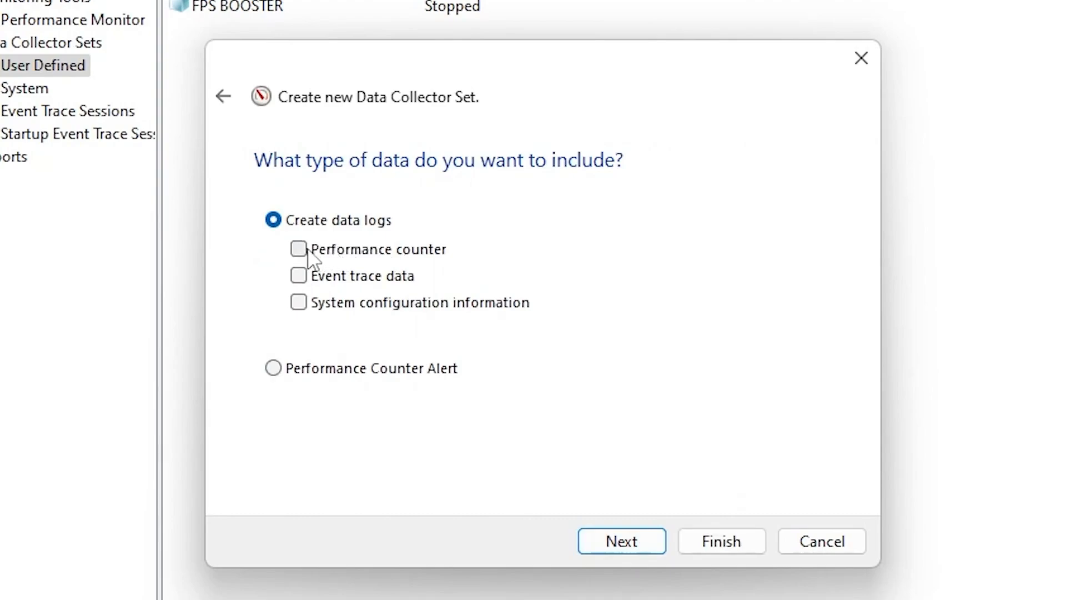
left_click(620, 540)
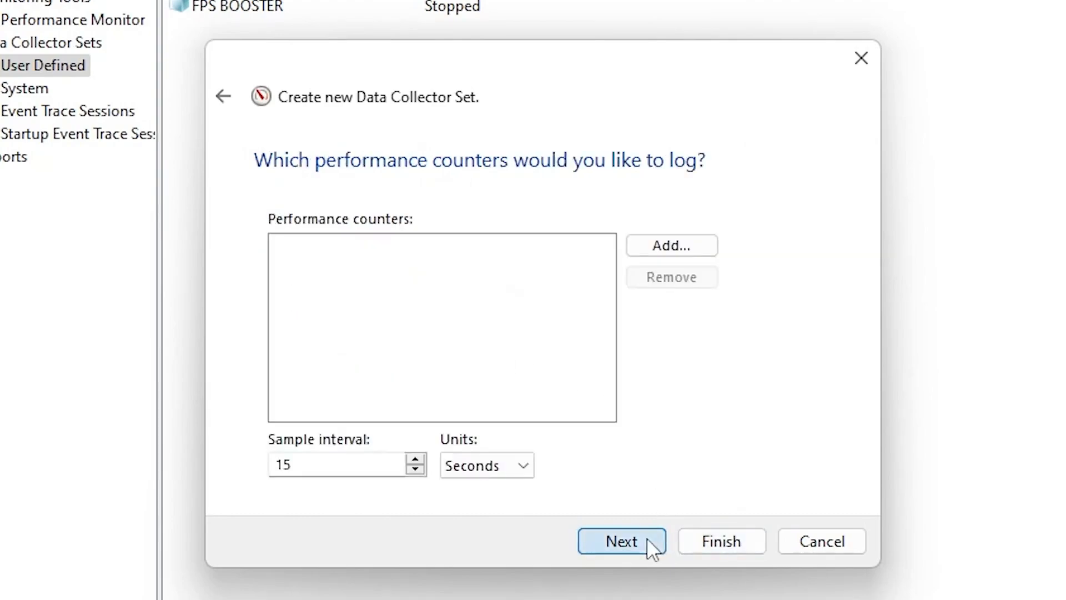
mouse_move(314, 235)
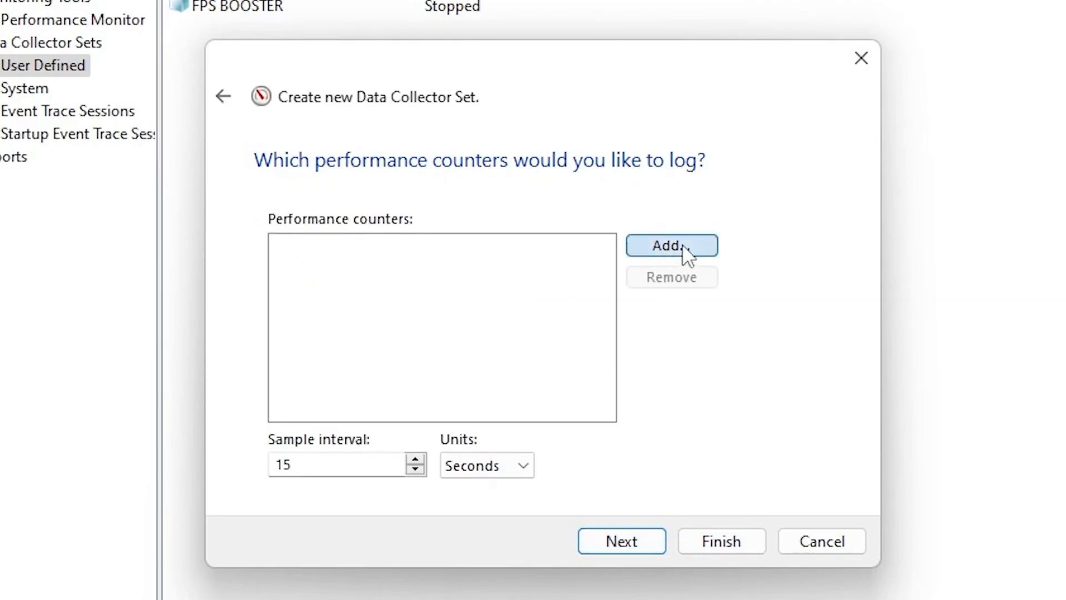
Add Processor instance 15 and Process _Total counters and advance to the creation step.
left_click(671, 245)
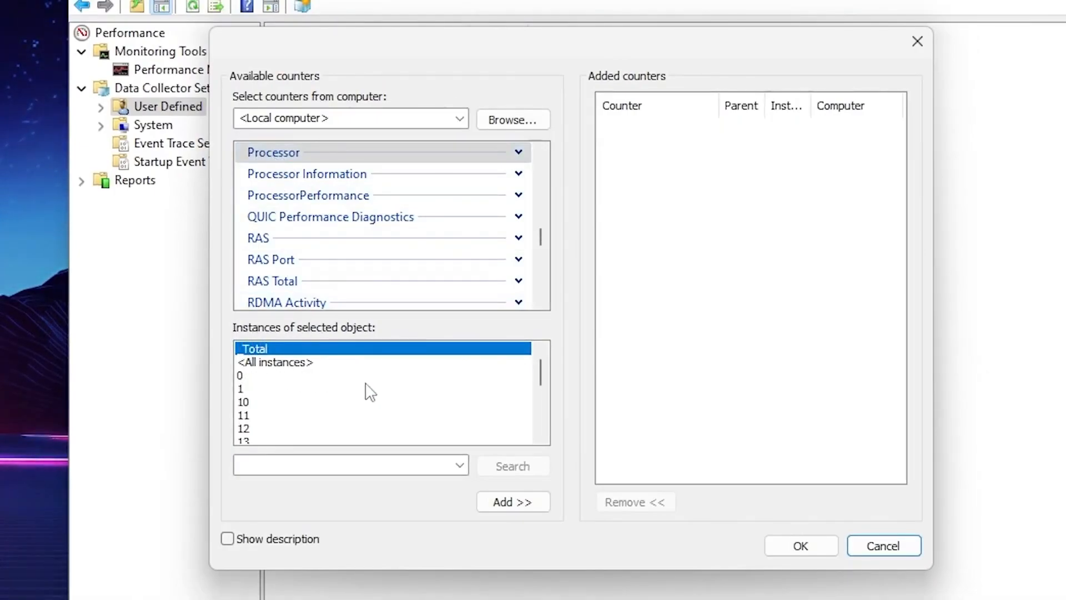
scroll("down", 3)
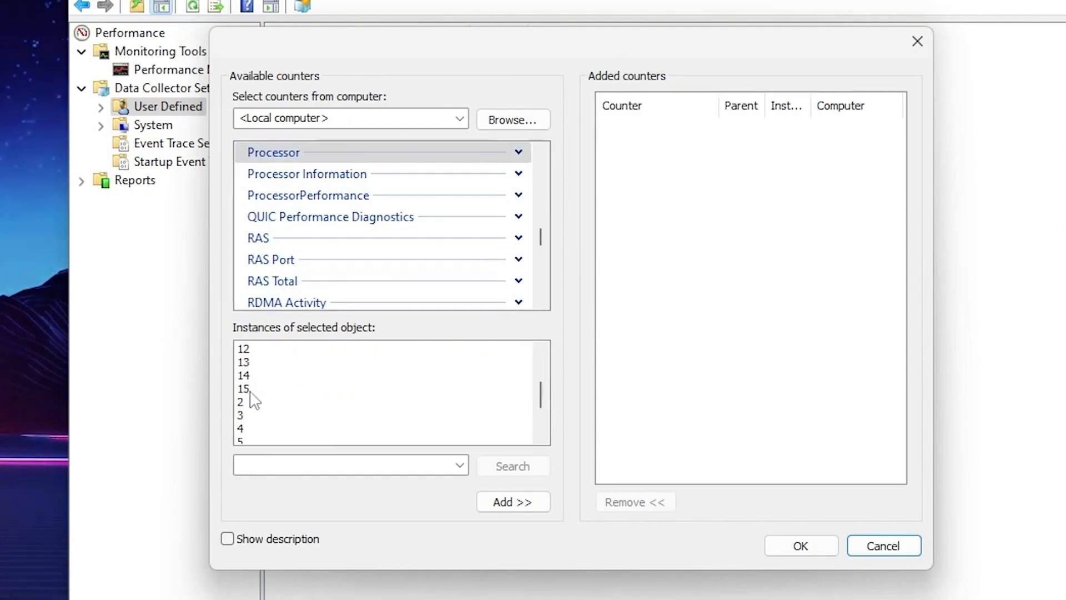
left_click(511, 502)
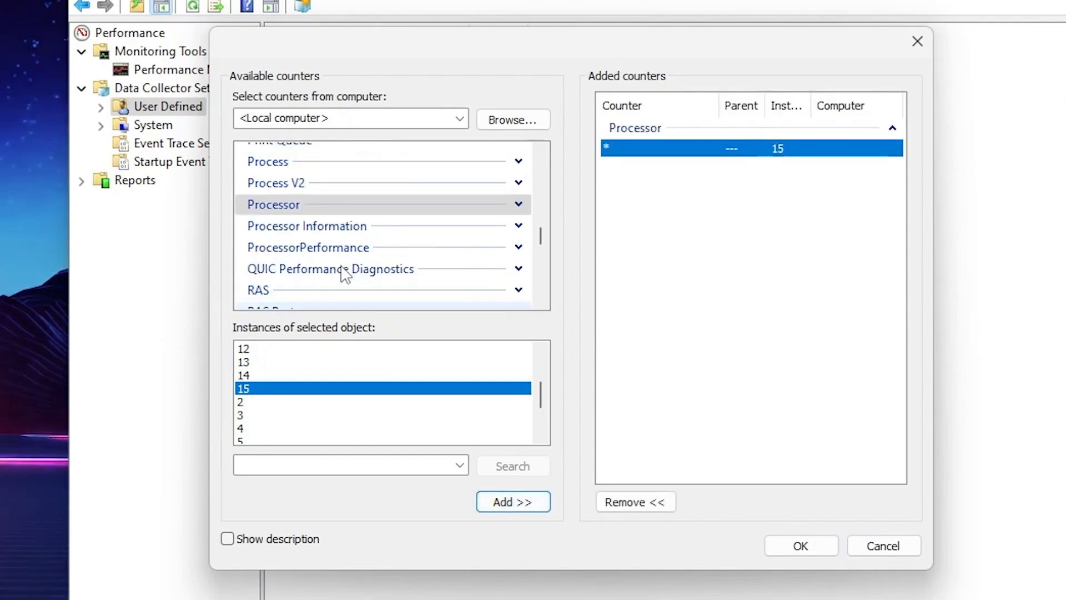
mouse_move(309, 179)
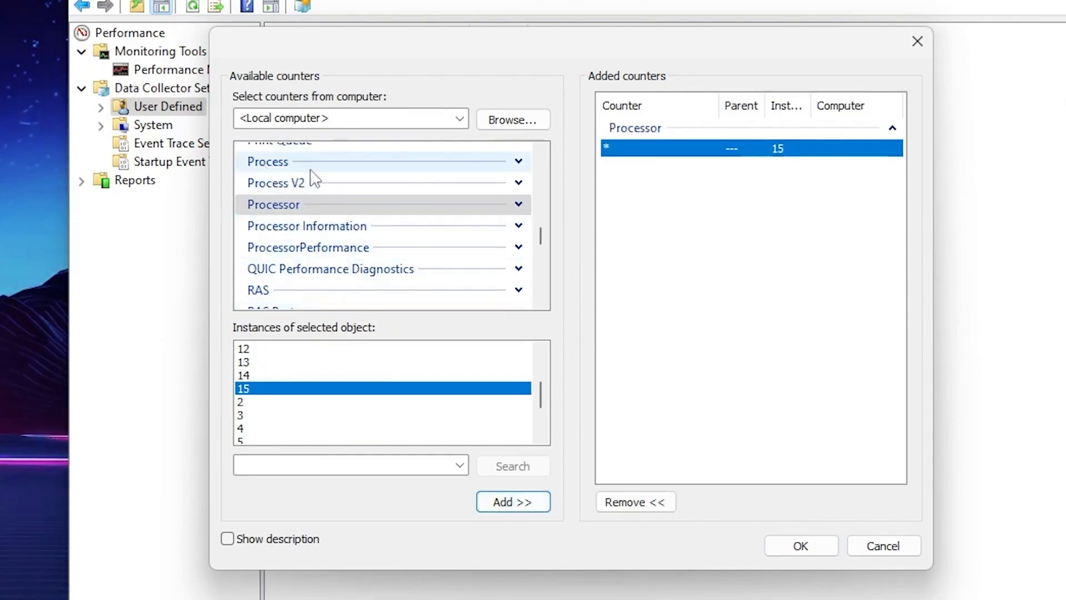
left_click(268, 161)
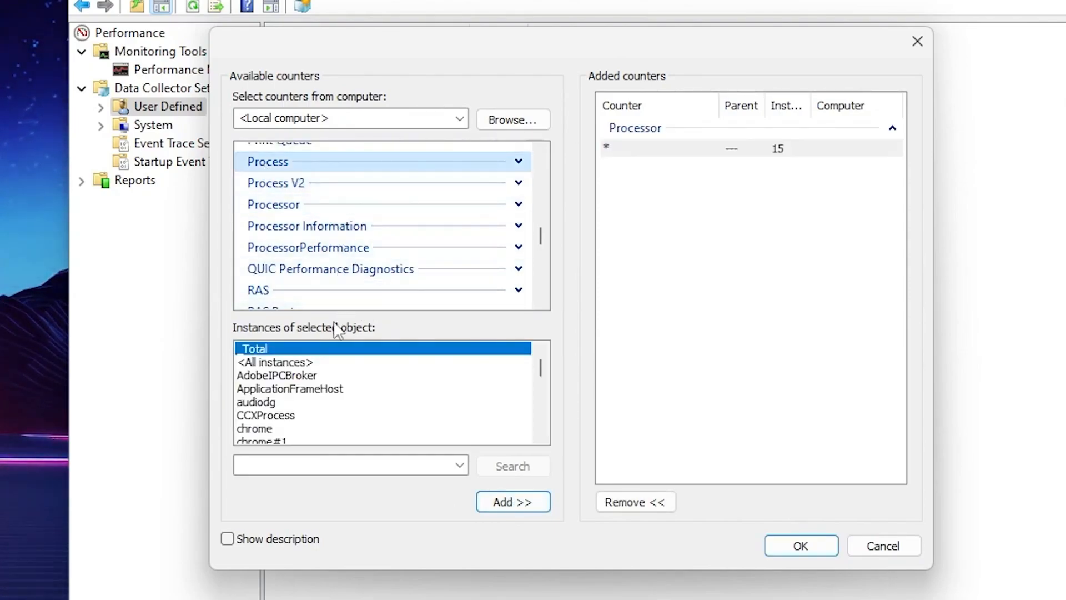
left_click(512, 502)
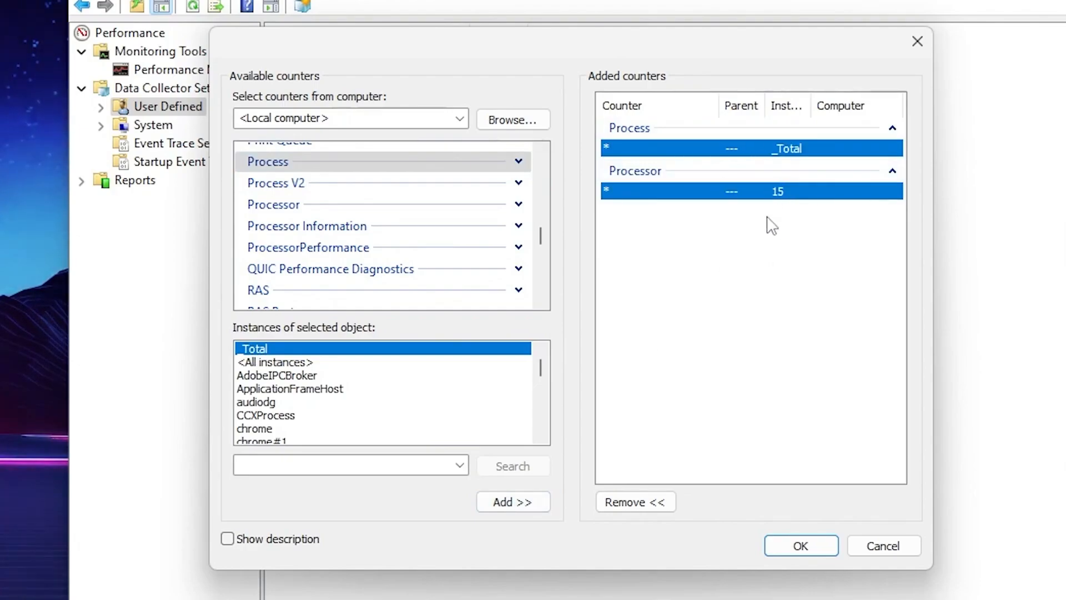
left_click(801, 545)
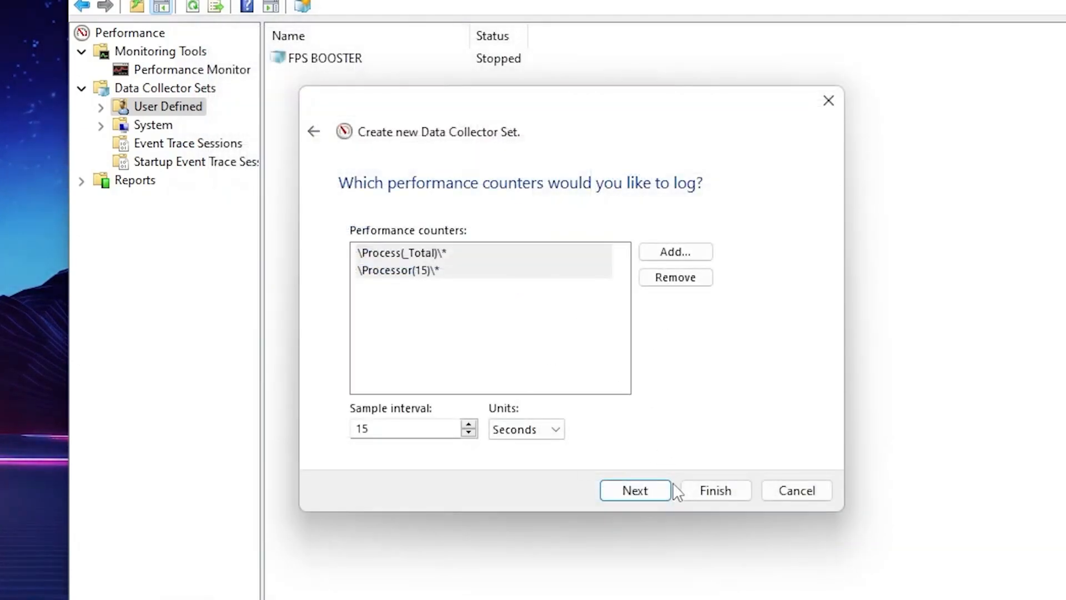
left_click(634, 489)
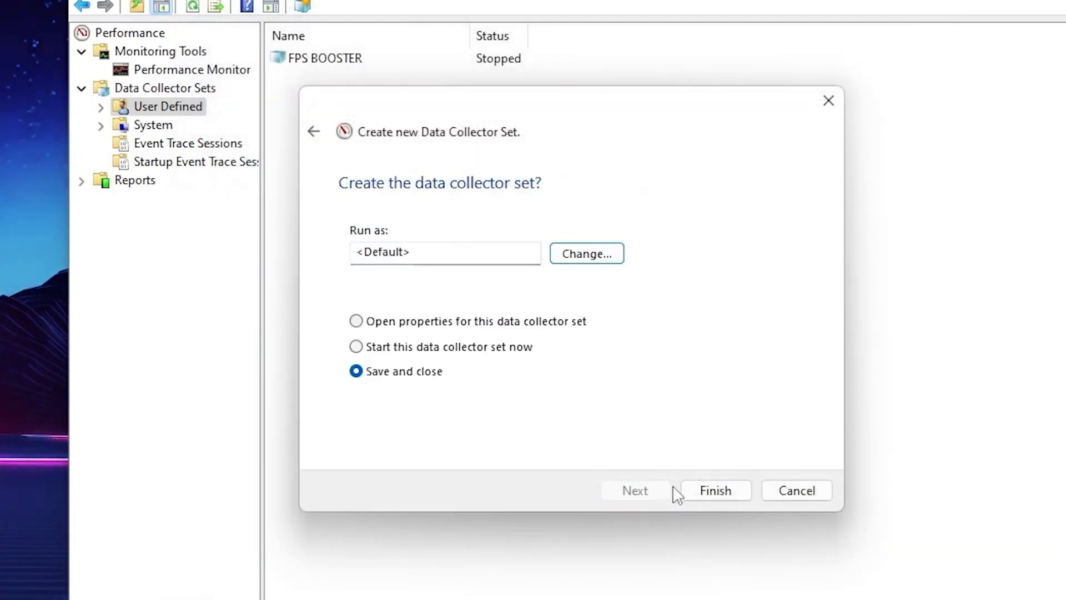